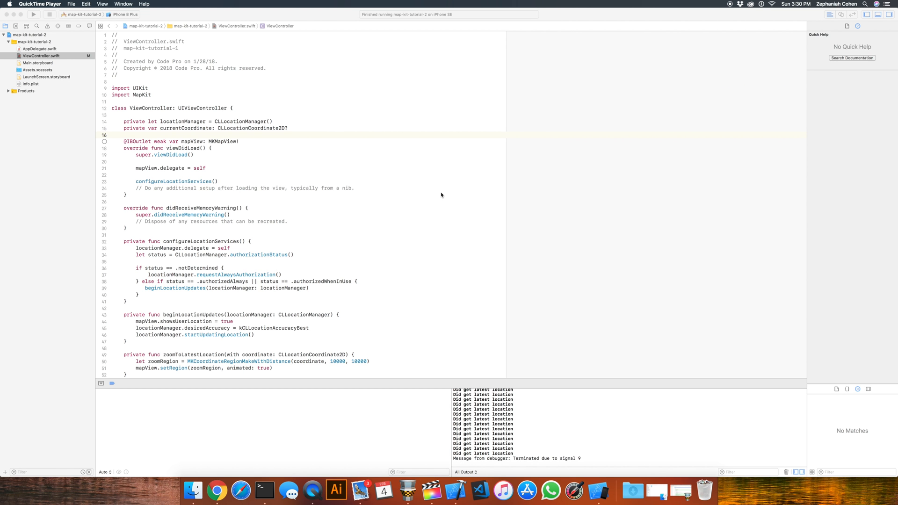
Declare 'var destinations: [MKPointAnnotation] = []' as a new ViewController property
{"action": "scroll", "scroll_direction": "down", "scroll_amount": 3}
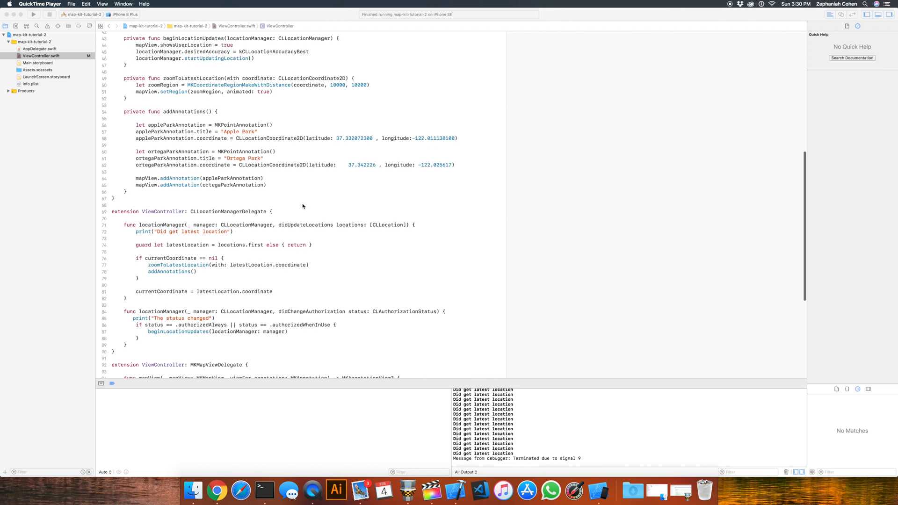
{"action": "scroll", "scroll_direction": "down", "scroll_amount": 3}
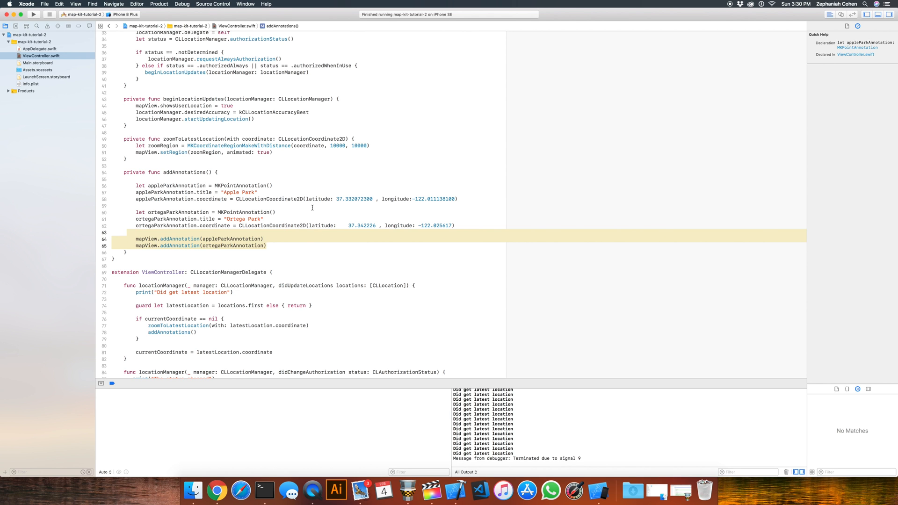
{"action": "mouse_move", "coordinate": [299, 209]}
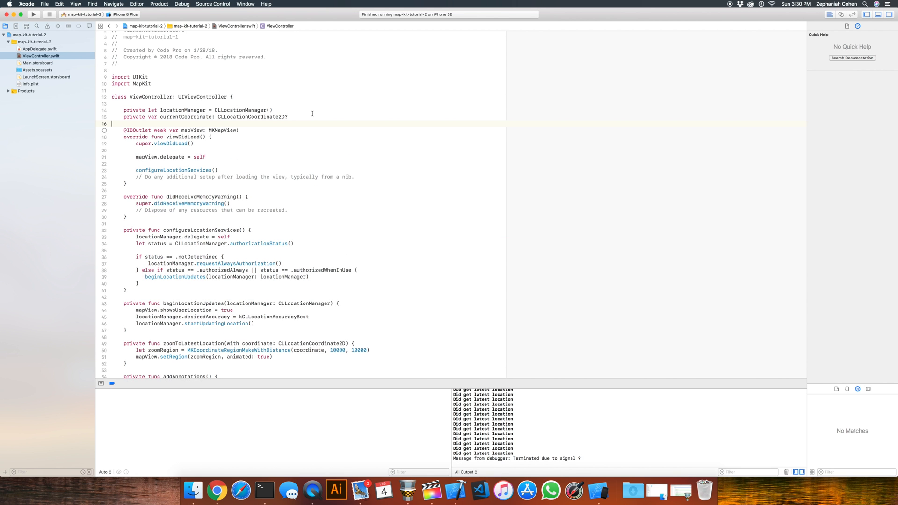
{"action": "key", "text": "Return"}
{"action": "type", "text": "private"}
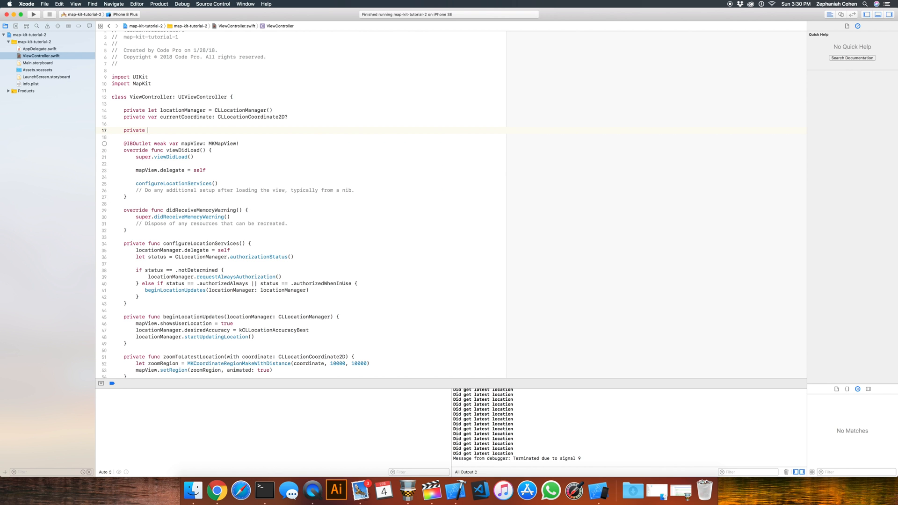
{"action": "type", "text": "var d"}
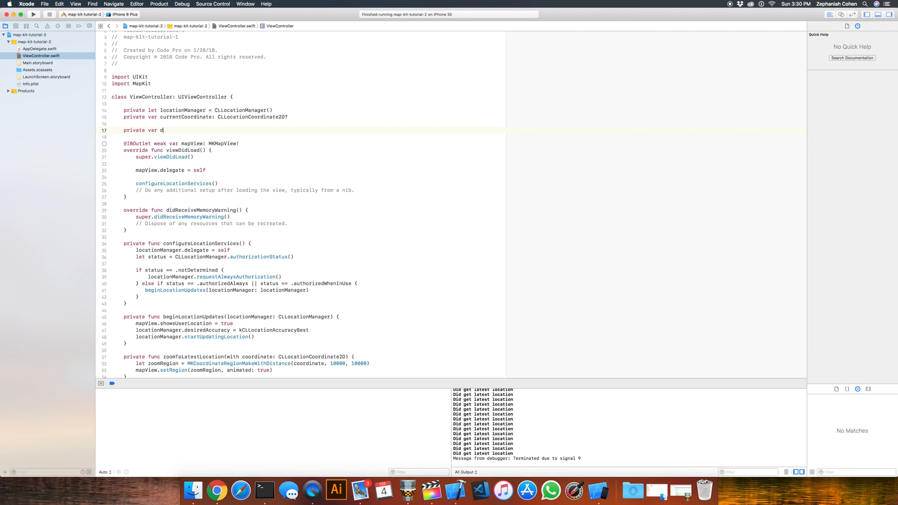
{"action": "type", "text": "estinations:"}
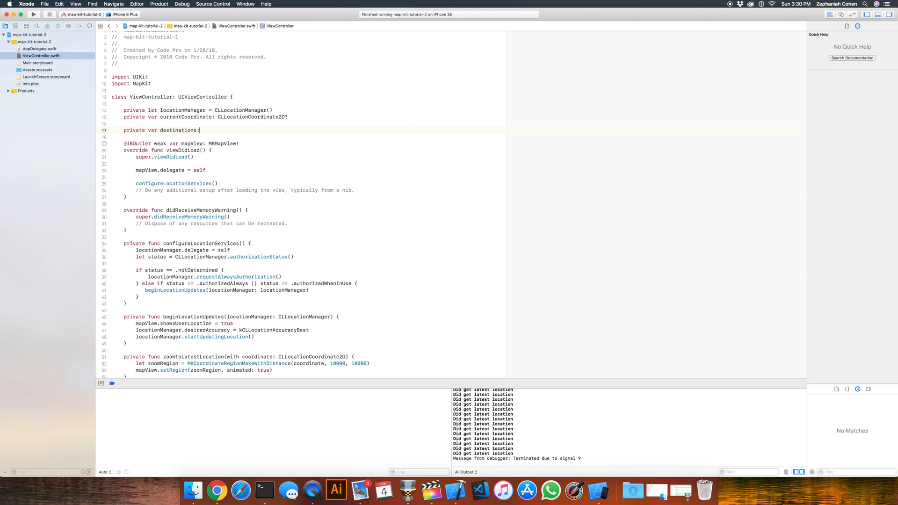
{"action": "type", "text": "[MP]"}
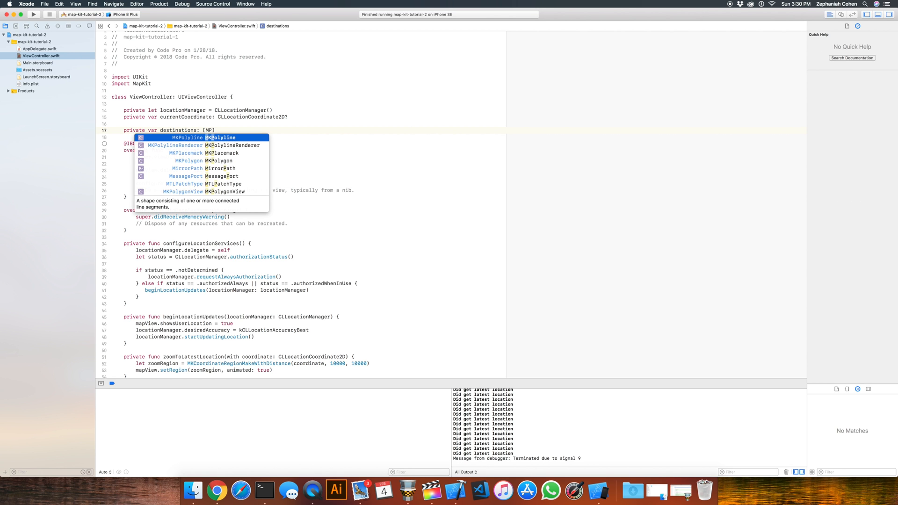
{"action": "type", "text": "Point"}
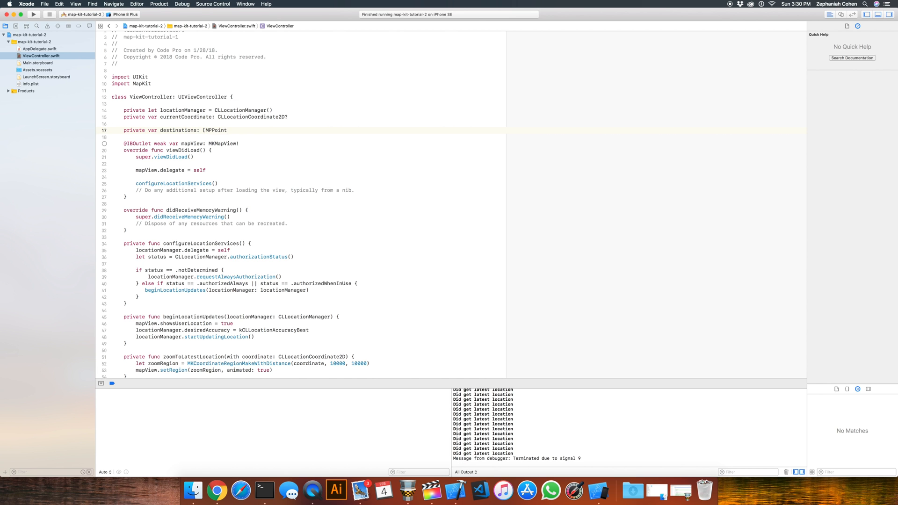
{"action": "type", "text": "MK"}
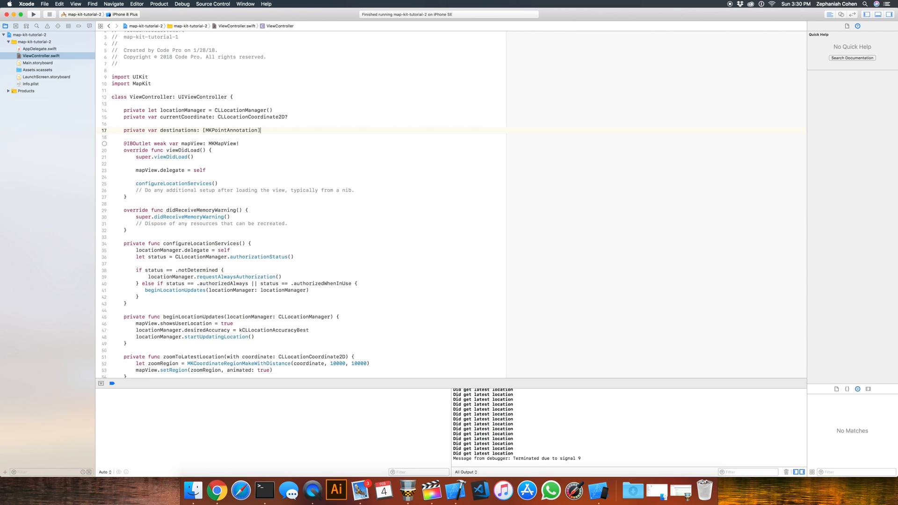
{"action": "type", "text": "= []"}
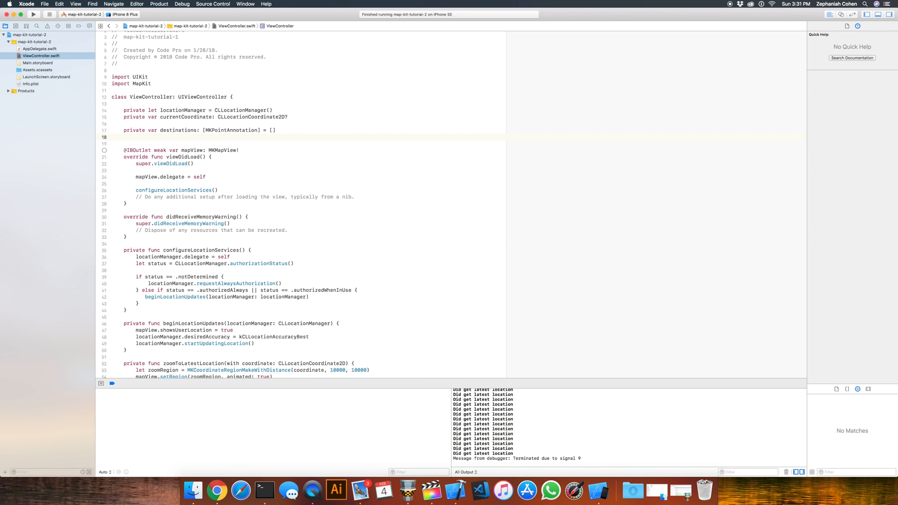
Begin a 'currentRoute: MKRoute' property on the line below destinations
{"action": "left_click", "coordinate": [124, 136]}
{"action": "type", "text": "private var"}
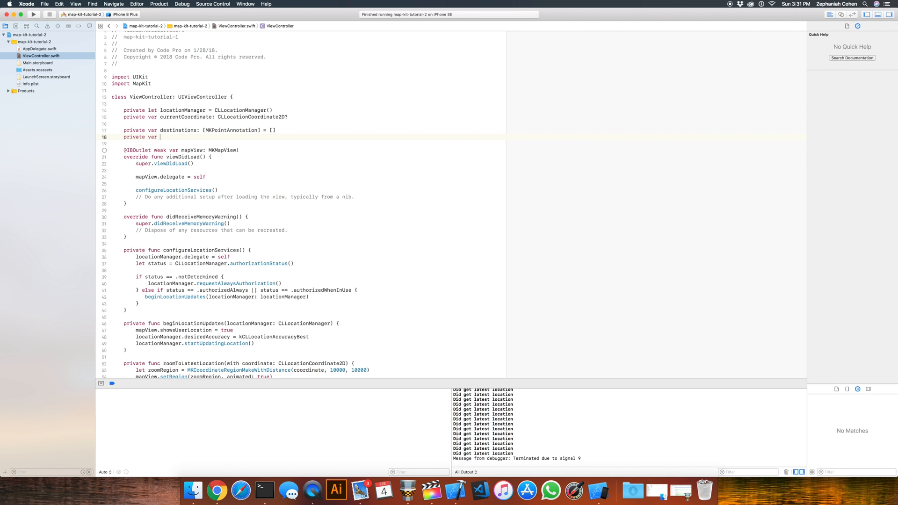
{"action": "type", "text": "current"}
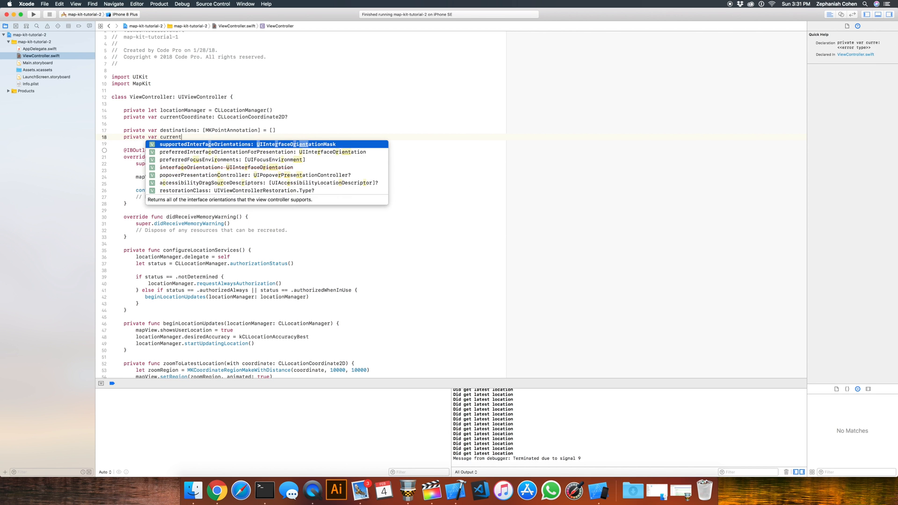
{"action": "type", "text": "Route:"}
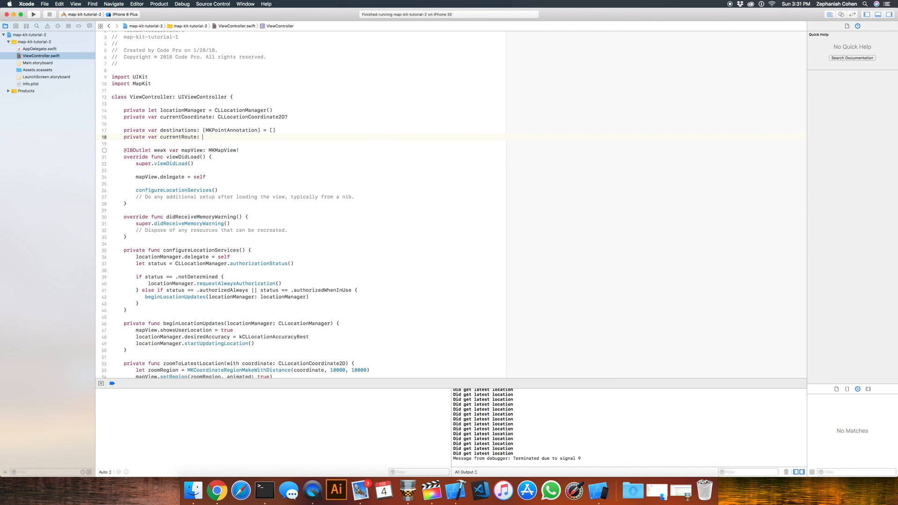
{"action": "type", "text": "MKRo"}
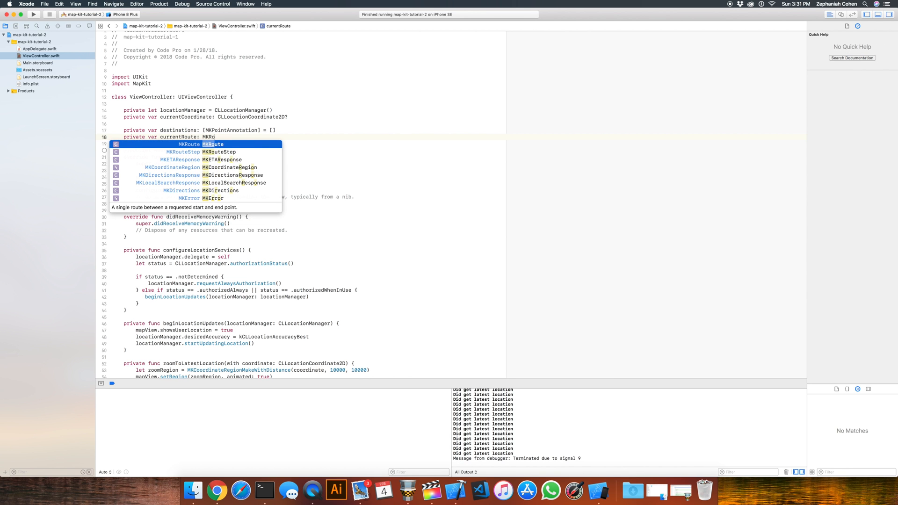
{"action": "key", "text": "Return"}
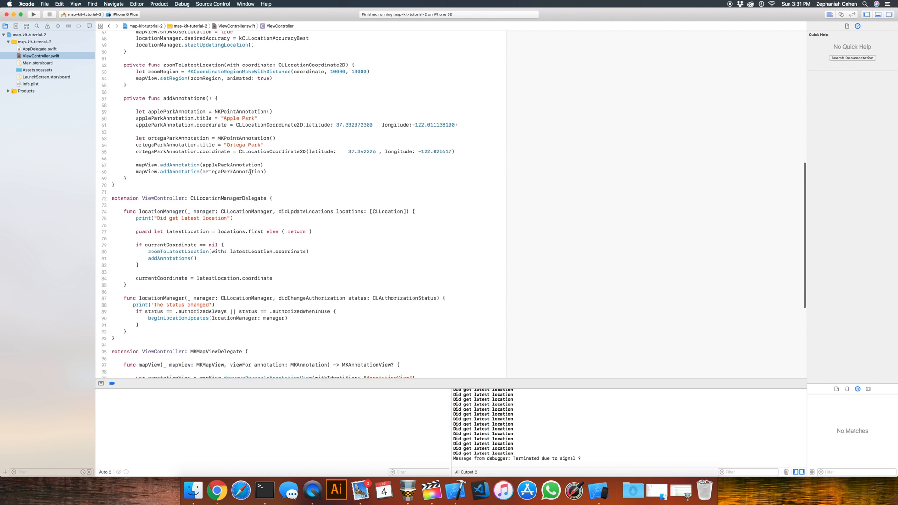
Append appleParkAnnotation to destinations in addAnnotations and start a second destinations.ap… line
{"action": "scroll", "scroll_direction": "down", "scroll_amount": 3}
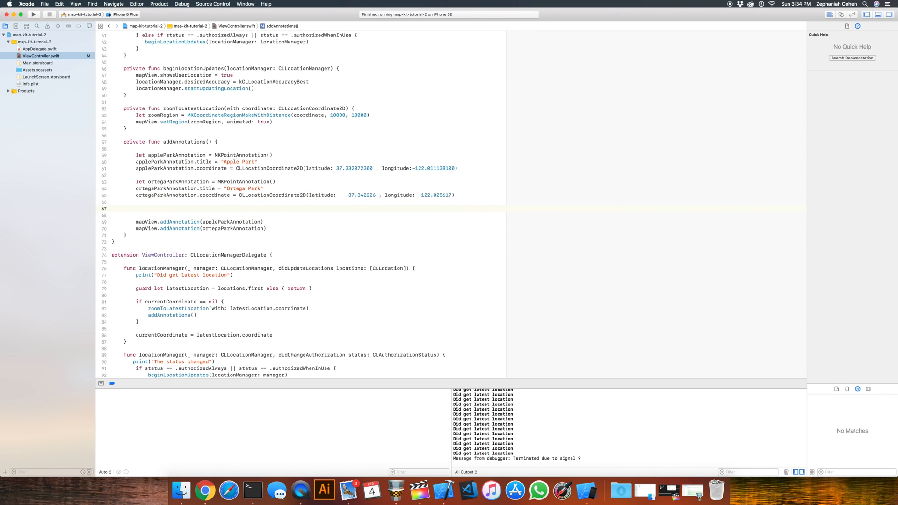
{"action": "type", "text": "destinations.append(newElement: MKPointAnnotation"}
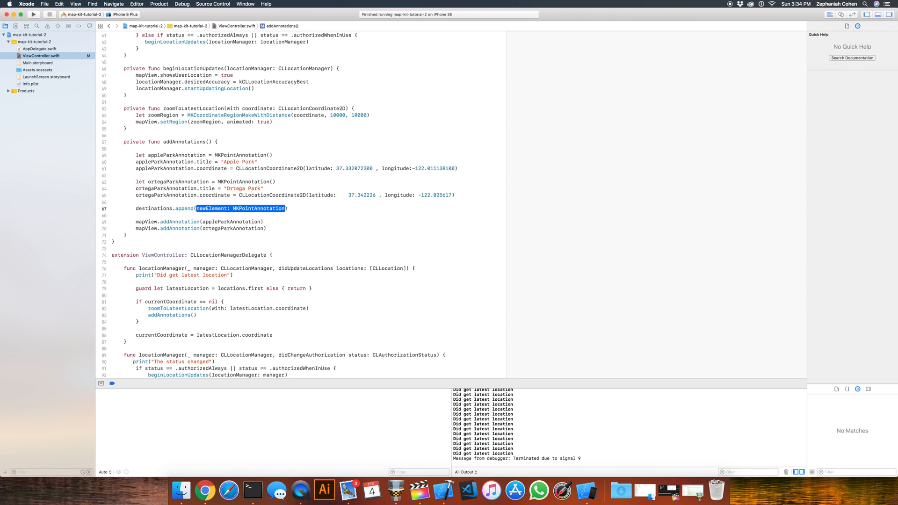
{"action": "type", "text": "appleParkAnnotation"}
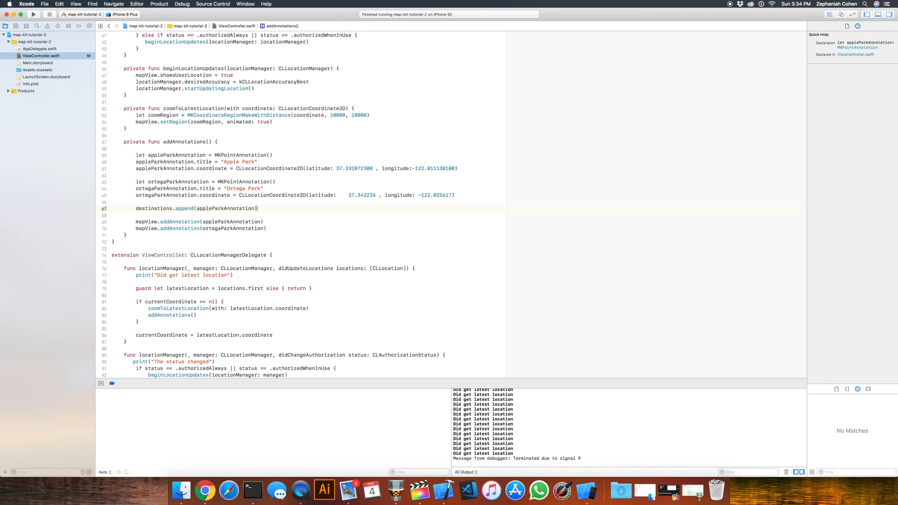
{"action": "type", "text": "destinations"}
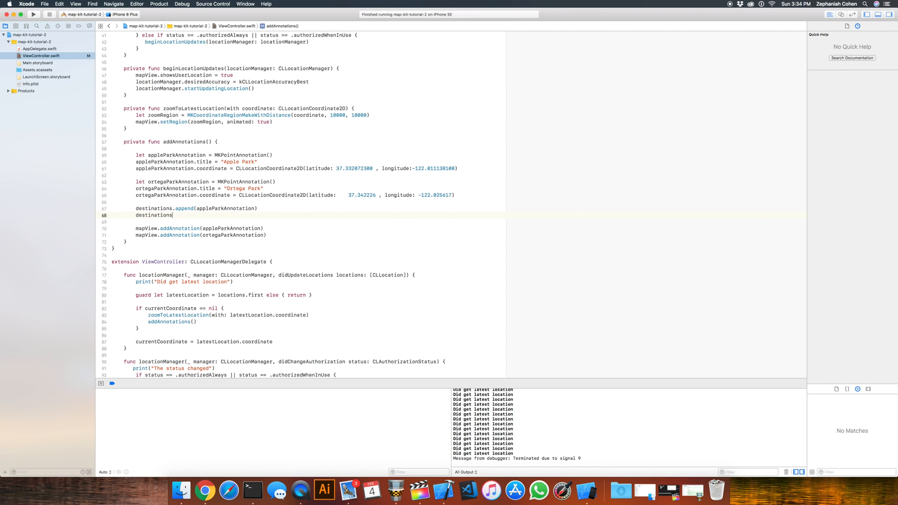
{"action": "type", "text": ".append(ortegaParkAnnotation"}
{"action": "type", "text": "private func con"}
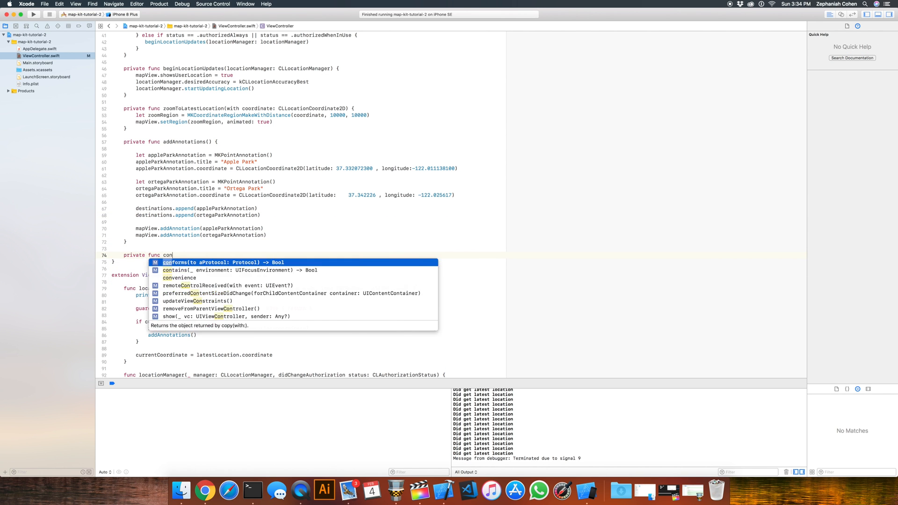
Write an empty private constructRoute(userLocation: CLLocationCoordinate2D) function after addAnnotations
{"action": "type", "text": "struct"}
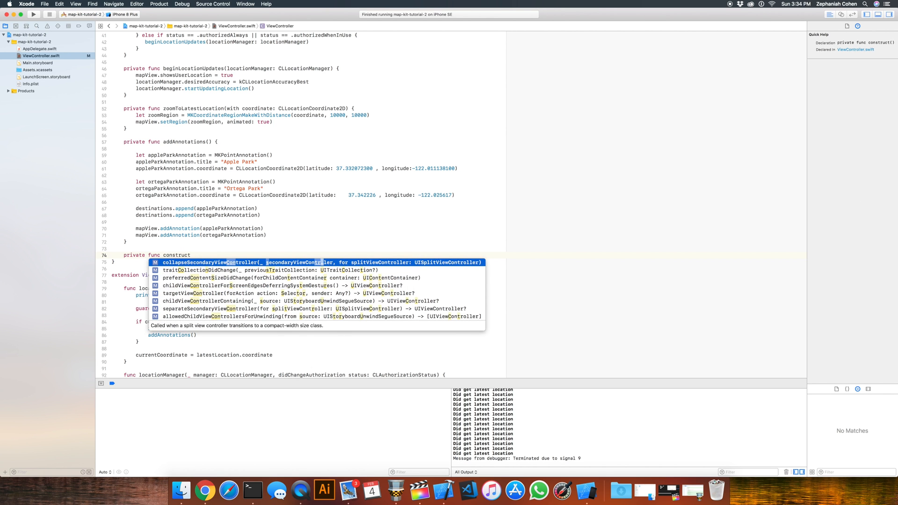
{"action": "type", "text": "Route("}
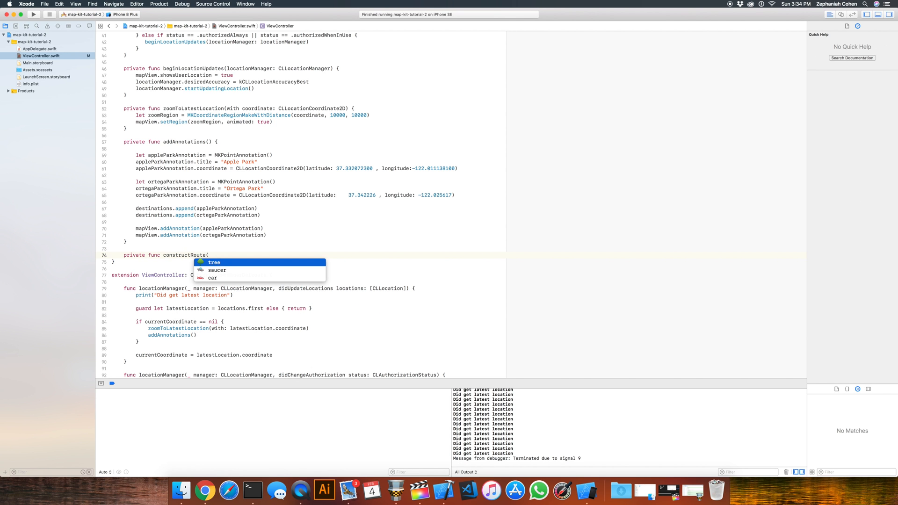
{"action": "type", "text": "userLocation: CLLocationCoordinate2D"}
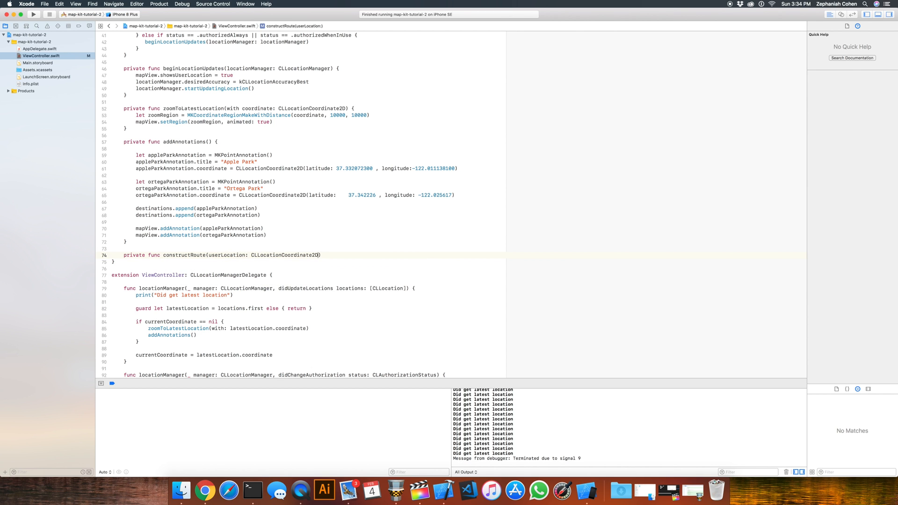
{"action": "type", "text": "{"}
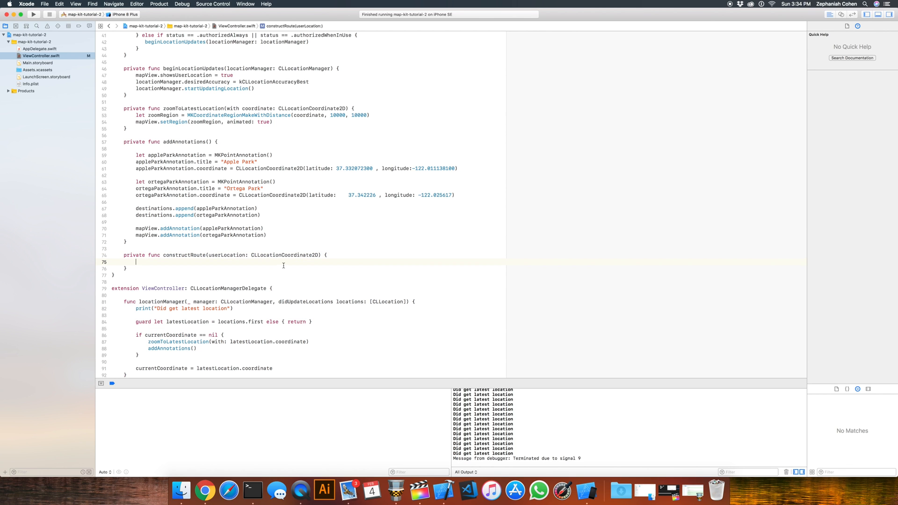
{"action": "scroll", "scroll_direction": "down", "scroll_amount": 3}
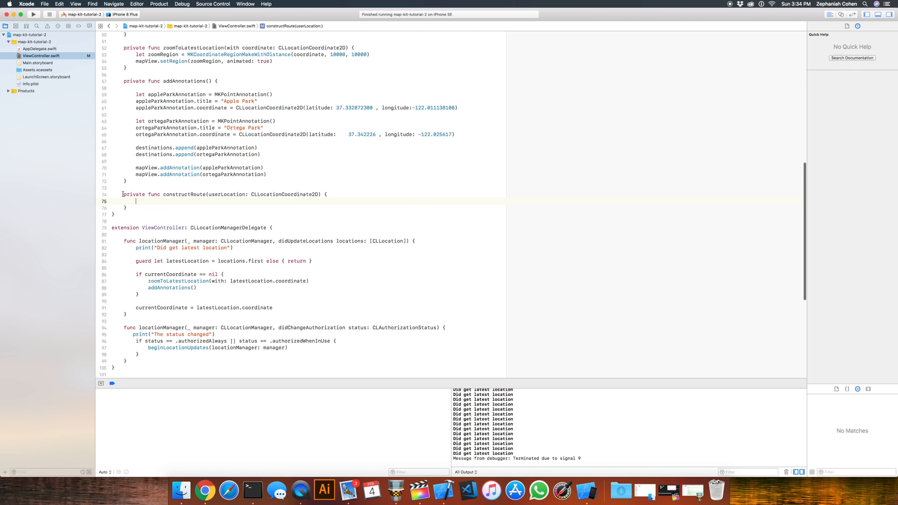
{"action": "left_click", "coordinate": [161, 207]}
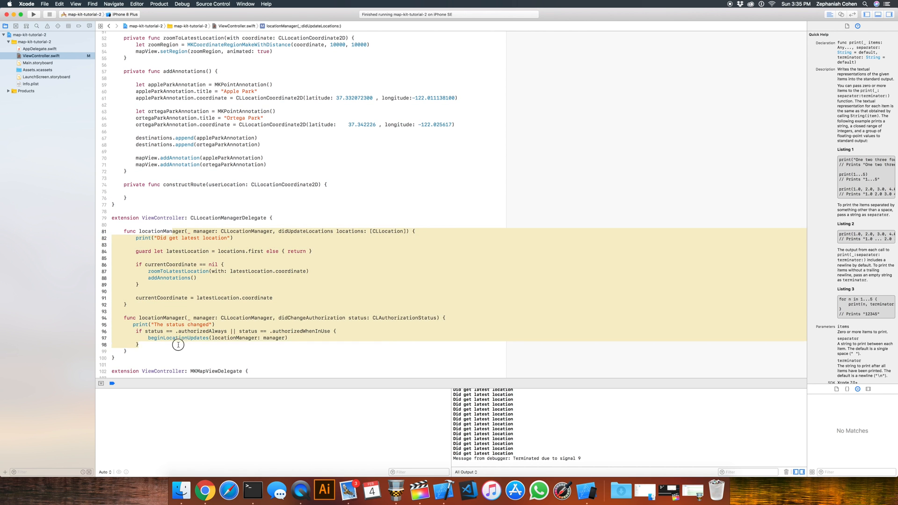
Call constructRoute(userLocation: latestLocation.coordinate) in the currentCoordinate == nil block
{"action": "left_click", "coordinate": [206, 297]}
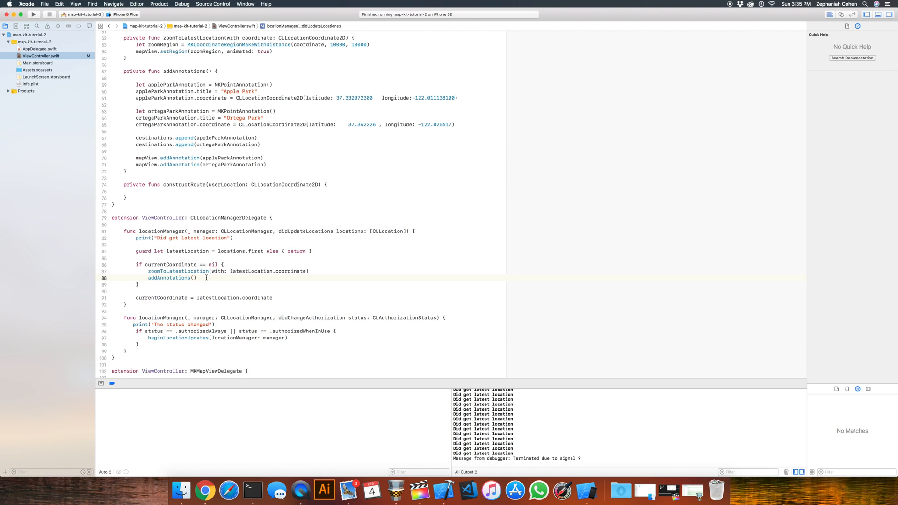
{"action": "type", "text": "c"}
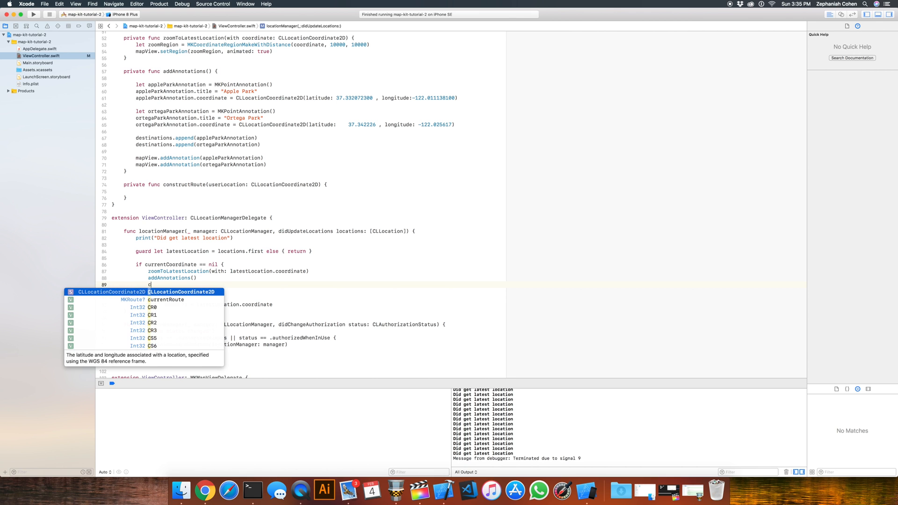
{"action": "key", "text": "escape"}
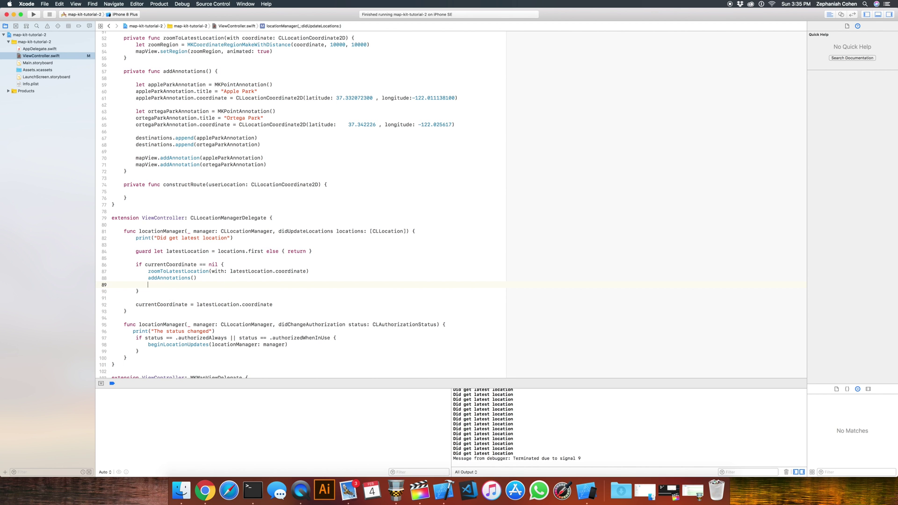
{"action": "type", "text": "const"}
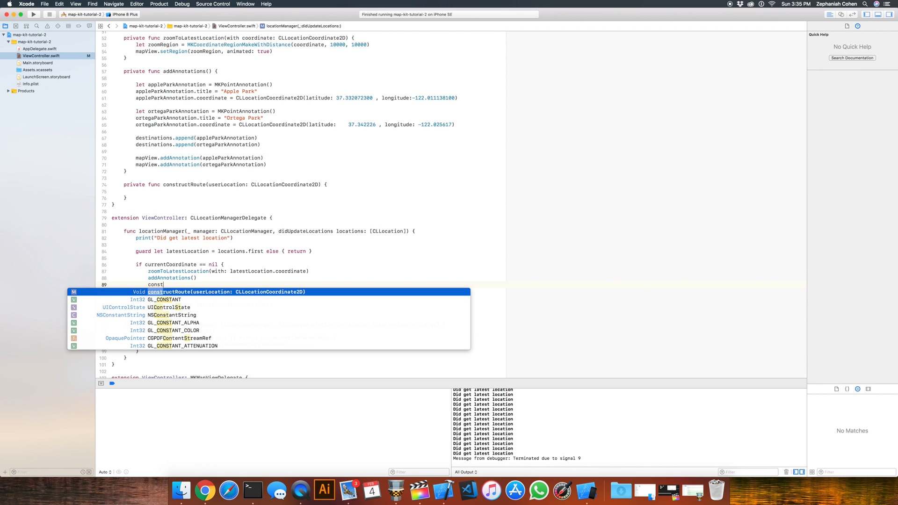
{"action": "type", "text": "ructRoute(userLocation: CLLocationCoordinate2D"}
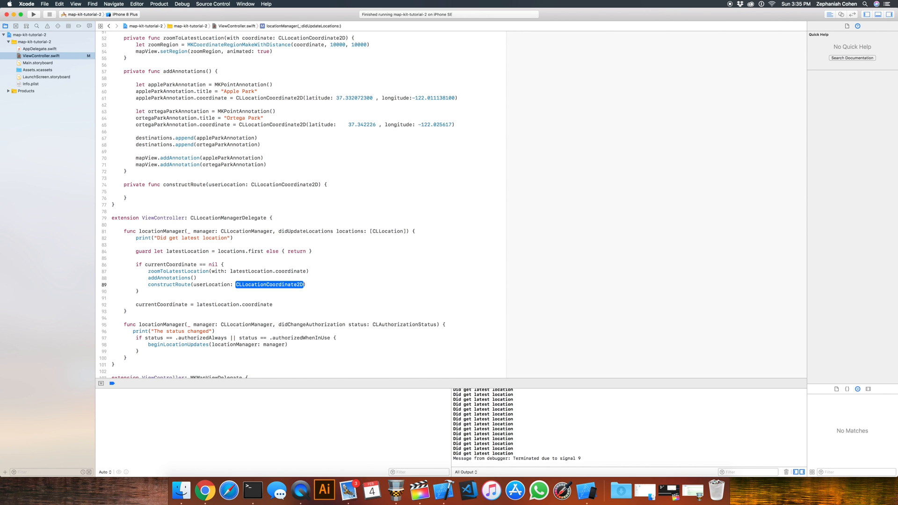
{"action": "type", "text": "latestLocation.coordinate"}
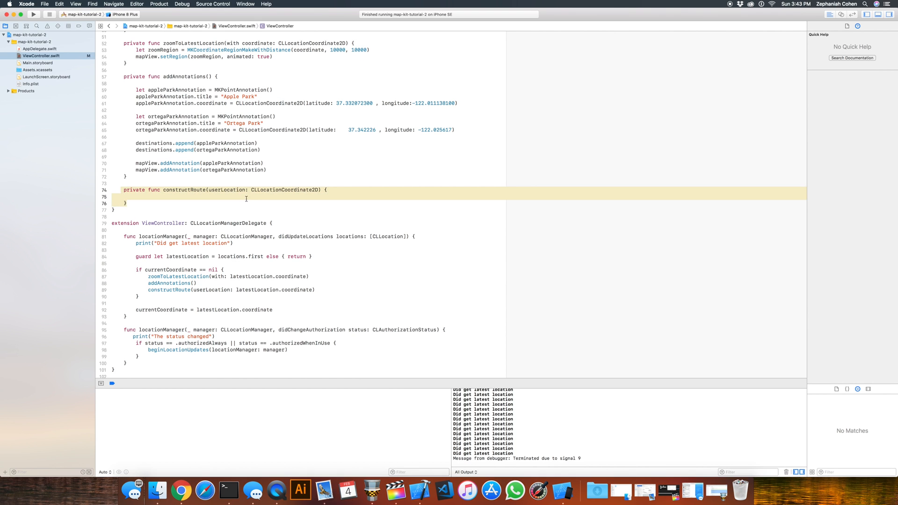
Create 'let directionsRequest = MKDirectionsRequest()' inside constructRoute and start assigning its source
{"action": "left_click", "coordinate": [266, 196]}
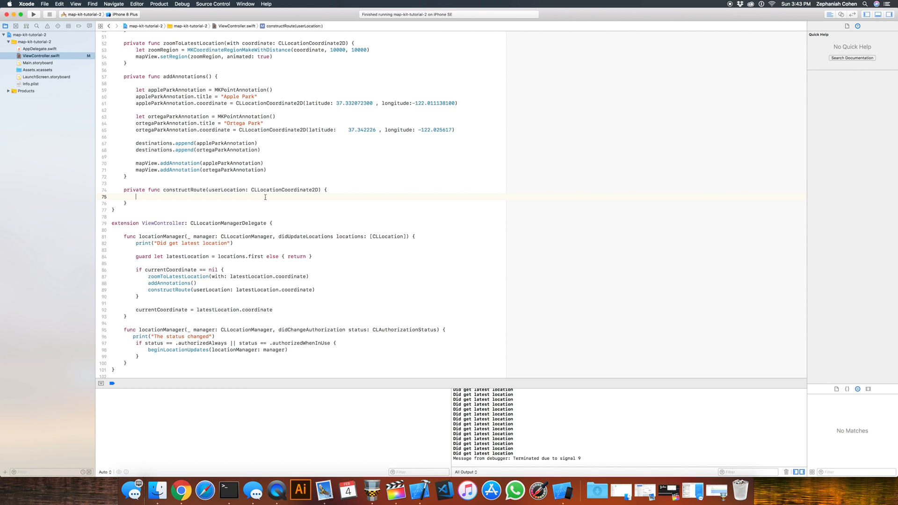
{"action": "key", "text": "Return"}
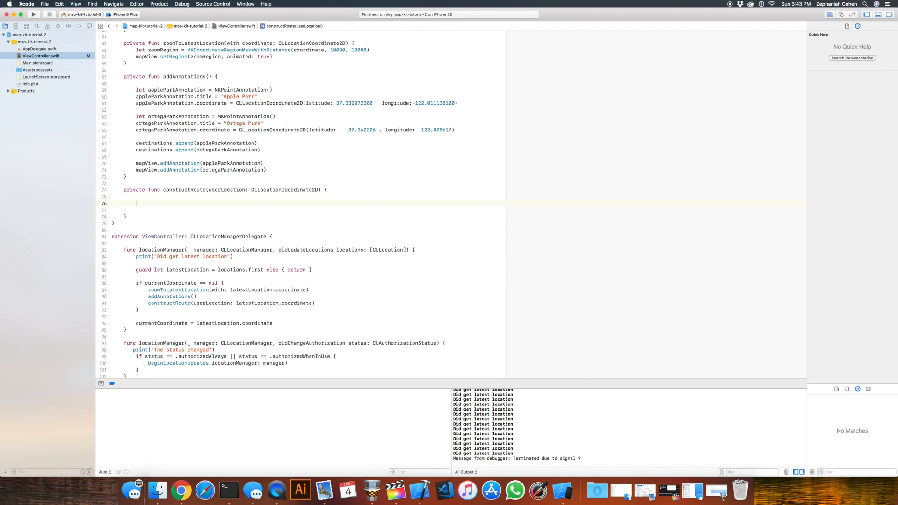
{"action": "type", "text": "let"}
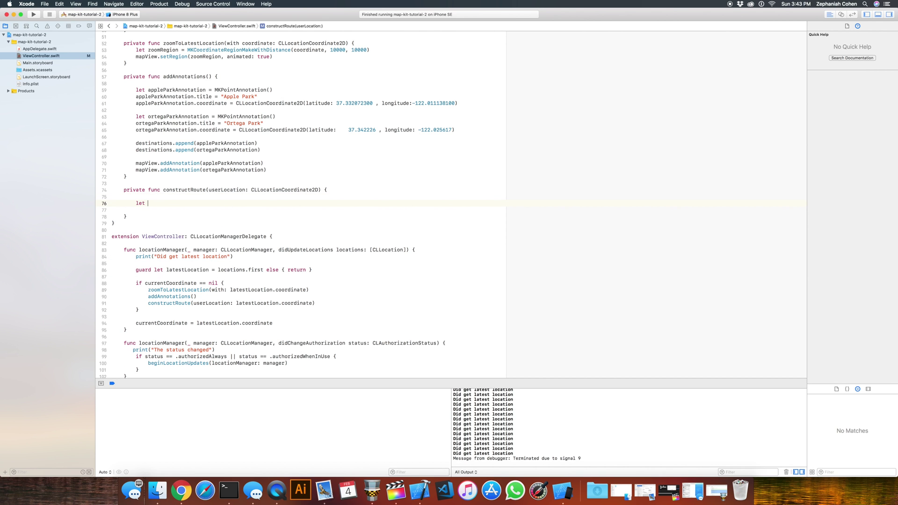
{"action": "type", "text": "directionsRequest = MKD"}
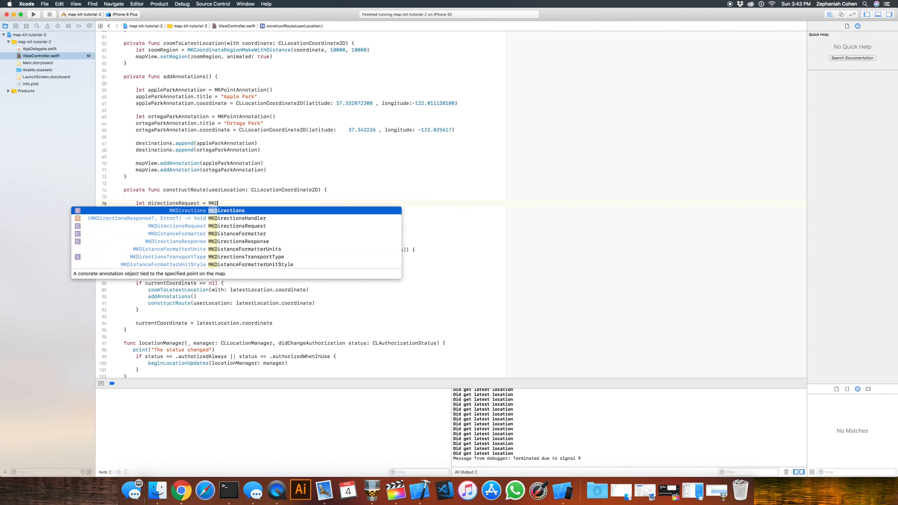
{"action": "type", "text": "rectionsRequest("}
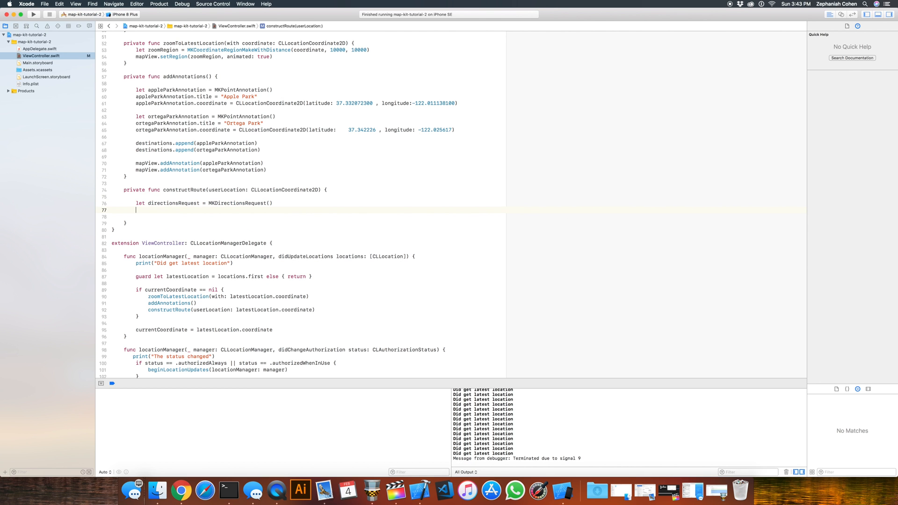
{"action": "type", "text": "d"}
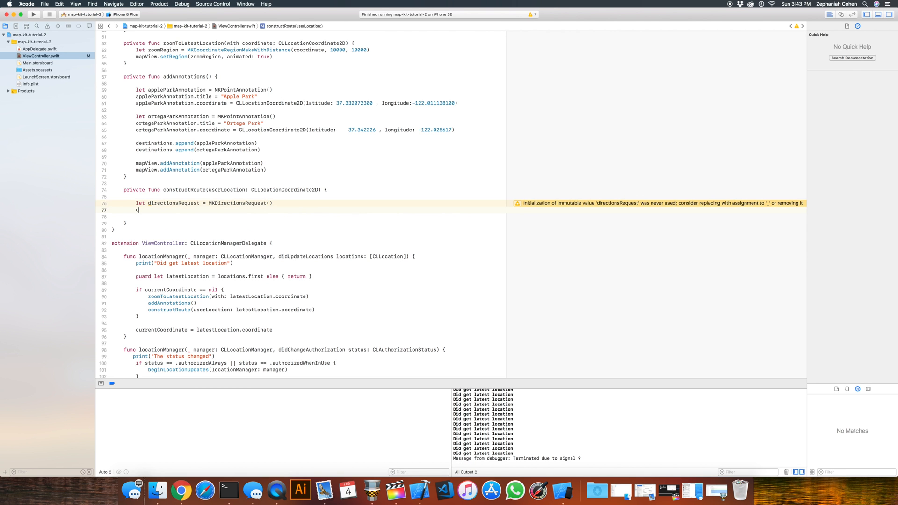
{"action": "type", "text": "irectionsRequest.source"}
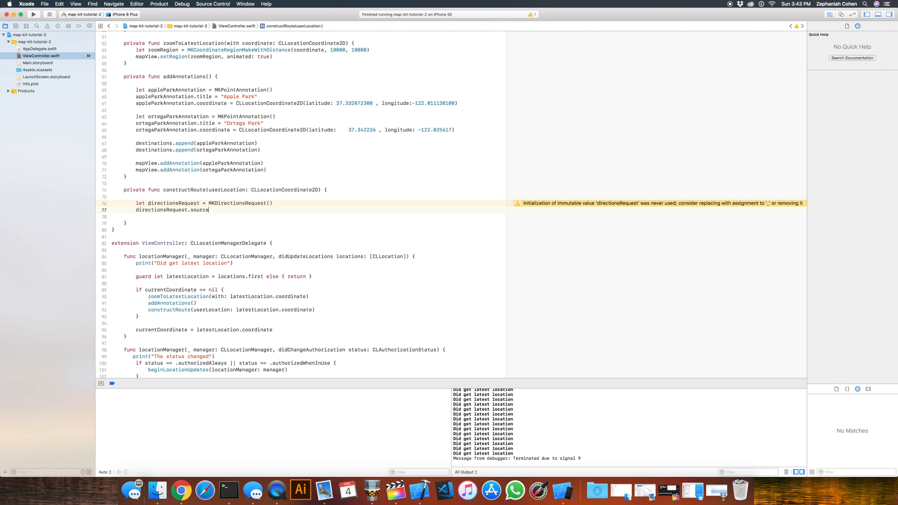
{"action": "type", "text": "="}
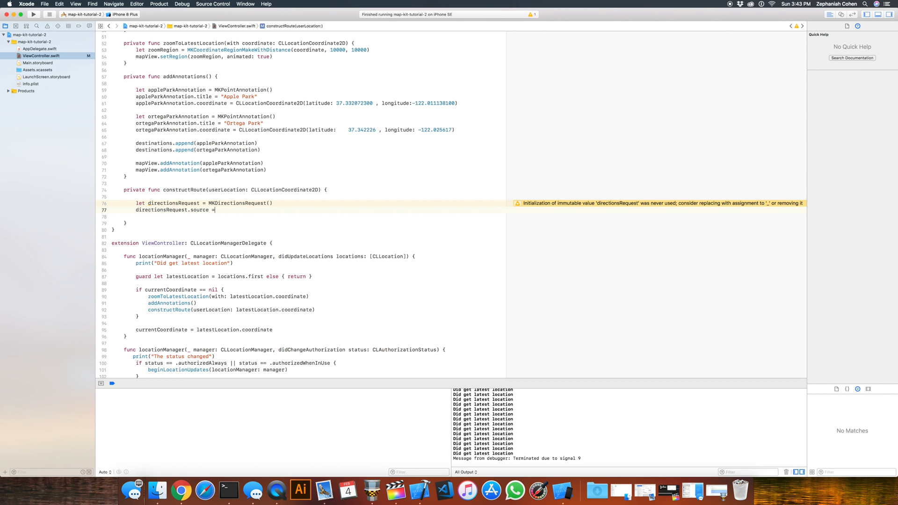
Set directionsRequest.source to MKMapItem(placemark: MKPlacemark(coordinate: userLocation))
{"action": "type", "text": "MKMapItem("}
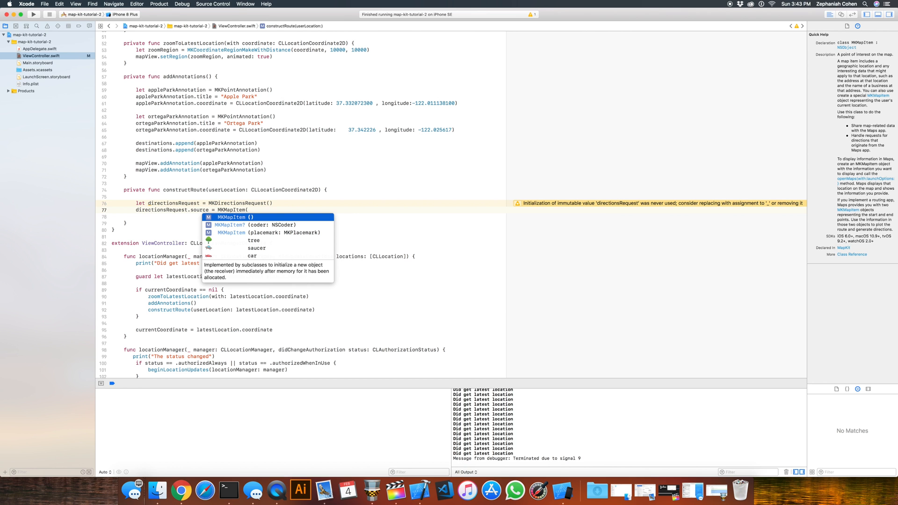
{"action": "left_click", "coordinate": [267, 233]}
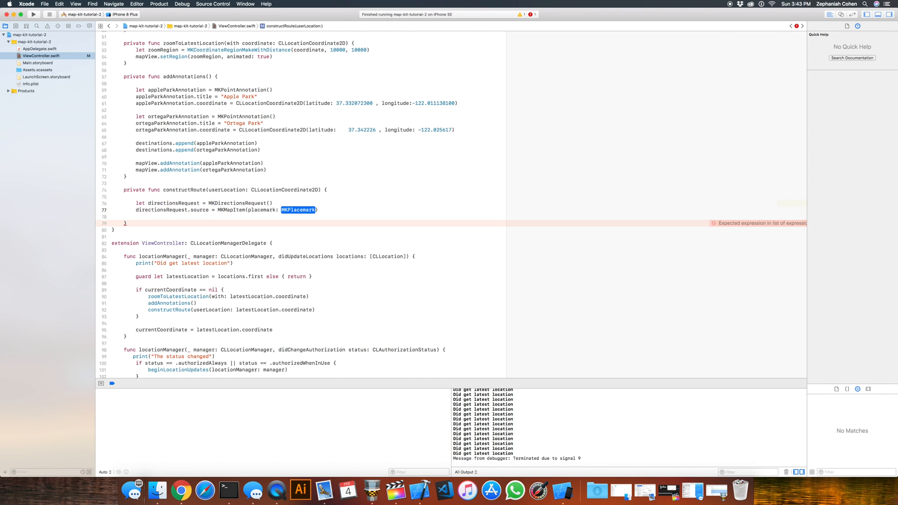
{"action": "type", "text": "MKPlace"}
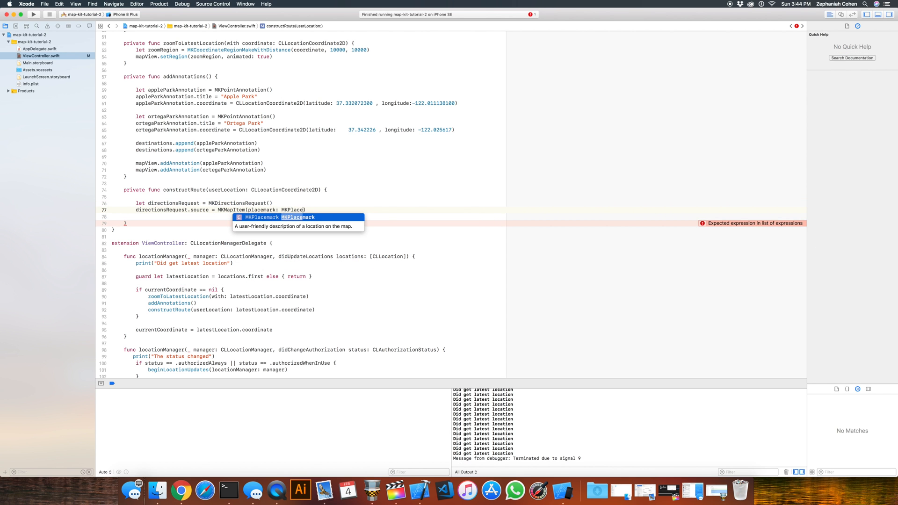
{"action": "type", "text": "("}
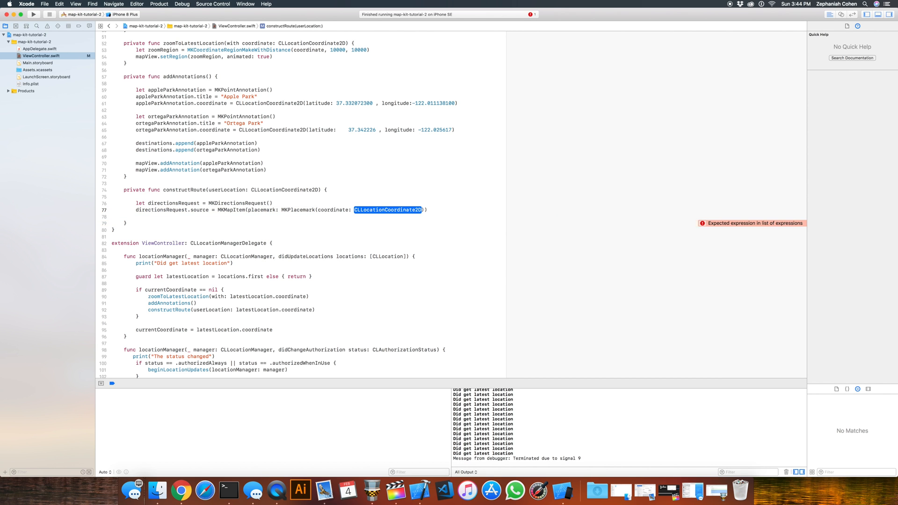
{"action": "type", "text": "userLocation"}
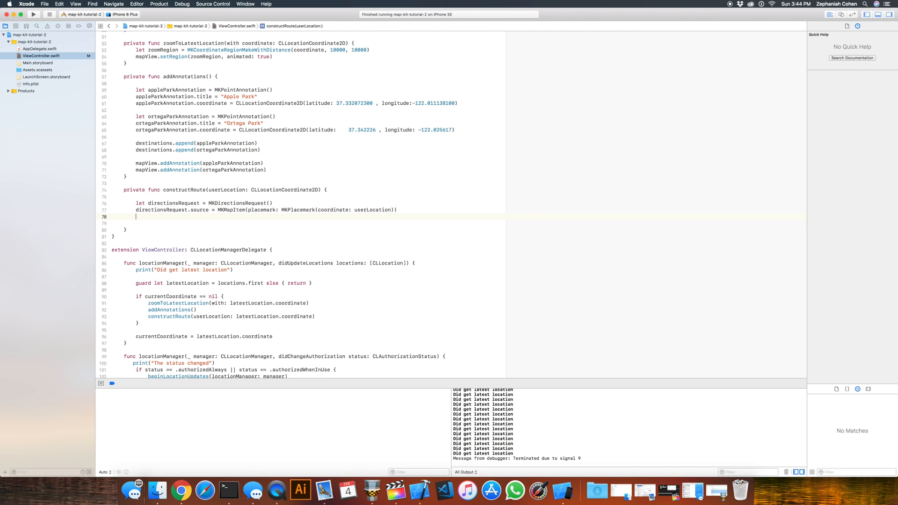
Write directionsRequest.destination as an MKMapItem from an MKPlacemark, initially at userLocation
{"action": "type", "text": "dr"}
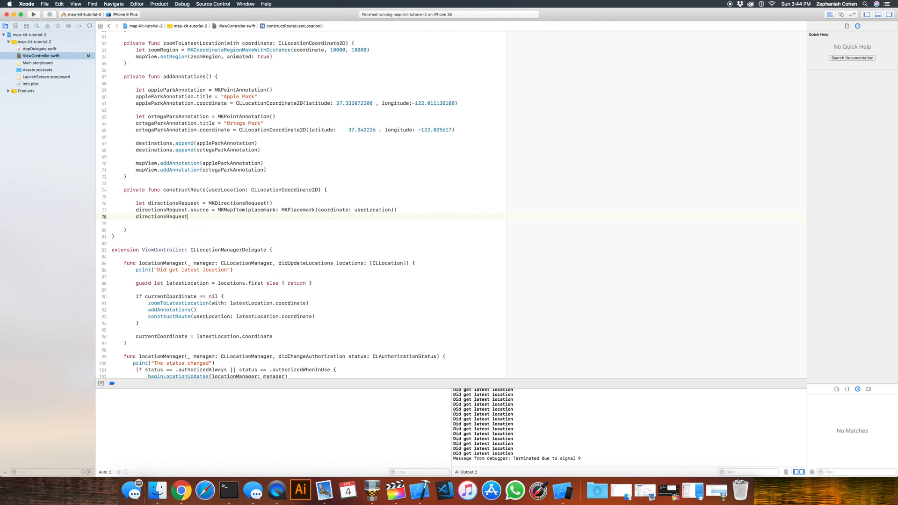
{"action": "type", "text": ".destination = MKMap"}
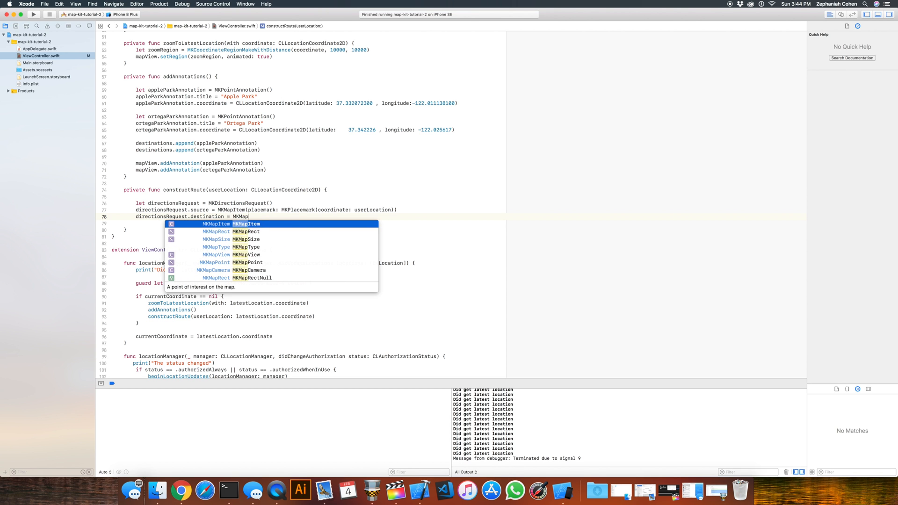
{"action": "type", "text": "(place"}
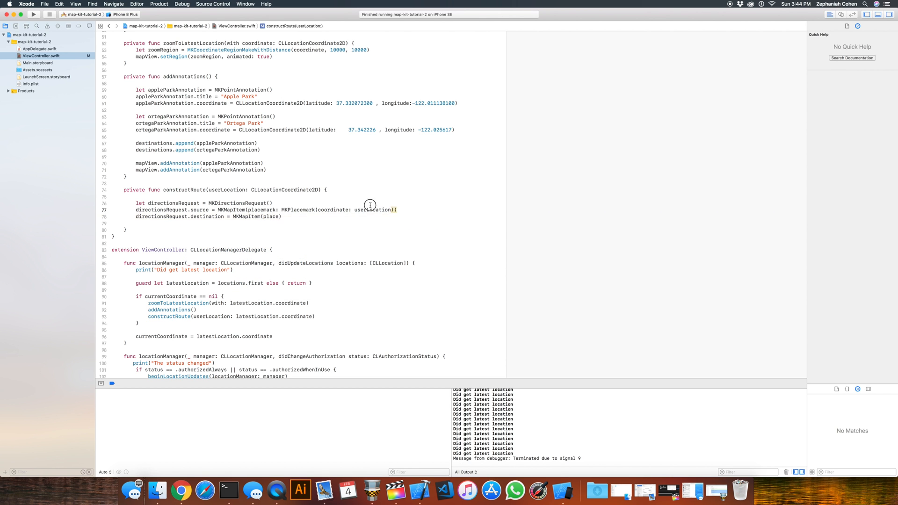
{"action": "left_click", "coordinate": [370, 210]}
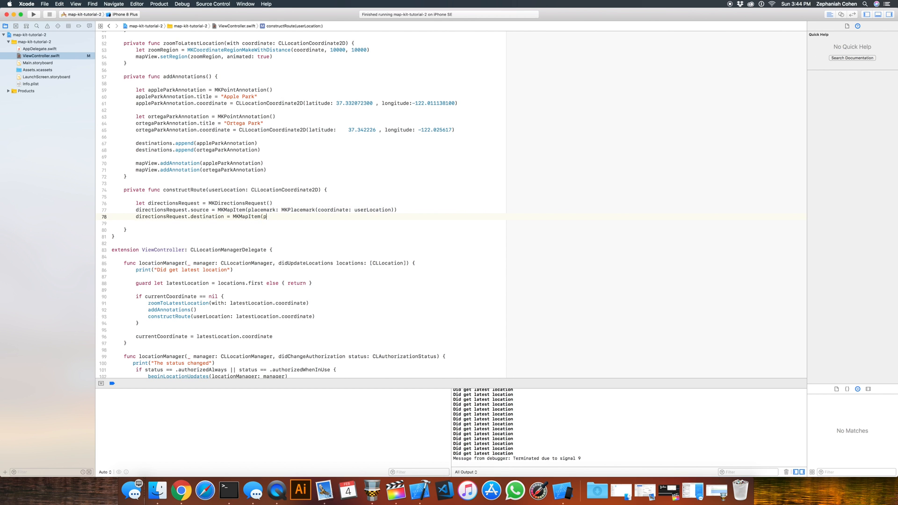
{"action": "type", "text": "placemark: MKPlacemark(coordinate: userLocation))"}
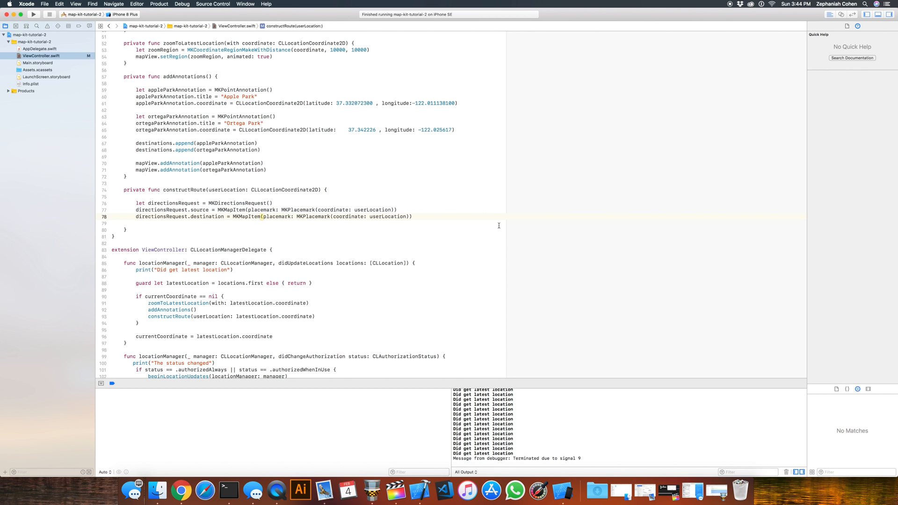
Replace userLocation with destinations[0].coordinate in the destination placemark
{"action": "double_click", "coordinate": [389, 217]}
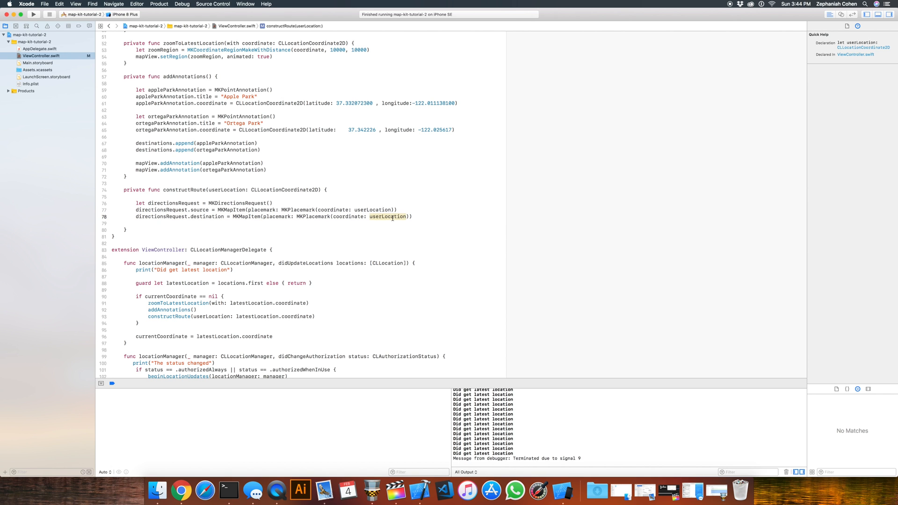
{"action": "key", "text": "delete"}
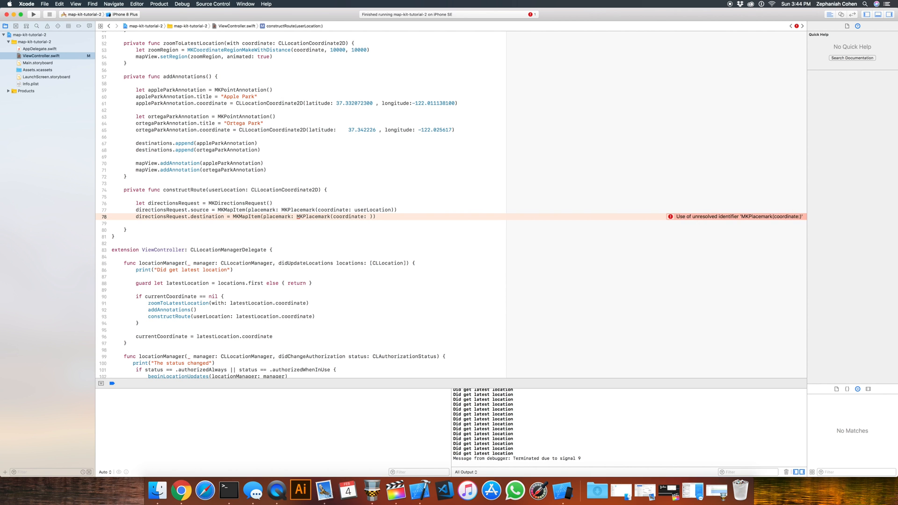
{"action": "type", "text": "destinations"}
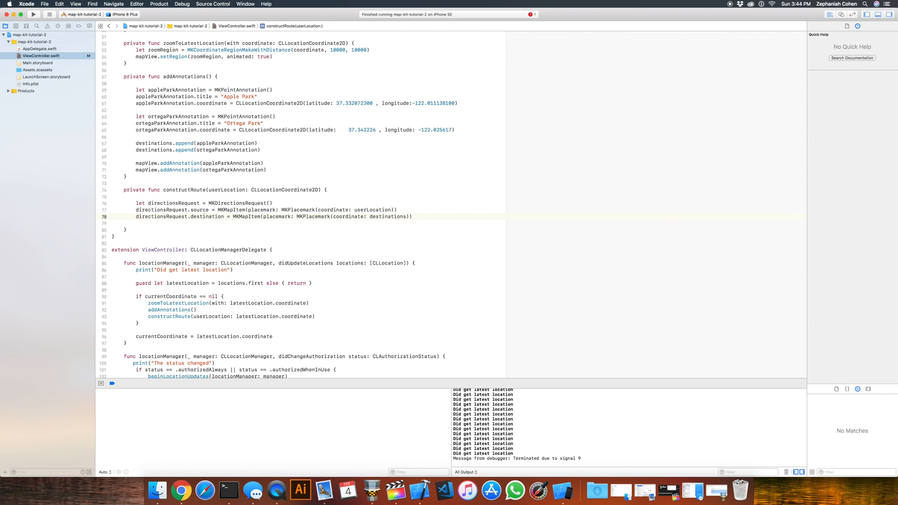
{"action": "type", "text": "[0]."}
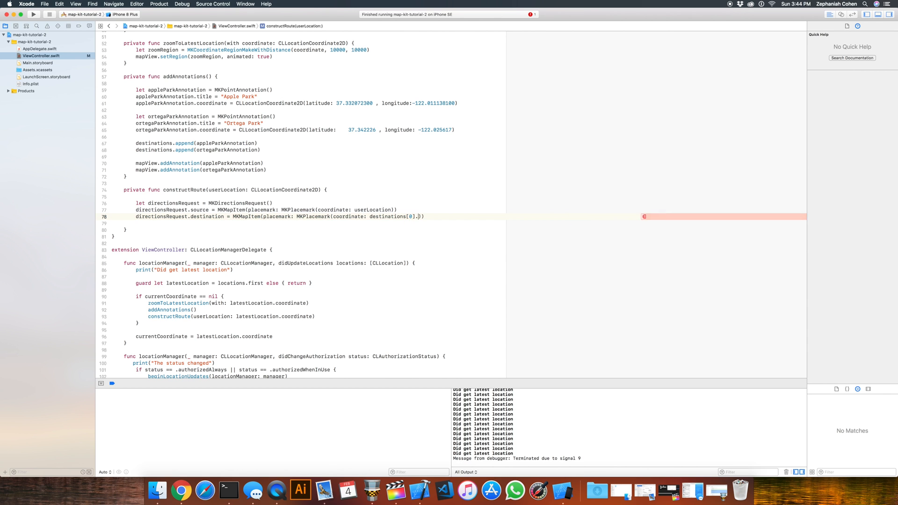
{"action": "type", "text": "coordinate"}
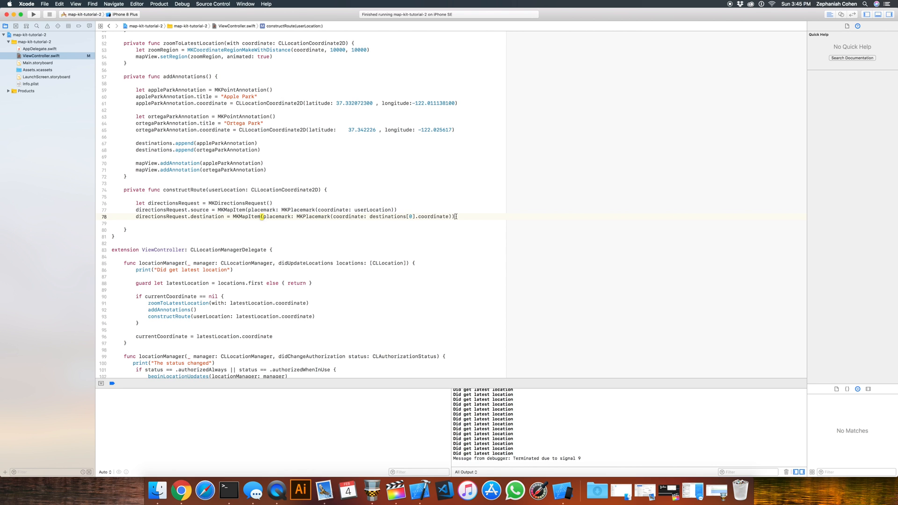
{"action": "key", "text": "Return"}
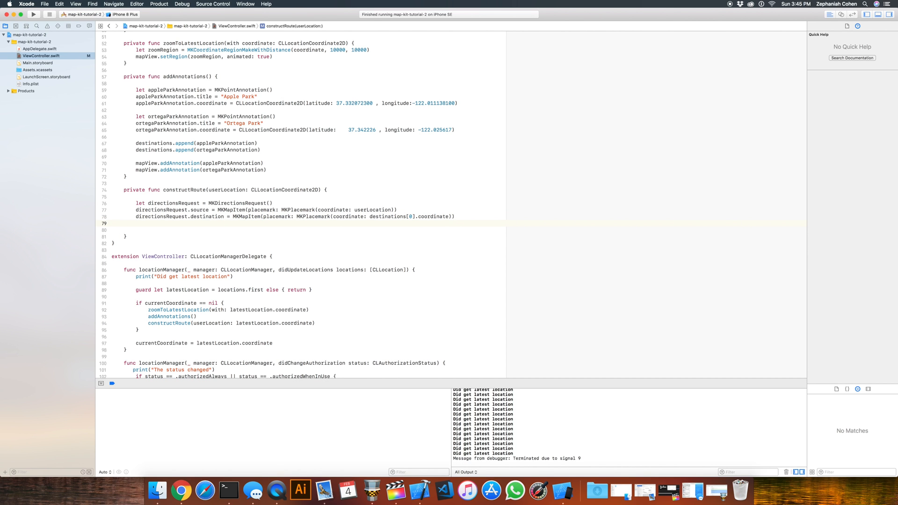
Set directionsRequest.requestsAlternateRoutes and transportType = .automobile
{"action": "type", "text": "d"}
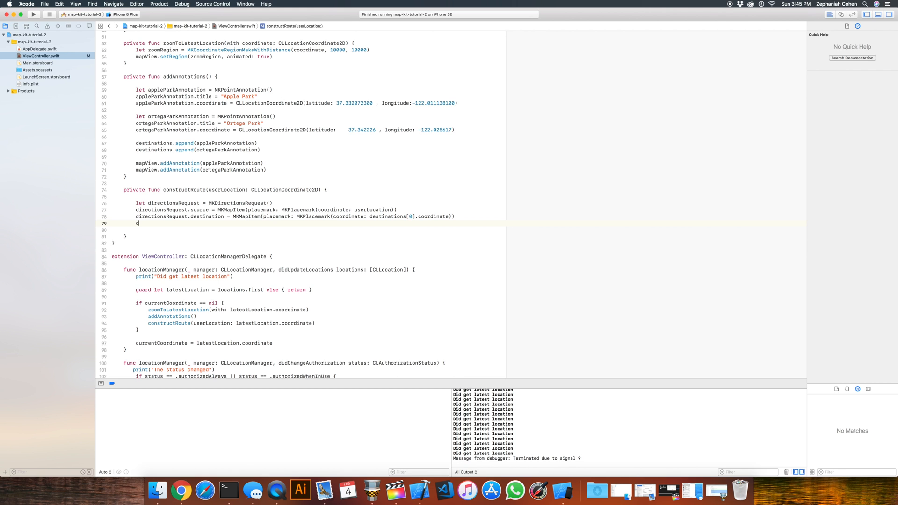
{"action": "type", "text": "directionsRequest."}
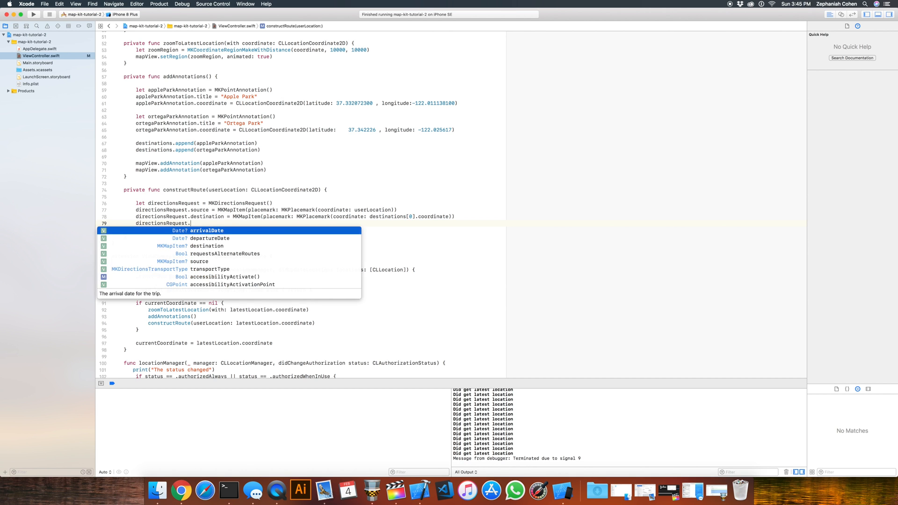
{"action": "type", "text": "requestsAlternateRoutes = true"}
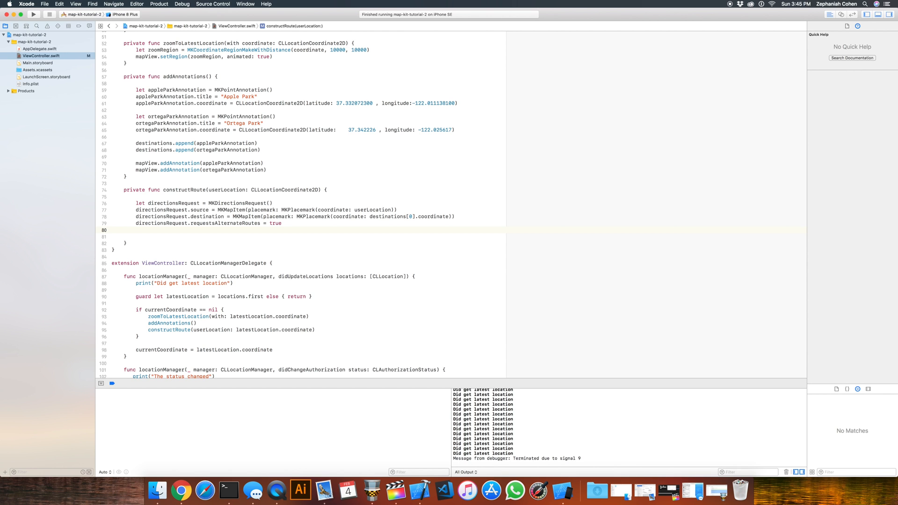
{"action": "left_click", "coordinate": [137, 230]}
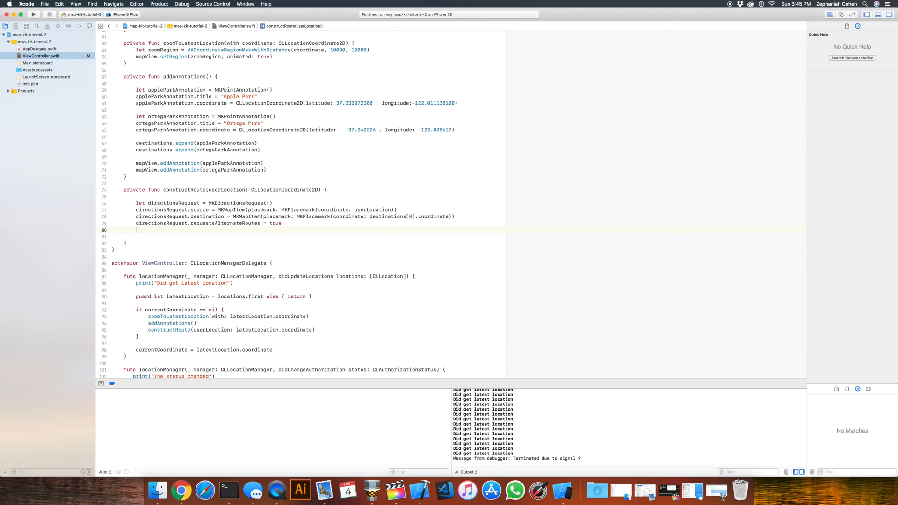
{"action": "type", "text": "directionsRequest.transportType"}
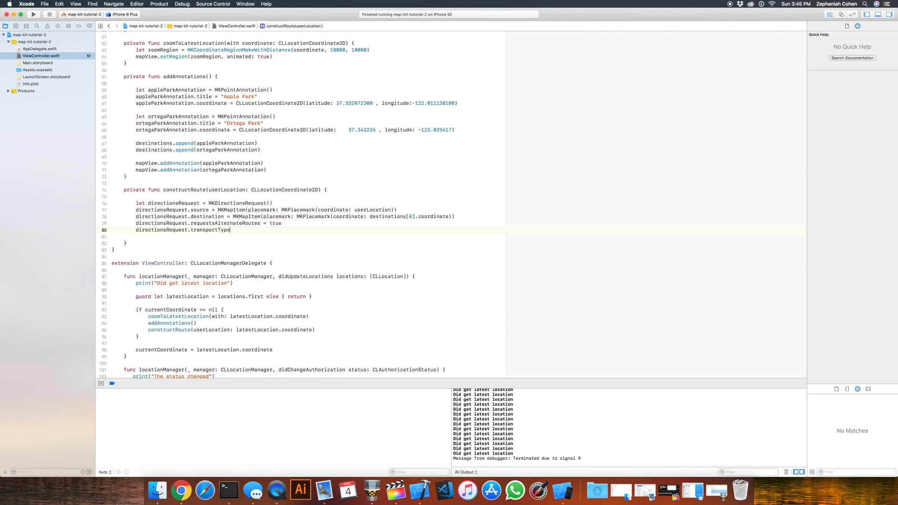
{"action": "type", "text": "= .automobi"}
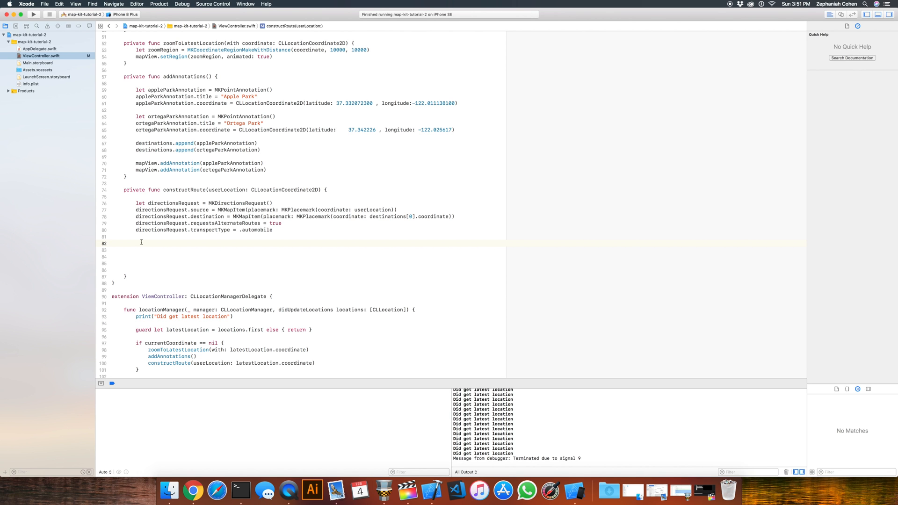
Add 'let directions = MKDirections(request: directionsRequest)' in constructRoute
{"action": "type", "text": "let directions = M"}
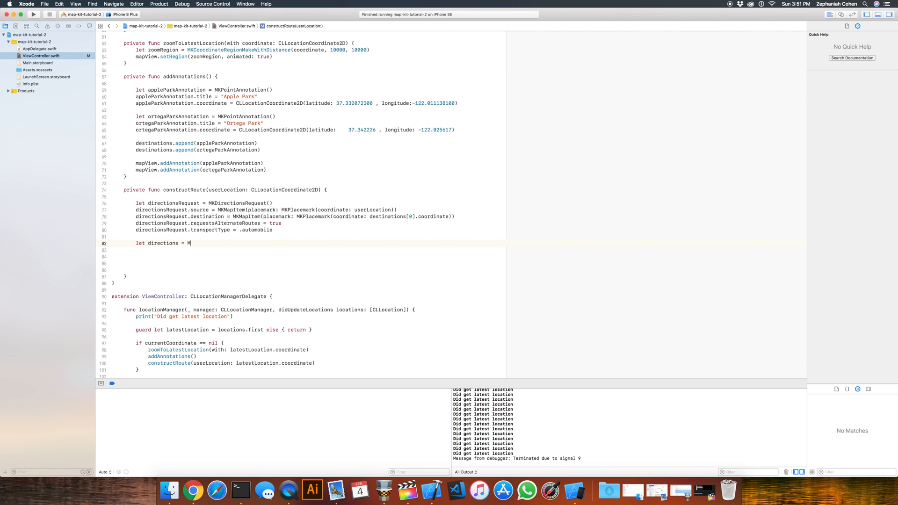
{"action": "type", "text": "KDirections(request: MKDirectionsRequest"}
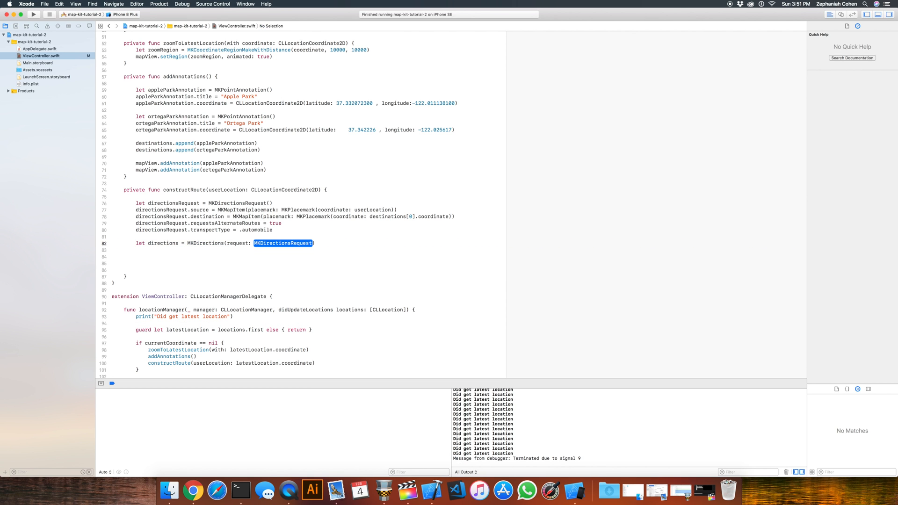
{"action": "type", "text": "direc"}
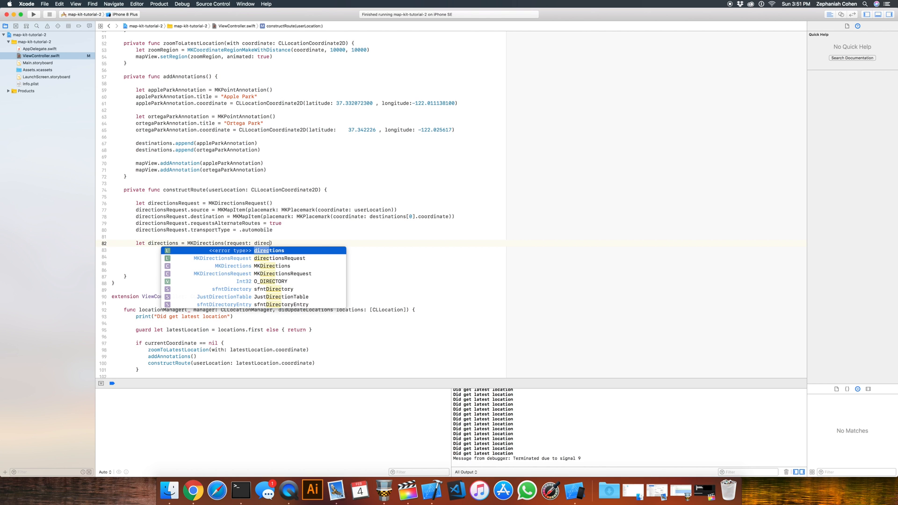
{"action": "key", "text": "return"}
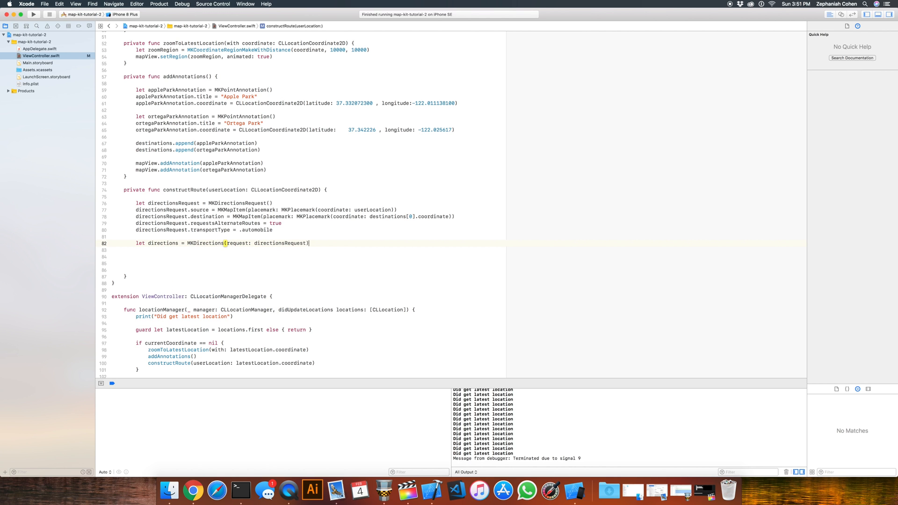
{"action": "key", "text": "Return"}
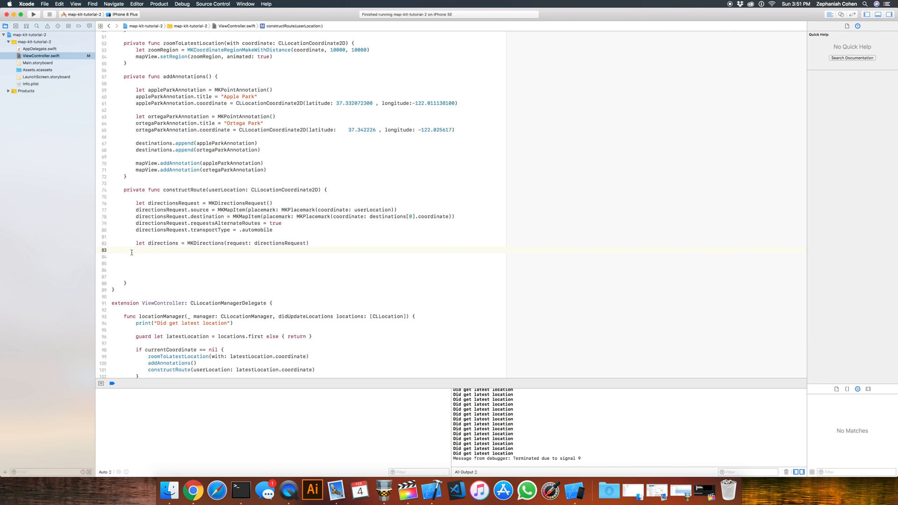
{"action": "mouse_move", "coordinate": [163, 255]}
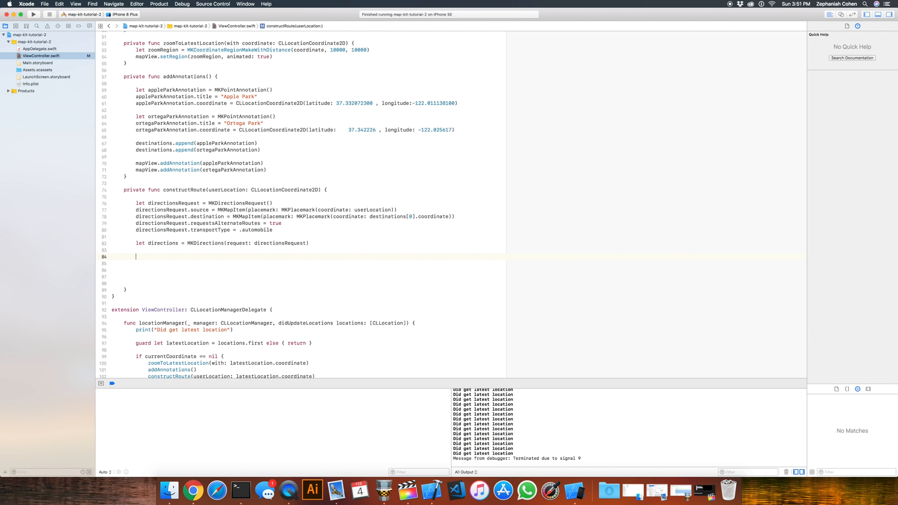
Call directions.calculate with a [weak self] closure and a 'guard let strongSelf = self else' statement
{"action": "type", "text": "directions.calculate { (MKDirectionsResponse?, Error?) in"}
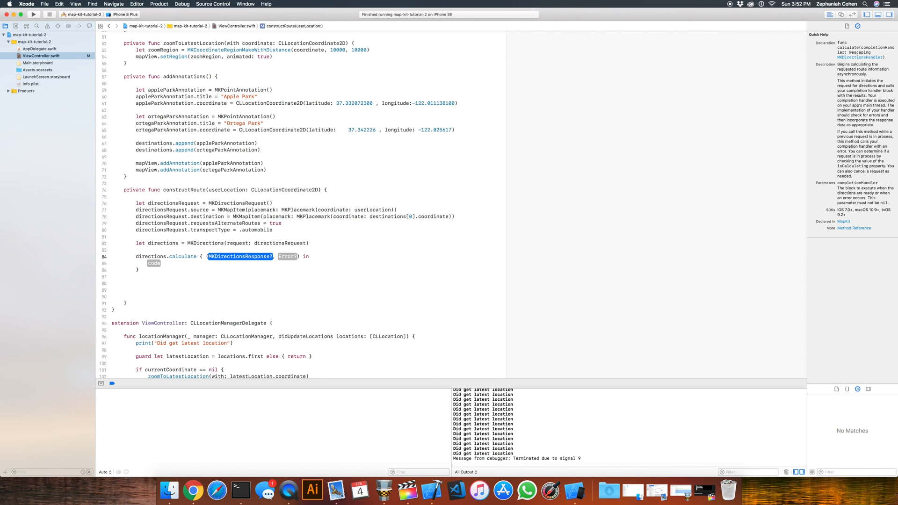
{"action": "type", "text": "dr"}
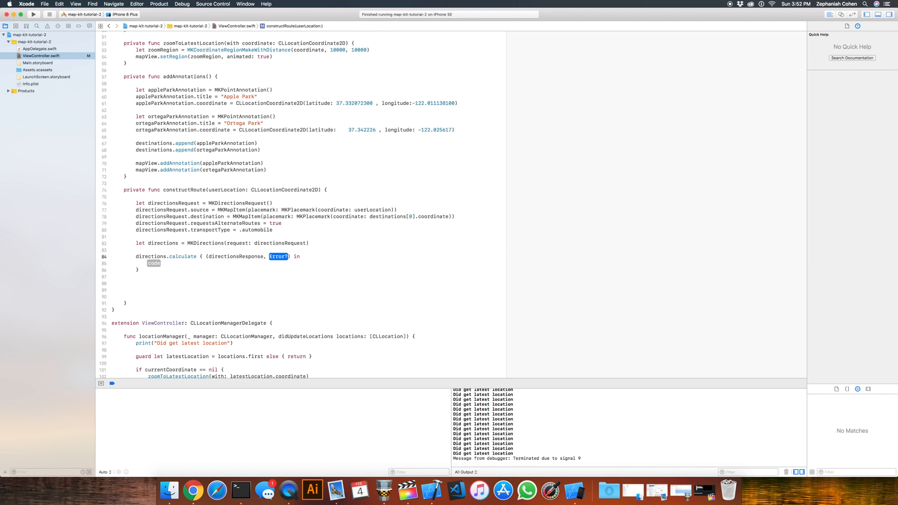
{"action": "type", "text": "error"}
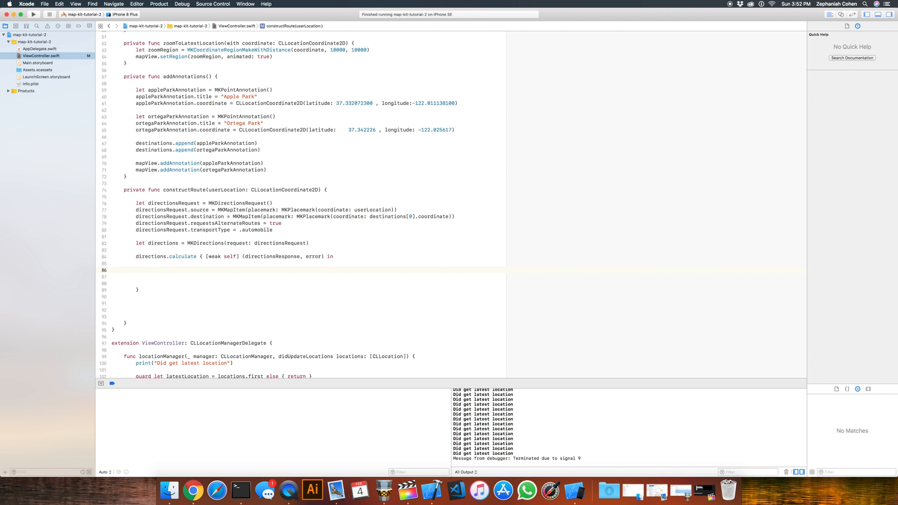
{"action": "type", "text": "guard let strong"}
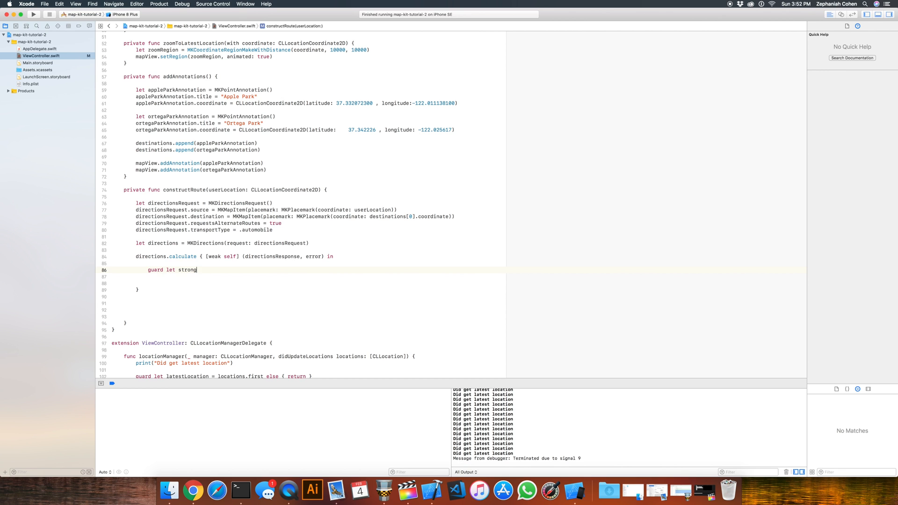
{"action": "type", "text": "Self ="}
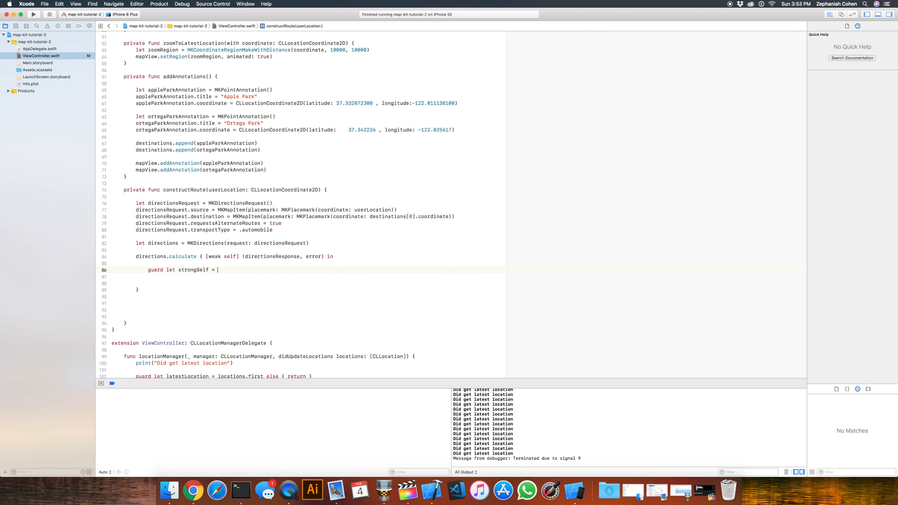
{"action": "type", "text": "self else"}
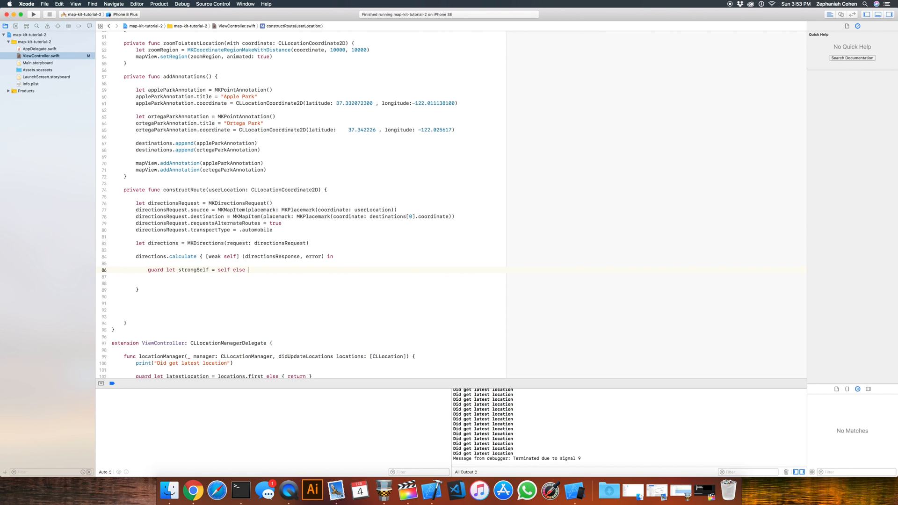
{"action": "type", "text": "{ return"}
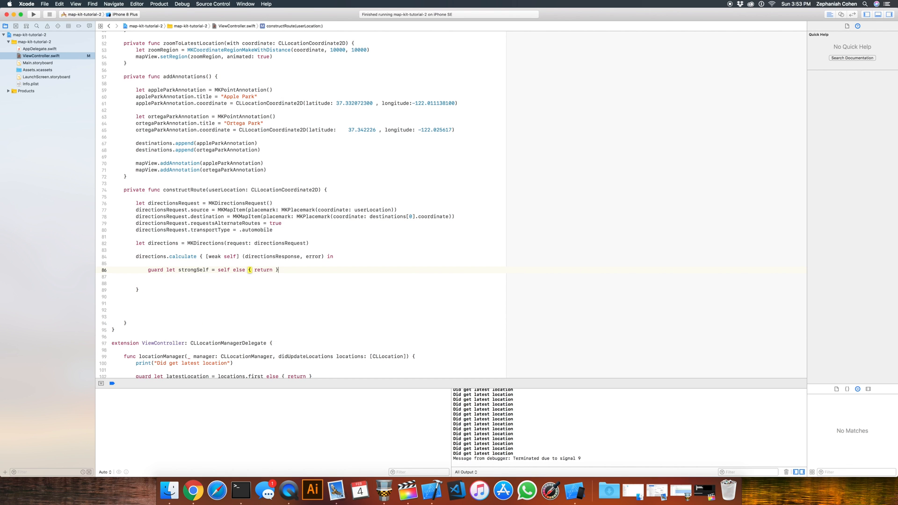
{"action": "key", "text": "return"}
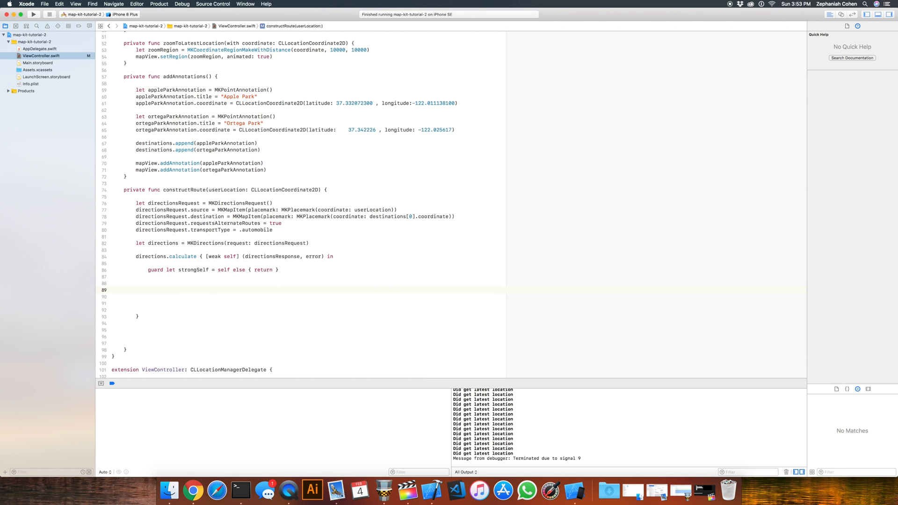
Print error.localizedDescription if an error exists, else check the response and its routes count
{"action": "type", "text": "if let error = error {"}
{"action": "left_click", "coordinate": [307, 296]}
{"action": "type", "text": "print("}
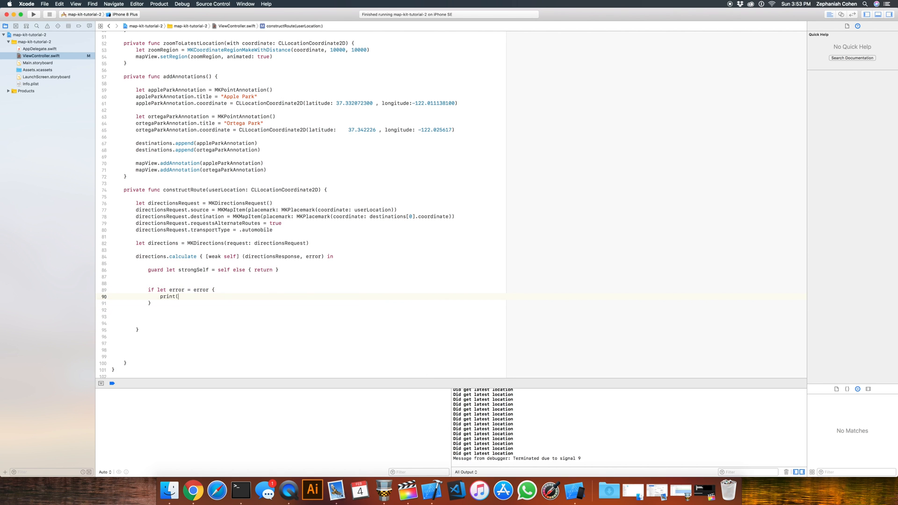
{"action": "type", "text": "error.localizedDescription)"}
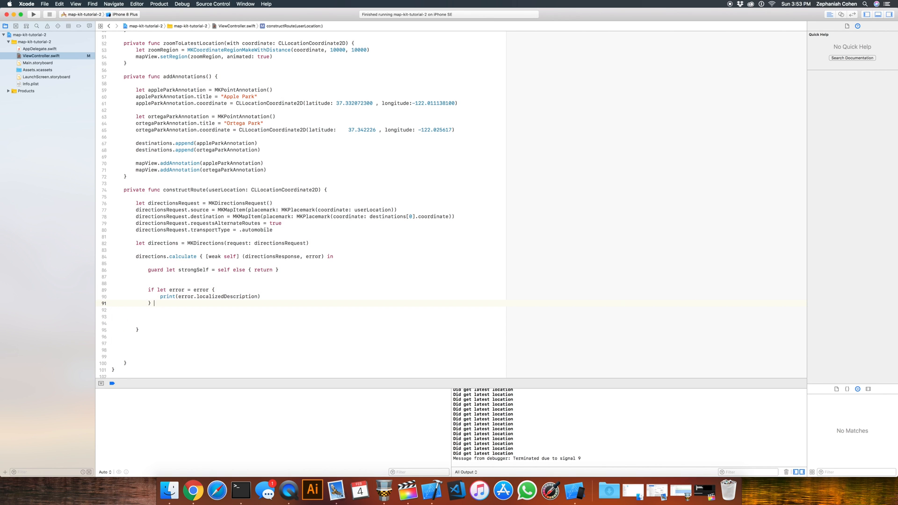
{"action": "type", "text": "else {"}
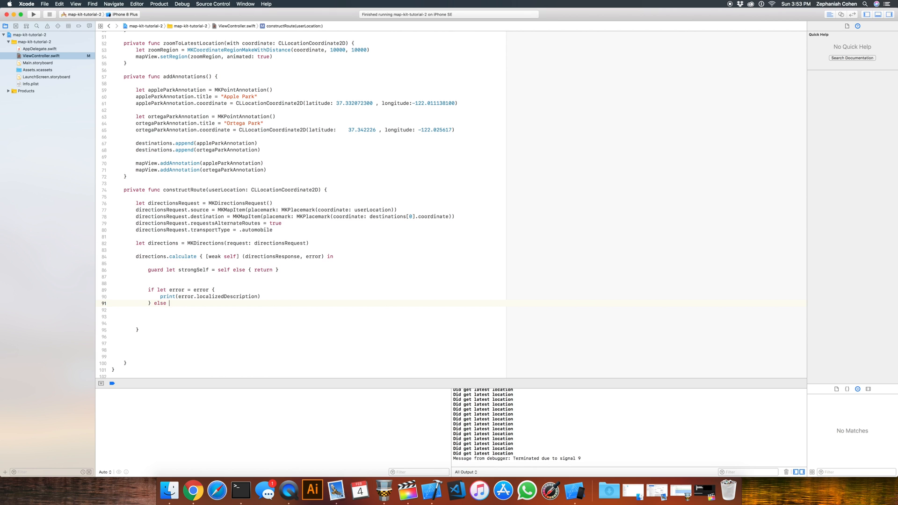
{"action": "type", "text": "if"}
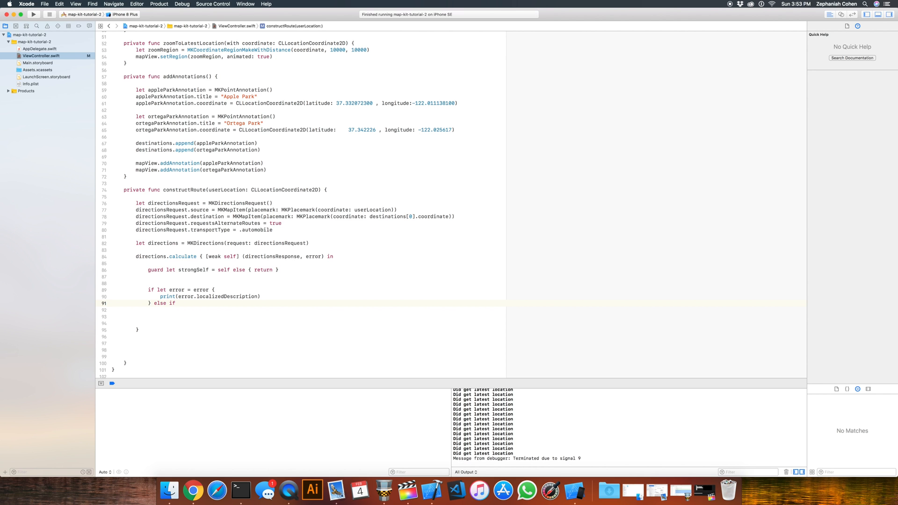
{"action": "type", "text": "le"}
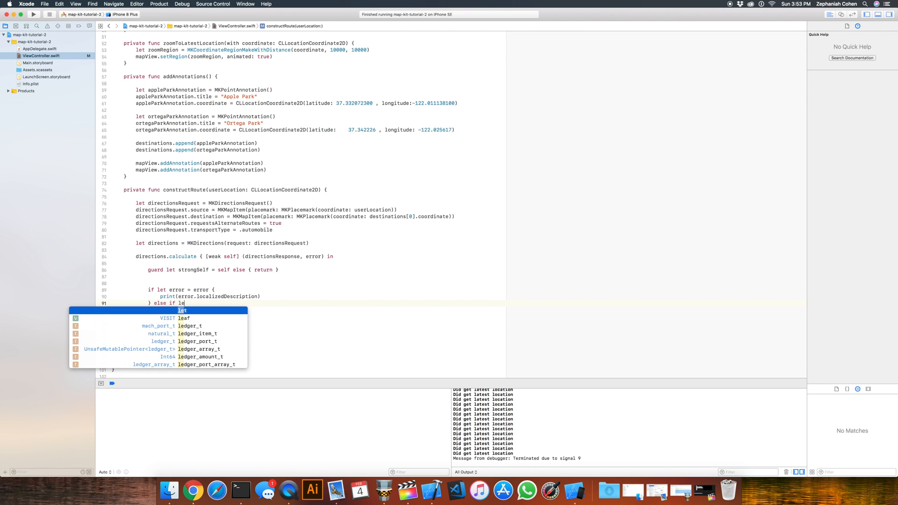
{"action": "type", "text": "response = directionsResponse"}
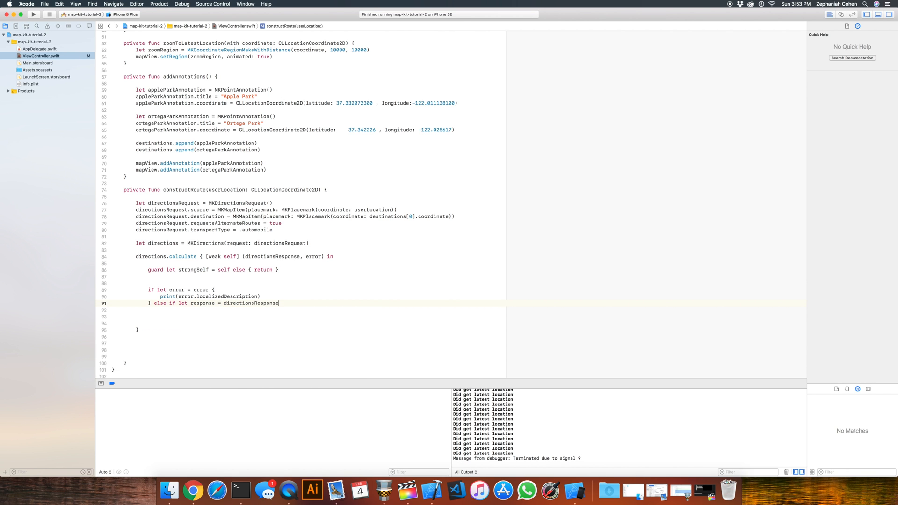
{"action": "type", "text": ", response"}
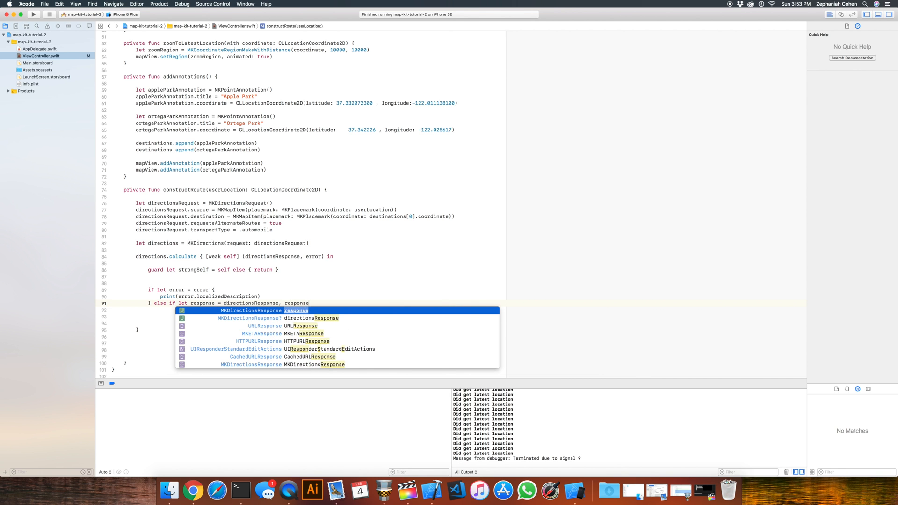
{"action": "type", "text": ".routes.count > 0 {"}
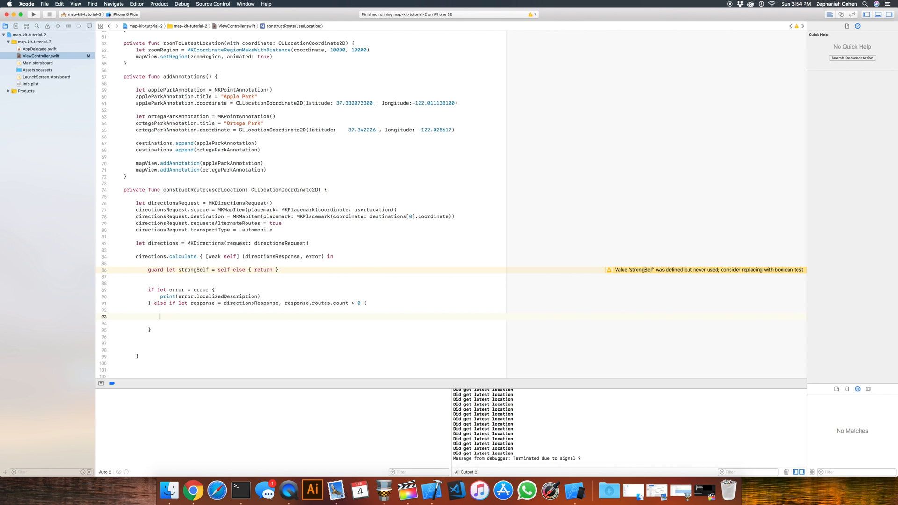
Assign strongSelf.currentRoute = response.routes[0] in the routes-available branch
{"action": "type", "text": "strong"}
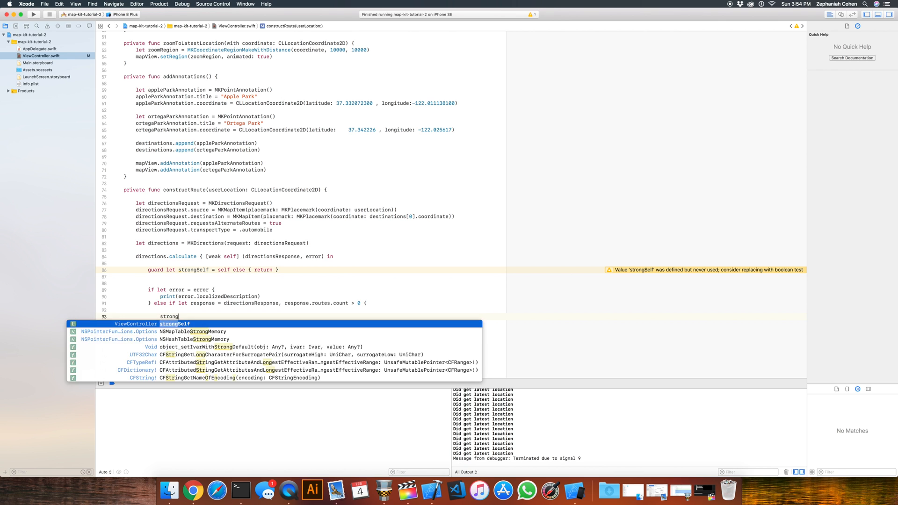
{"action": "type", "text": ".currentRoute = r"}
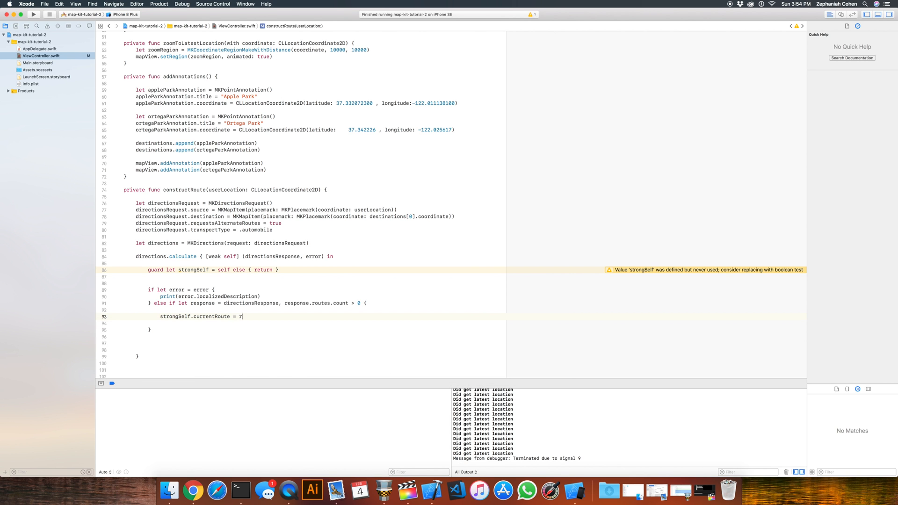
{"action": "type", "text": "esponse.routes[0"}
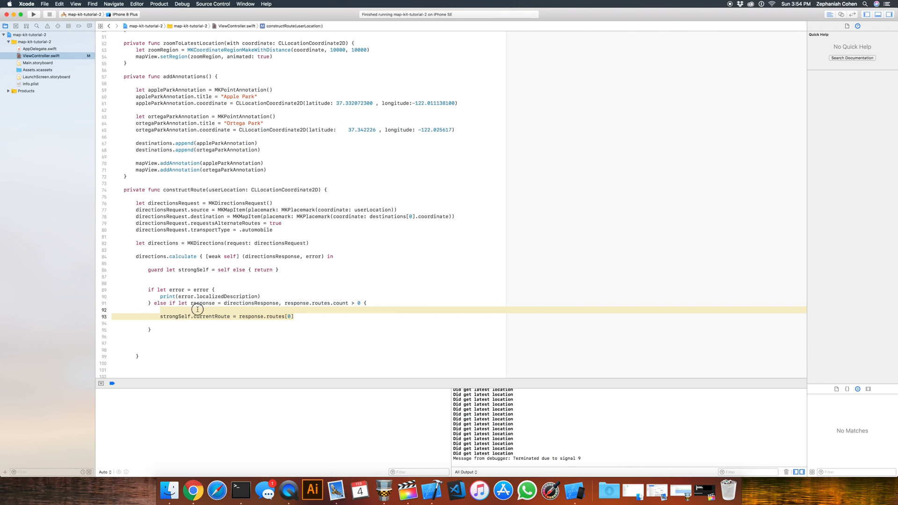
{"action": "left_click", "coordinate": [277, 317]}
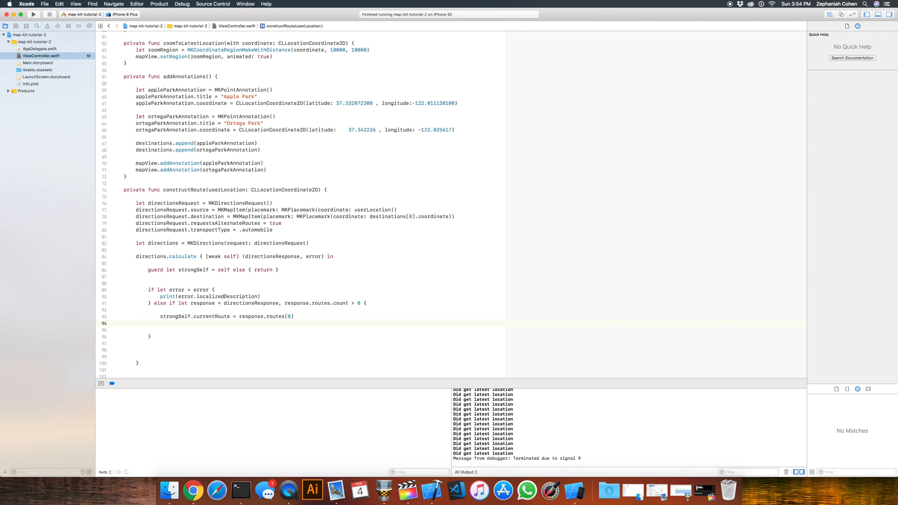
Add strongSelf.mapView.add(response.routes[0].polyline) below the currentRoute assignment
{"action": "key", "text": "Return"}
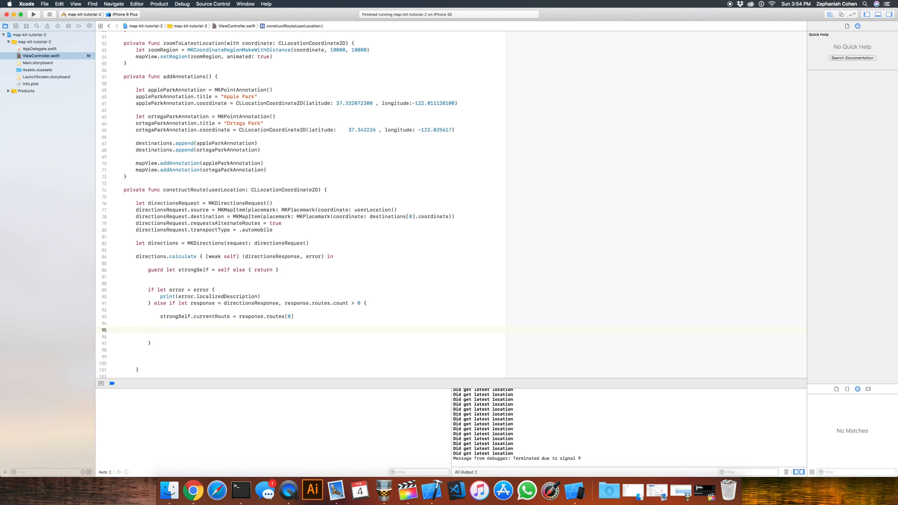
{"action": "type", "text": "strongSelf.ma"}
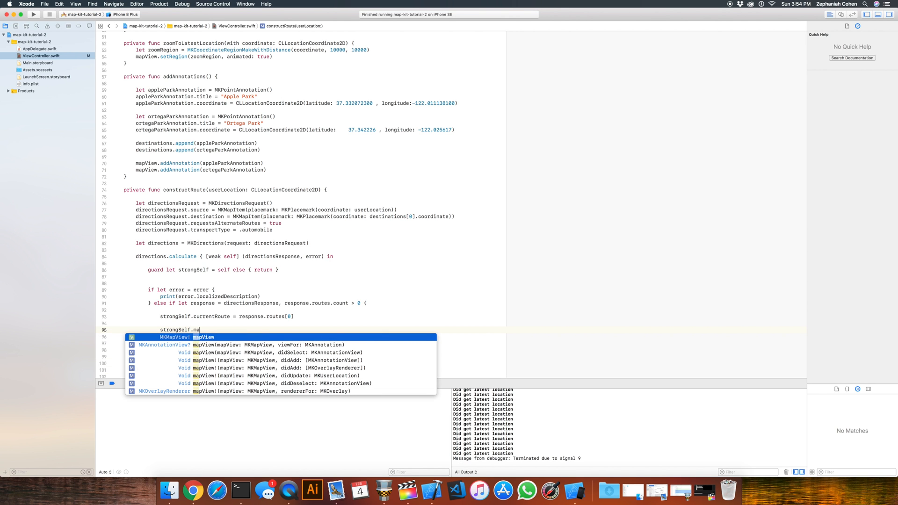
{"action": "type", "text": "pView"}
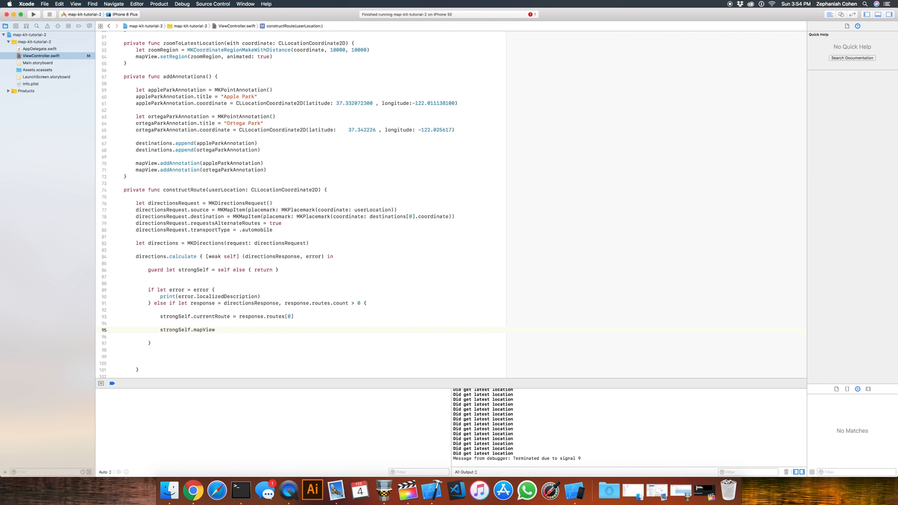
{"action": "type", "text": ".add"}
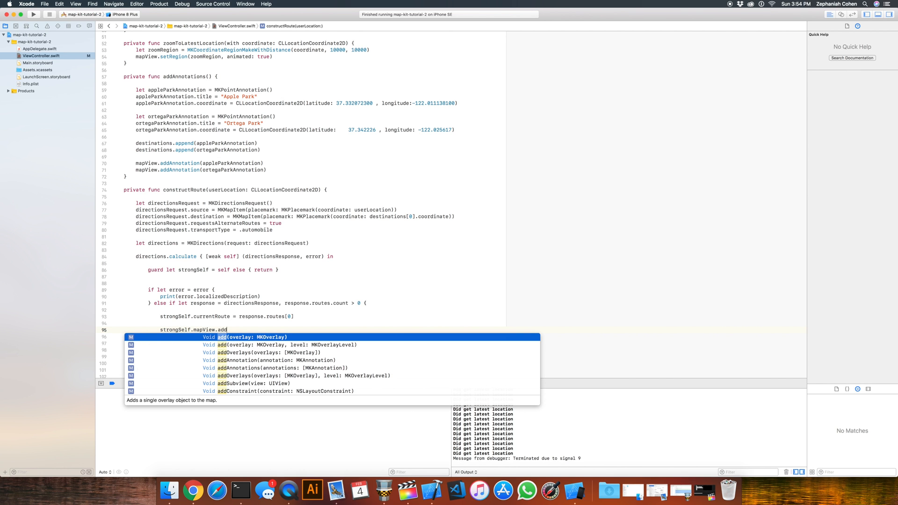
{"action": "type", "text": "(response"}
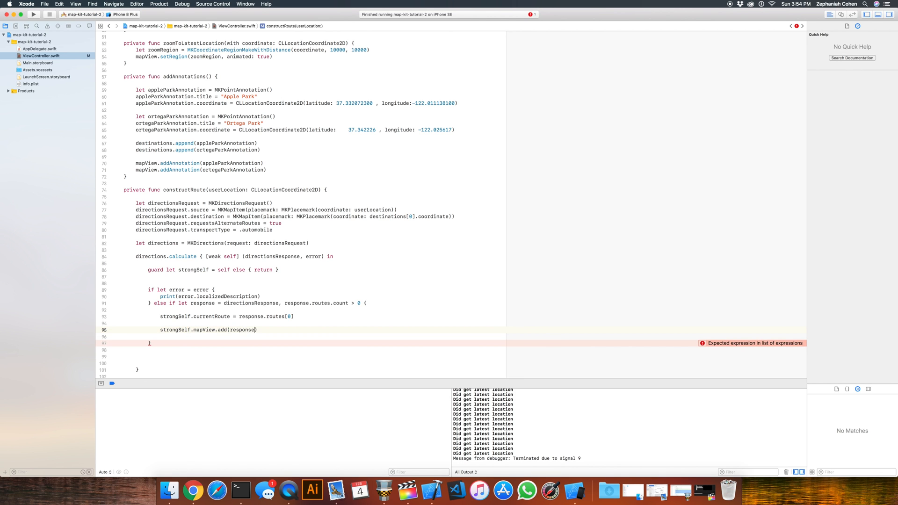
{"action": "type", "text": ".routes[0]"}
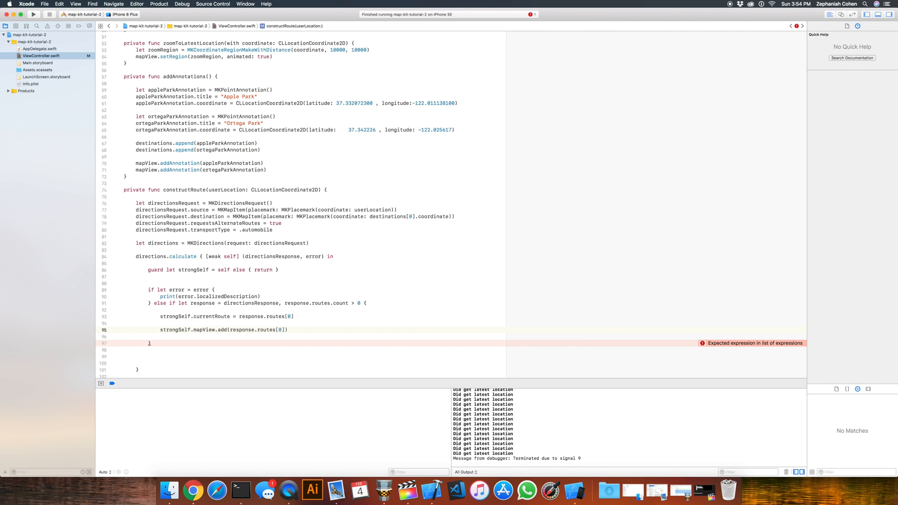
{"action": "type", "text": ".polyline"}
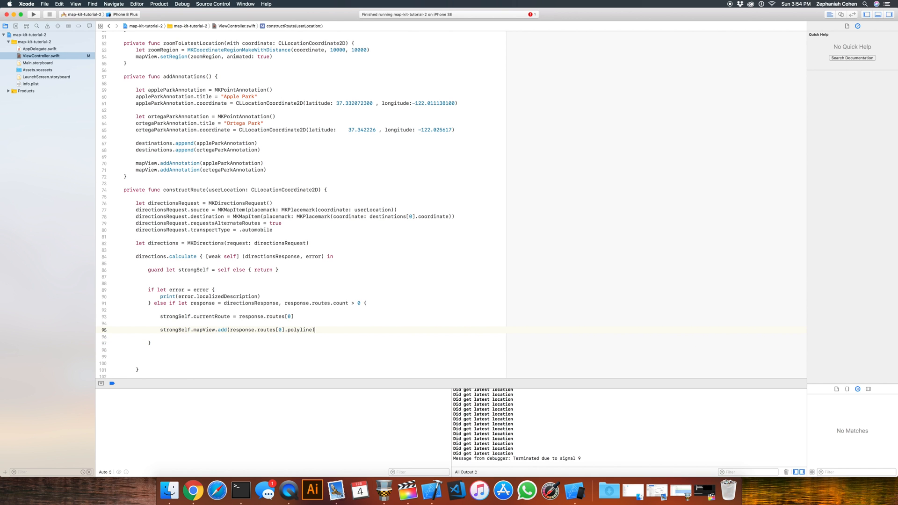
{"action": "key", "text": "Return"}
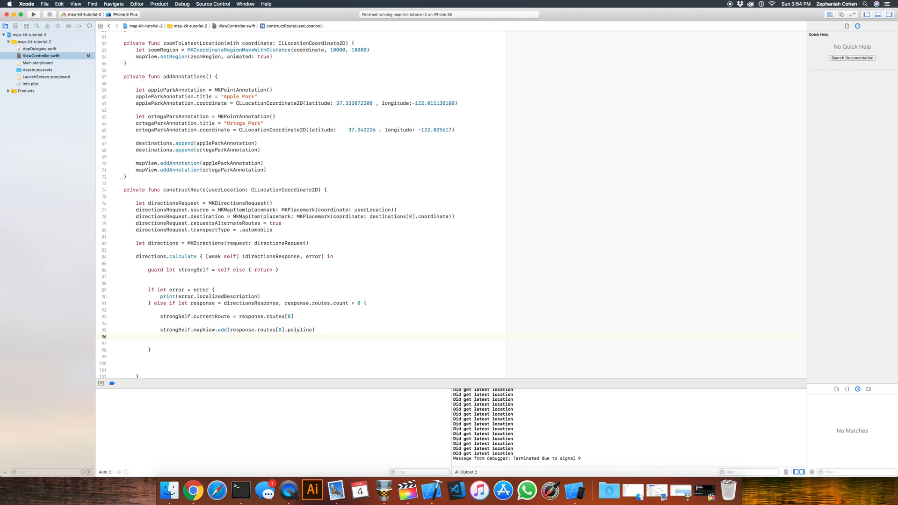
Add strongSelf.mapView.setVisibleMapRect(response.routes[0].polyline.boundingMapRect, animated: true) below the add call
{"action": "type", "text": "stro"}
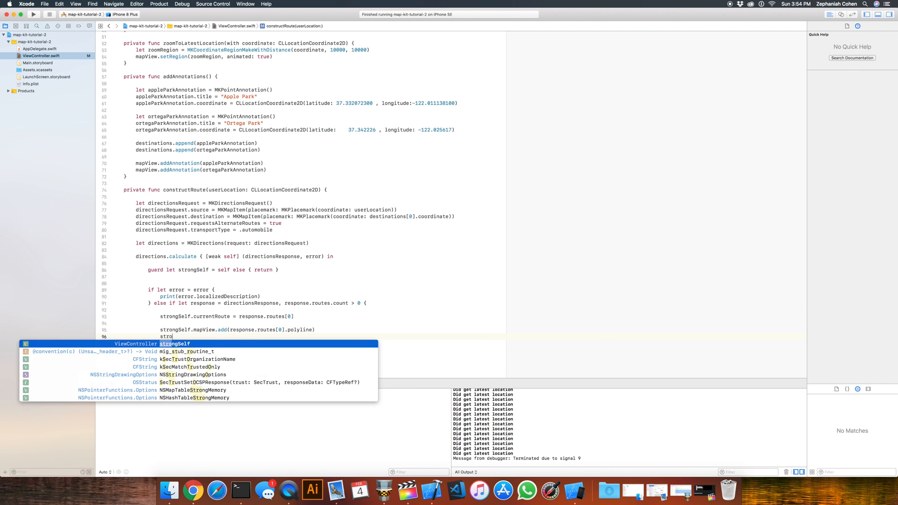
{"action": "type", "text": "gSelf.mapView.setVis"}
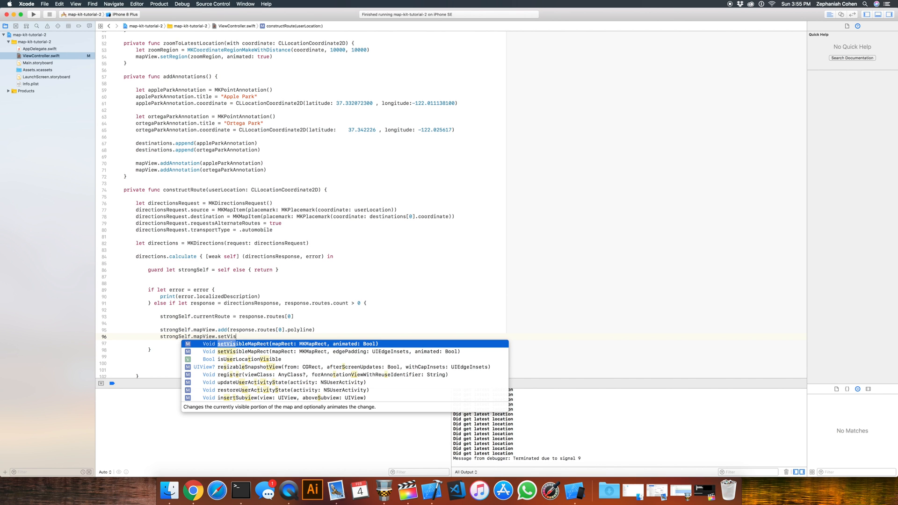
{"action": "type", "text": "ibleMapRect(response.routes[0], animated: Bool"}
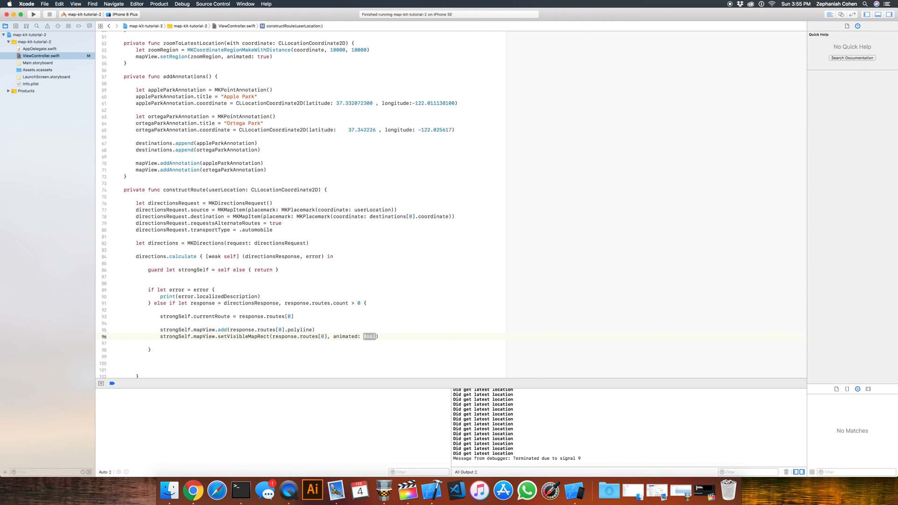
{"action": "type", "text": ".polyline"}
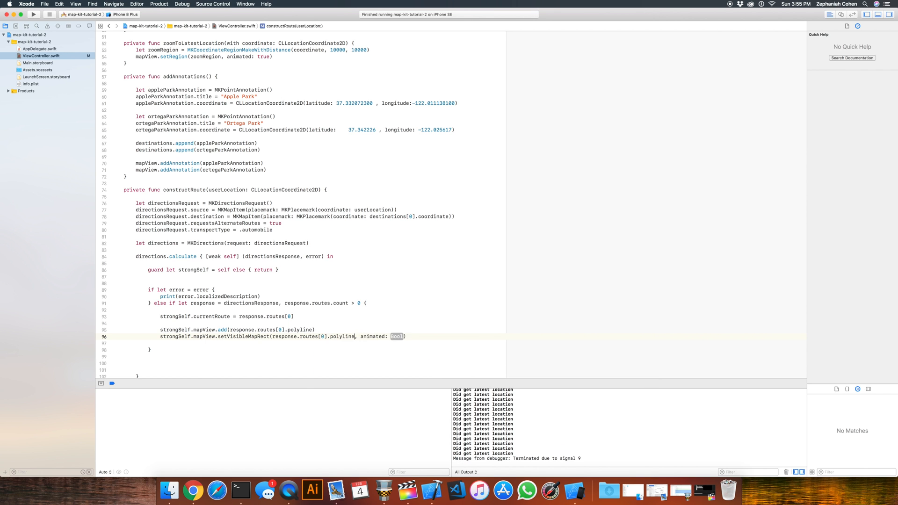
{"action": "type", "text": ".boundingMapRec"}
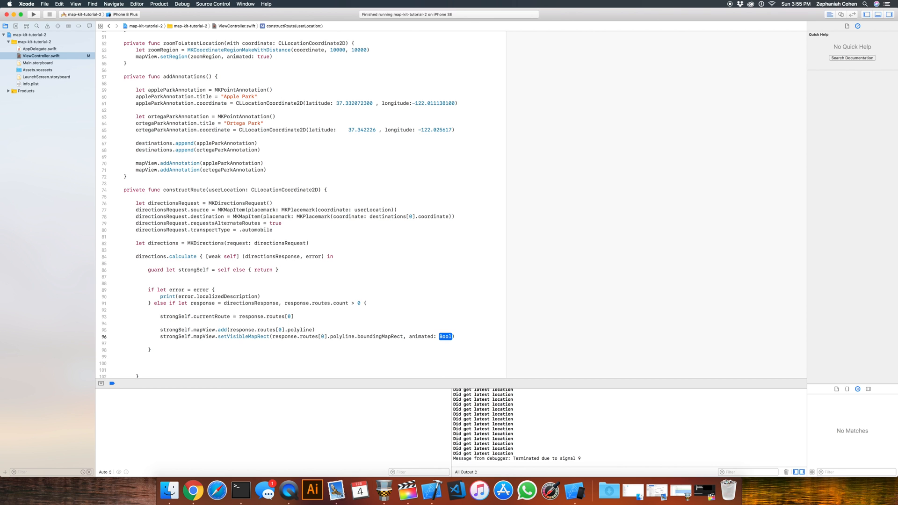
{"action": "type", "text": "true"}
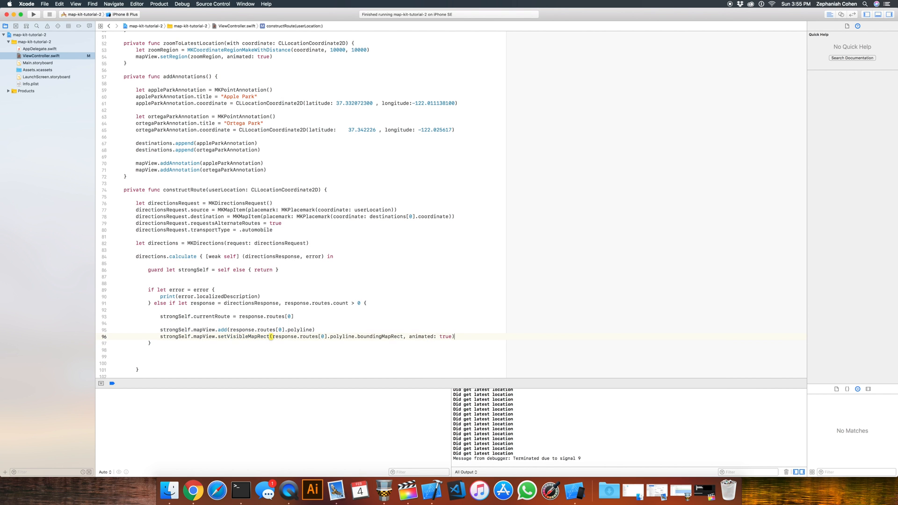
{"action": "left_click", "coordinate": [214, 323]}
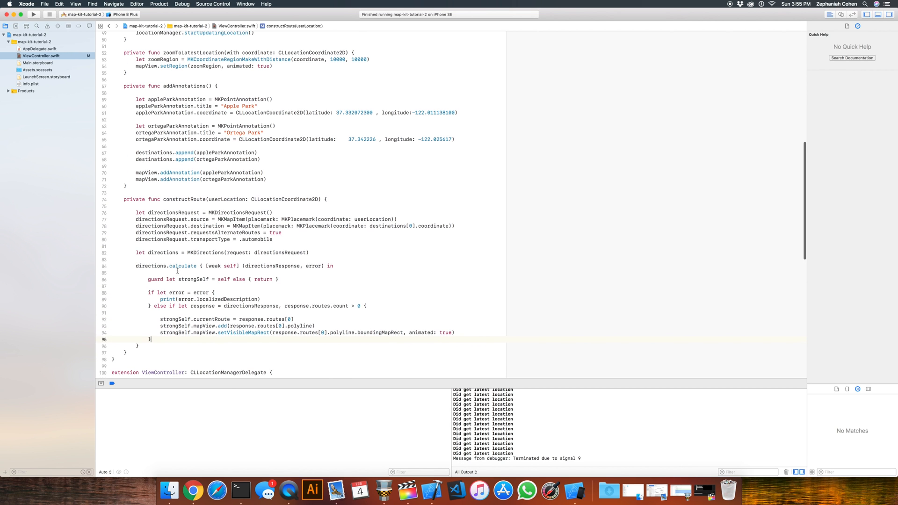
Open a blank line at the top of the MKMapViewDelegate extension, above the annotation view function
{"action": "left_click", "coordinate": [162, 253]}
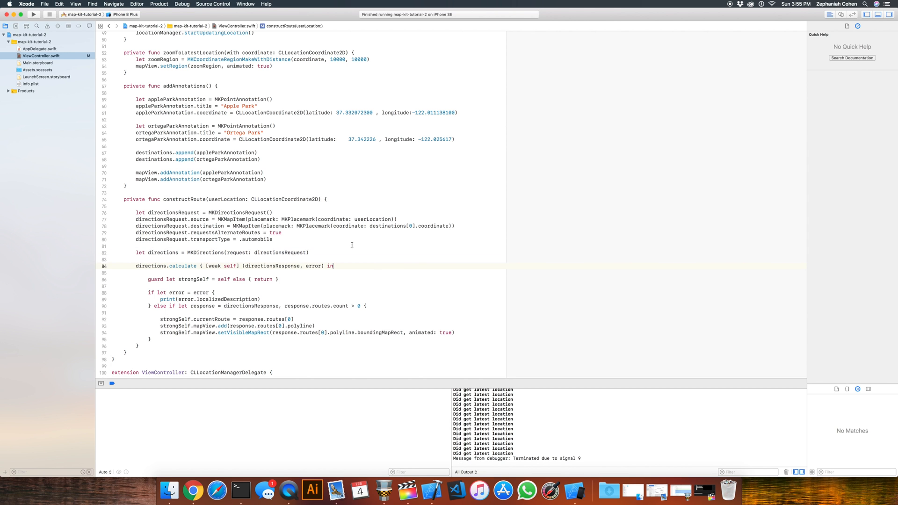
{"action": "mouse_move", "coordinate": [370, 248]}
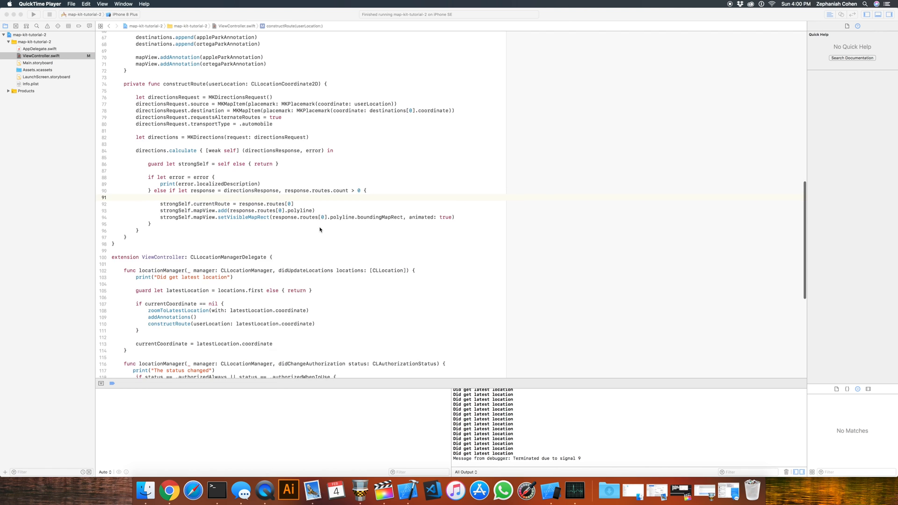
{"action": "scroll", "scroll_direction": "down", "scroll_amount": 3}
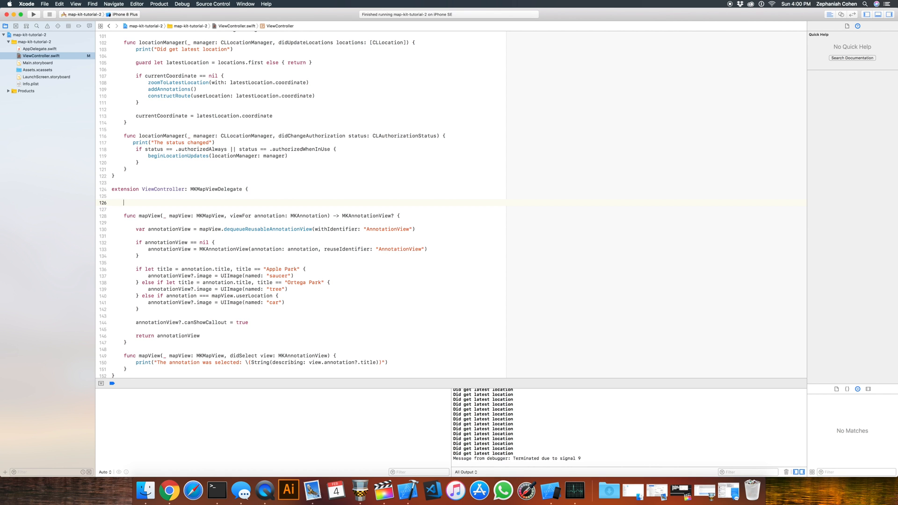
Autocomplete the mapView(_:rendererFor:) delegate function with an empty body
{"action": "type", "text": "ren"}
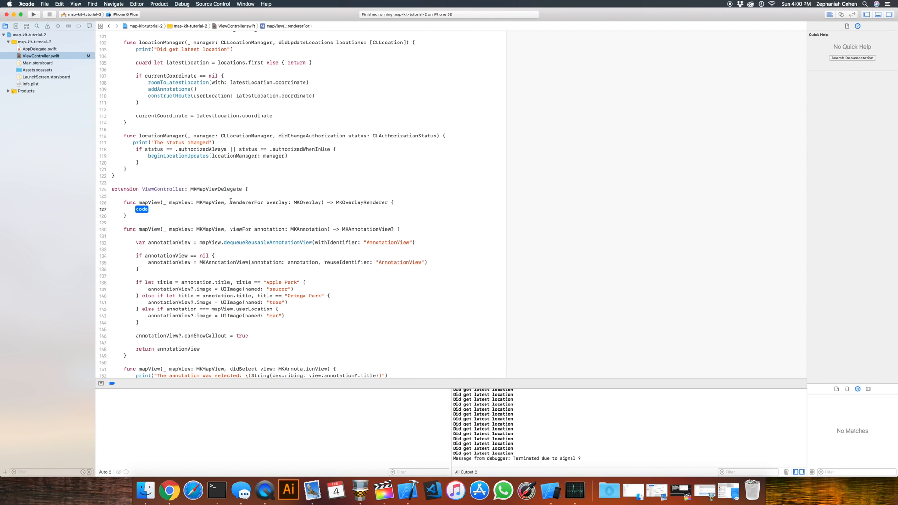
{"action": "mouse_move", "coordinate": [379, 202]}
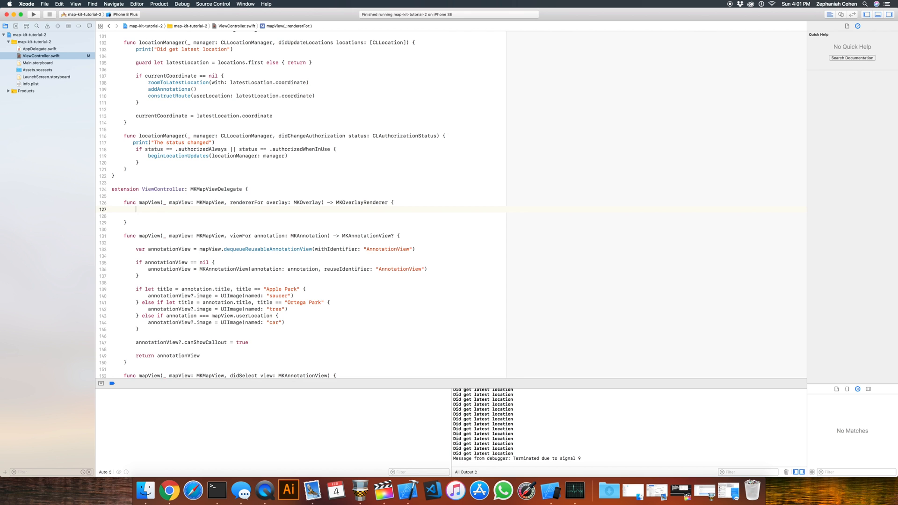
{"action": "key", "text": "return"}
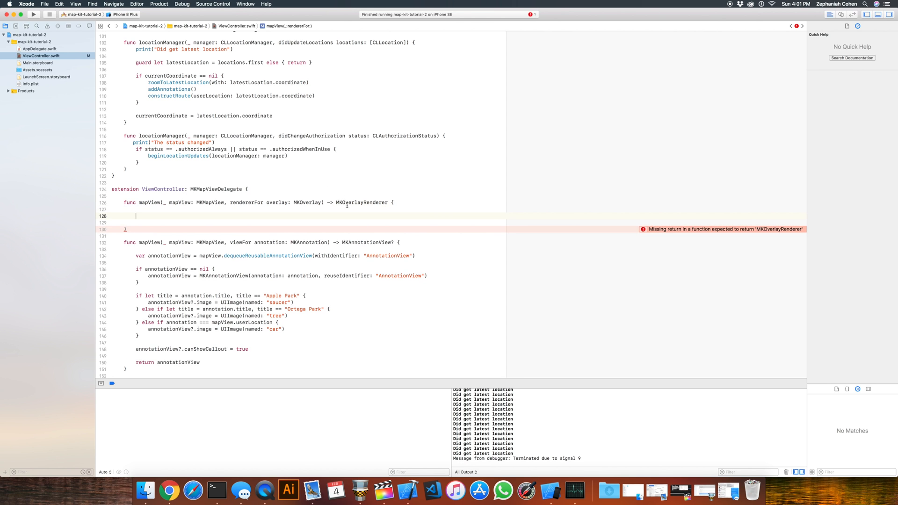
{"action": "left_click", "coordinate": [360, 203]}
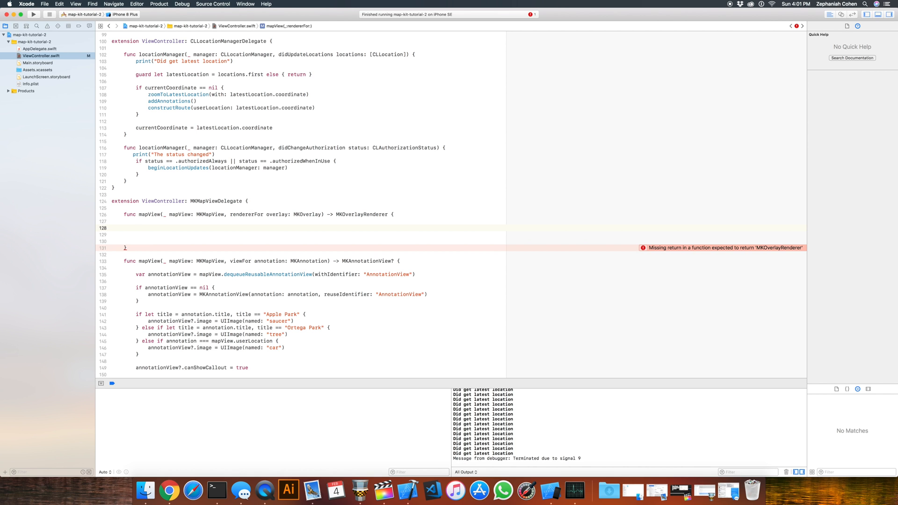
Write guard let currentRoute = currentRoute else { return MKOverlayRenderer() } inside it
{"action": "type", "text": "guard let"}
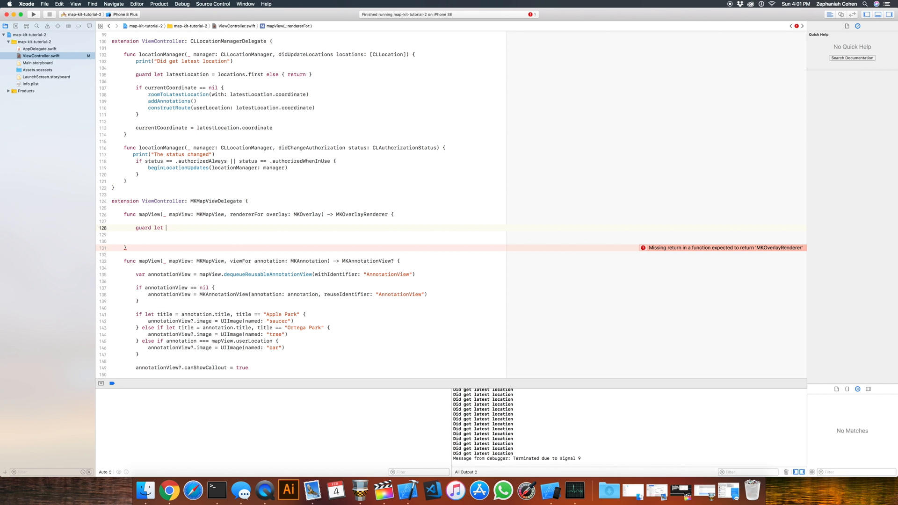
{"action": "type", "text": "currentRoute ="}
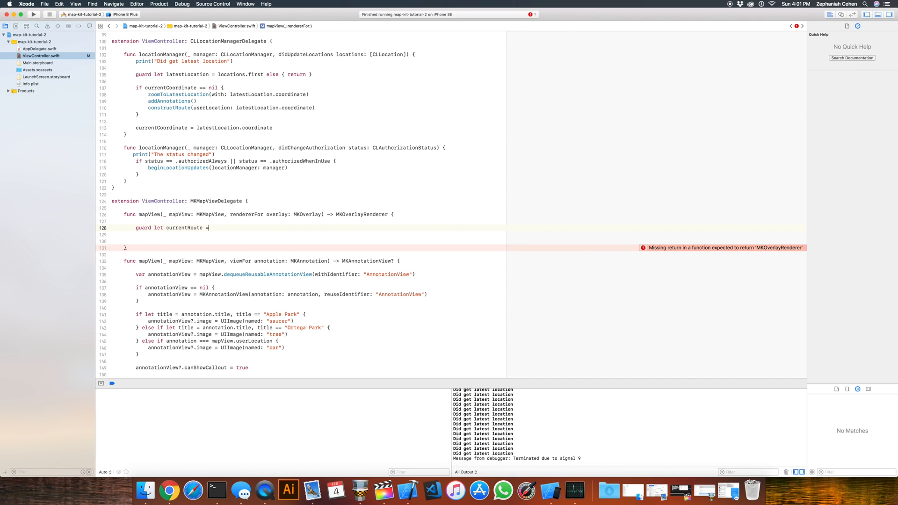
{"action": "type", "text": "current"}
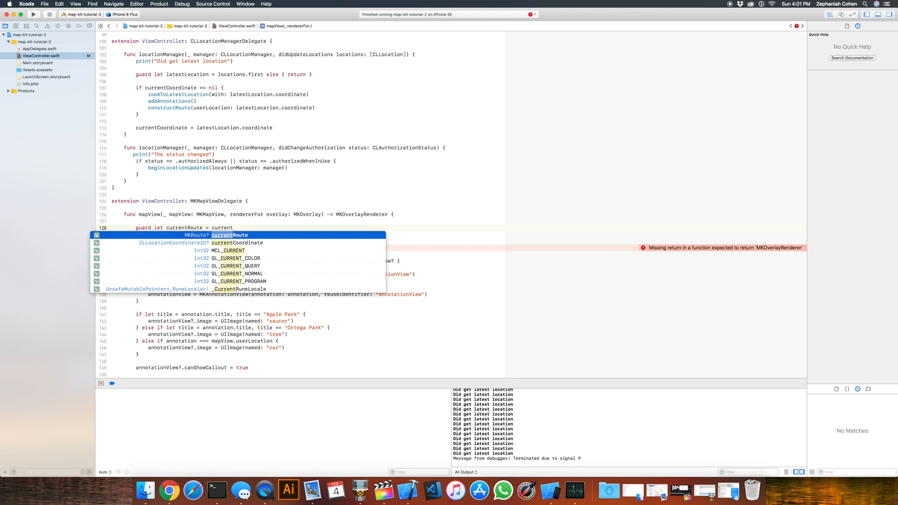
{"action": "key", "text": "Return"}
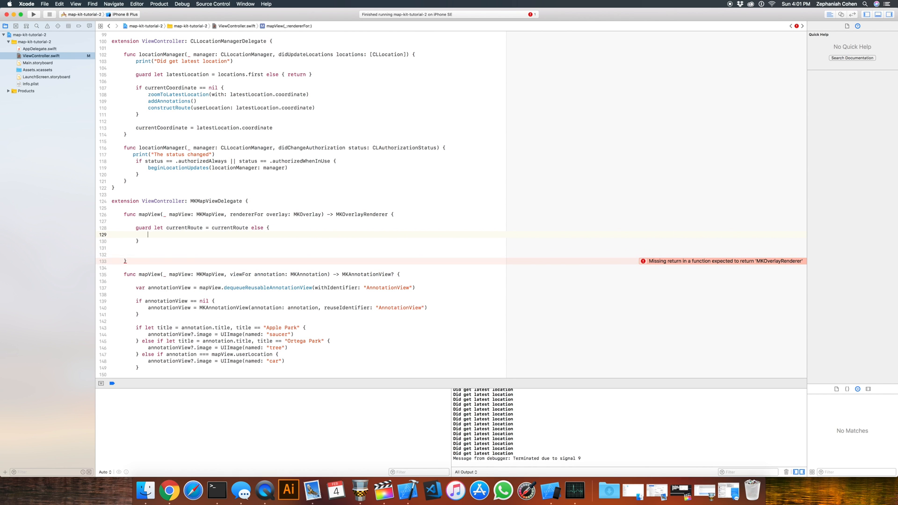
{"action": "type", "text": "return"}
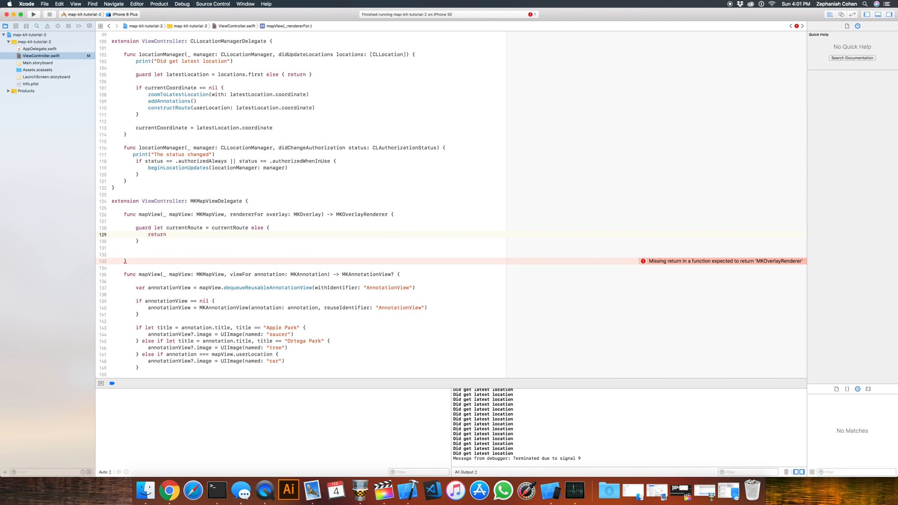
{"action": "type", "text": "MKOverlayRenderer("}
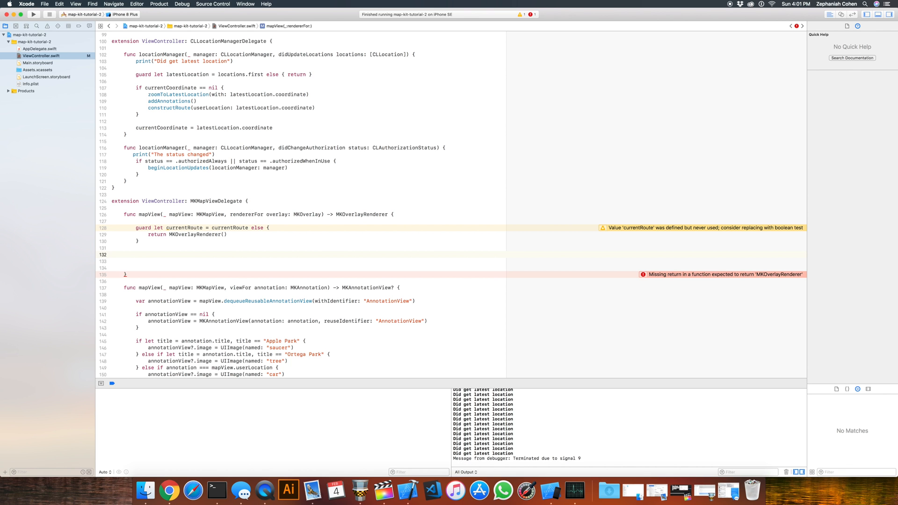
Declare let polyLineRenderer = MKPolylineRenderer(polyline: currentRoute.polyline)
{"action": "type", "text": "let"}
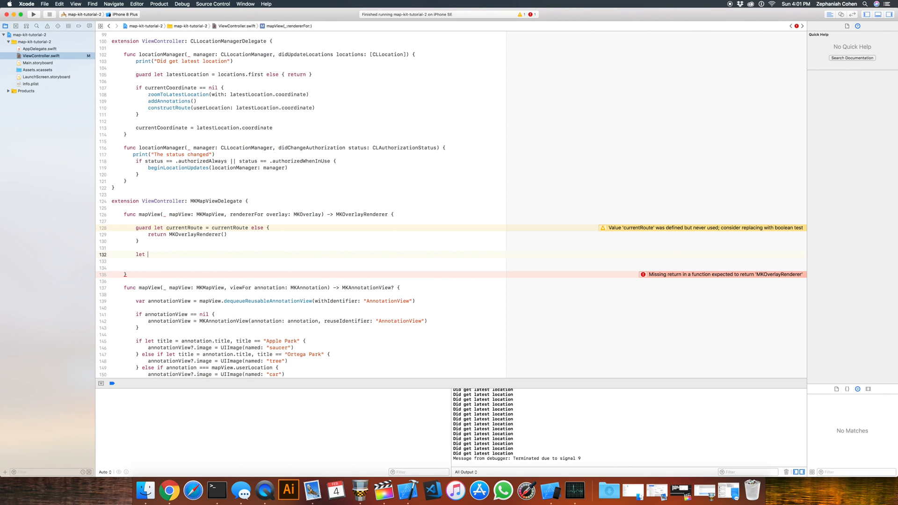
{"action": "type", "text": "polyLine"}
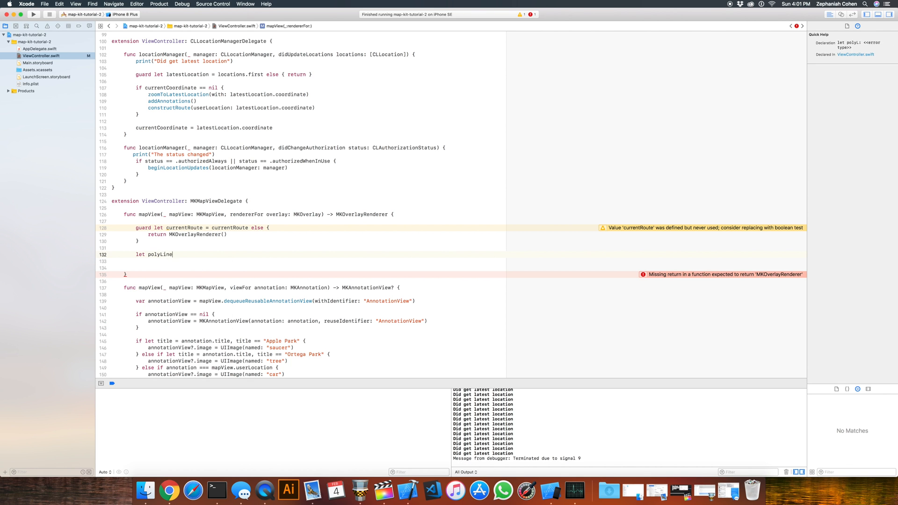
{"action": "type", "text": "Renderer ="}
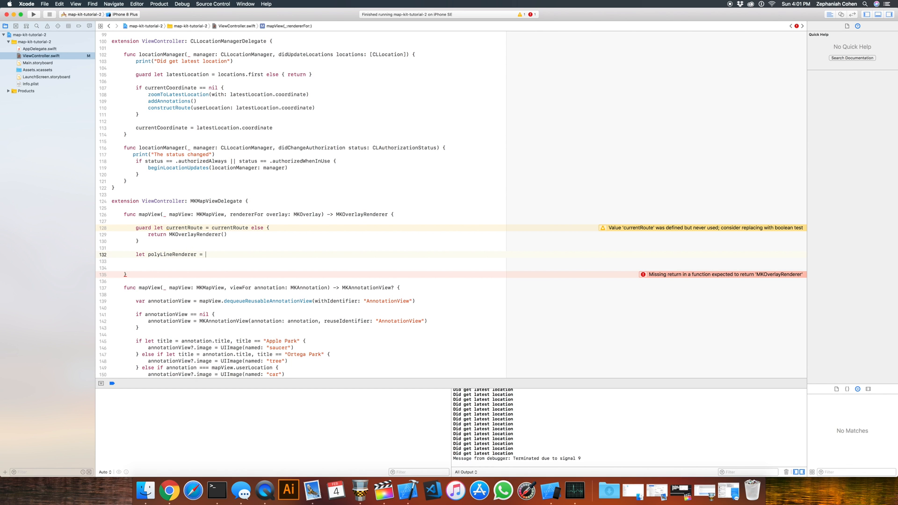
{"action": "type", "text": "MKPo"}
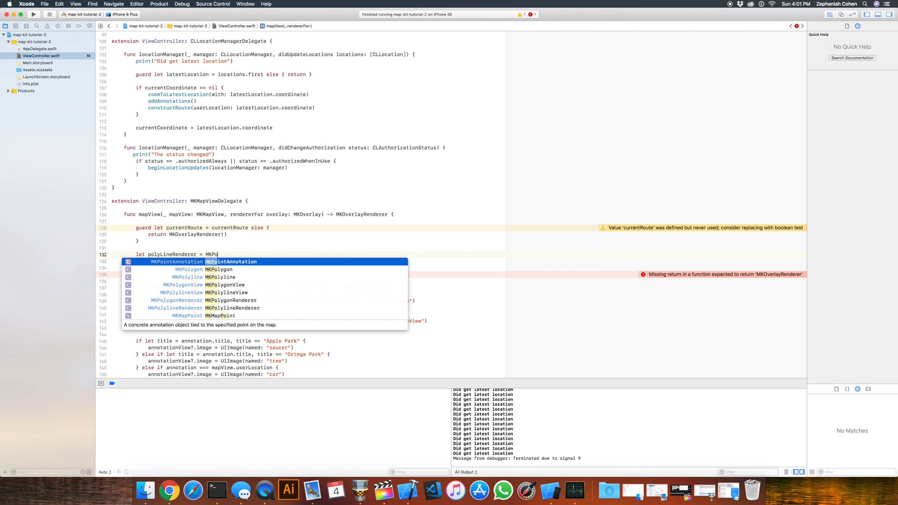
{"action": "left_click", "coordinate": [207, 308]}
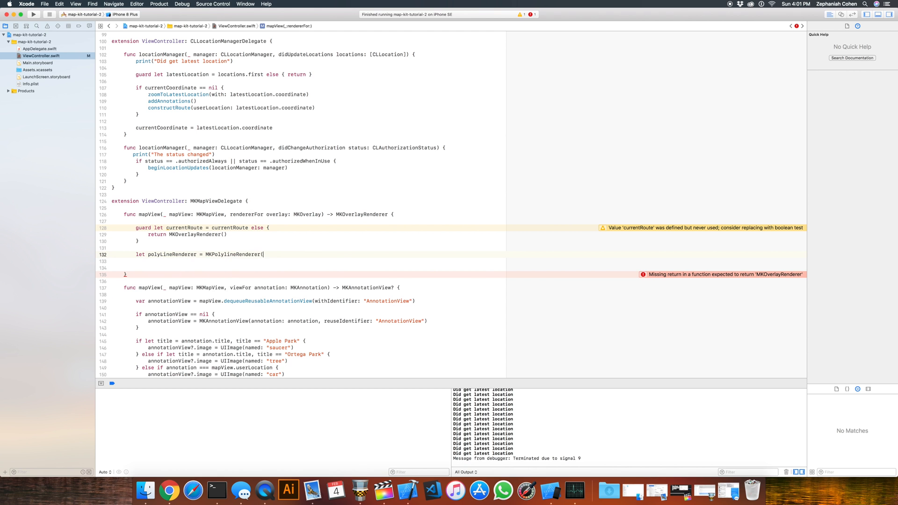
{"action": "type", "text": "("}
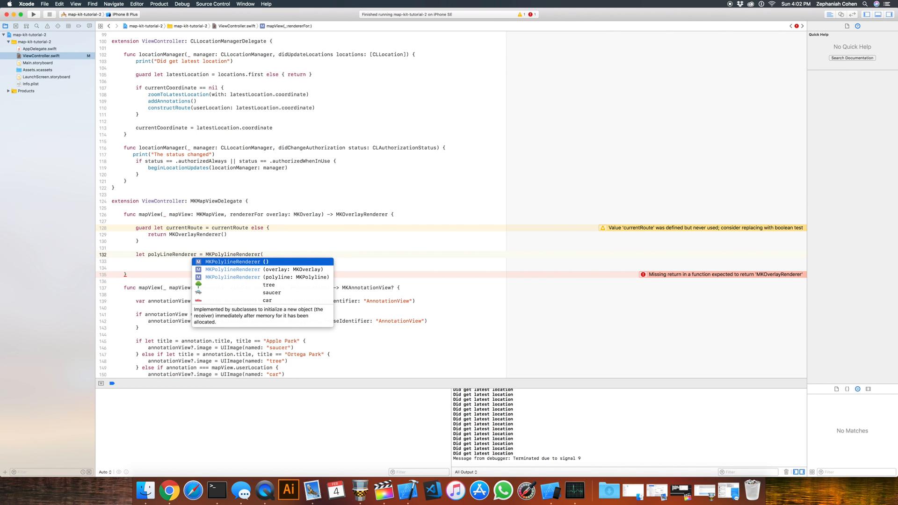
{"action": "left_click", "coordinate": [233, 277]}
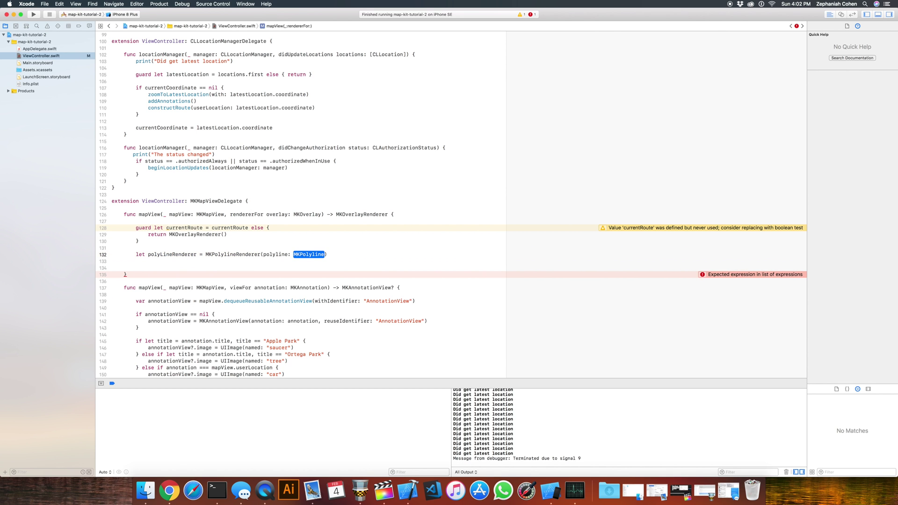
{"action": "type", "text": "currentRoute.p"}
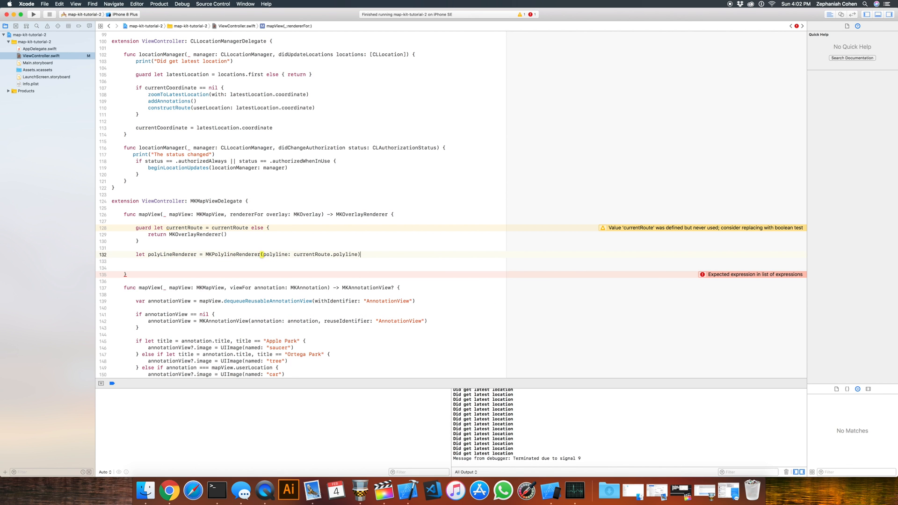
{"action": "key", "text": "return"}
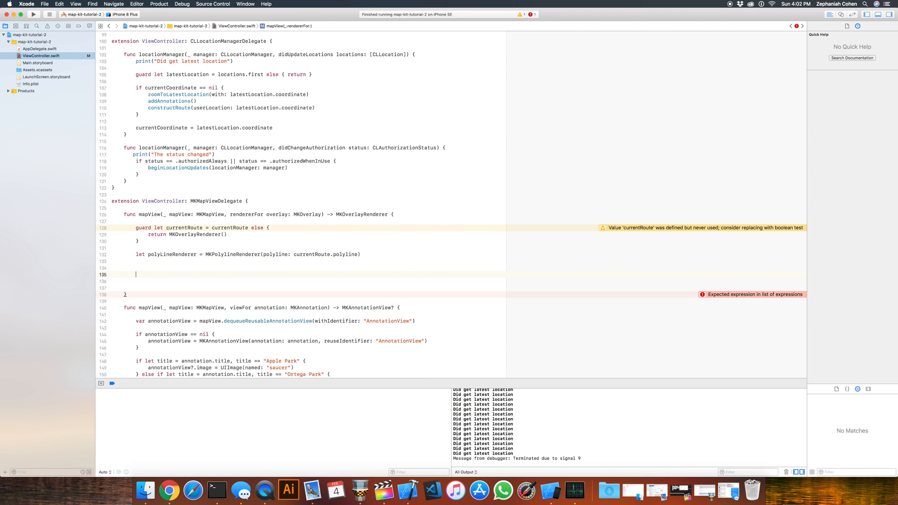
Return polyLineRenderer with strokeColor UIColor.orange and lineWidth 5
{"action": "type", "text": "return polyLineRenderer"}
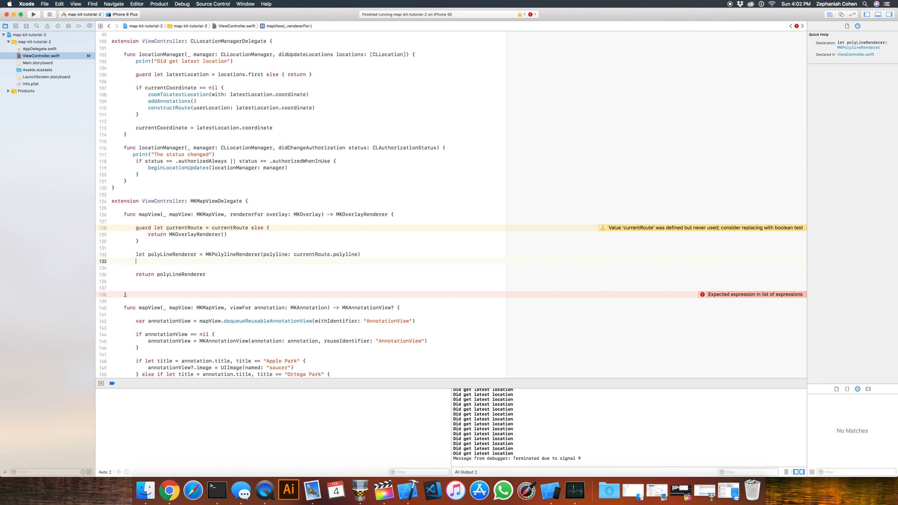
{"action": "type", "text": "polyLineRenderer"}
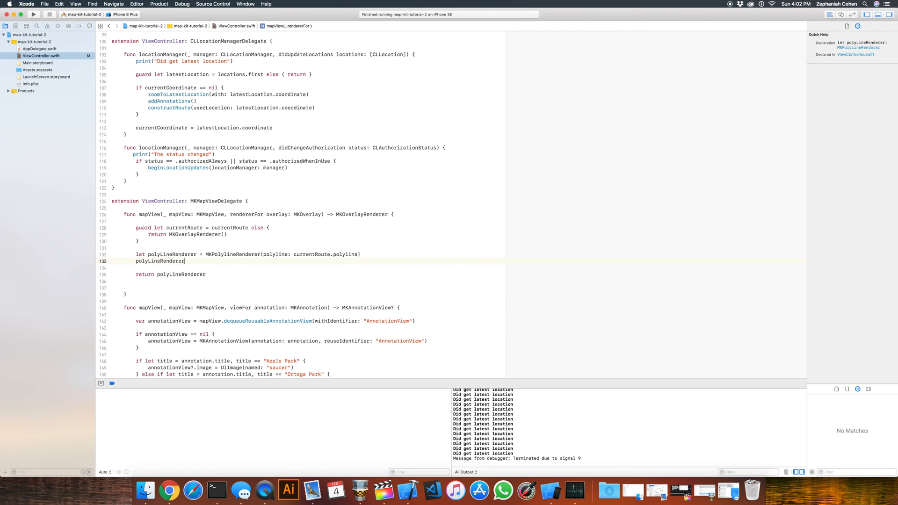
{"action": "type", "text": ".strokeColor ="}
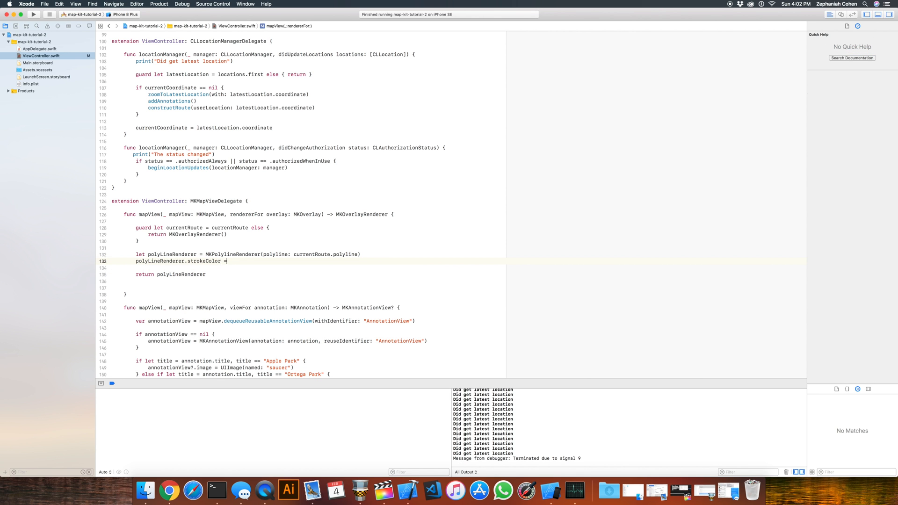
{"action": "type", "text": "UIColor"}
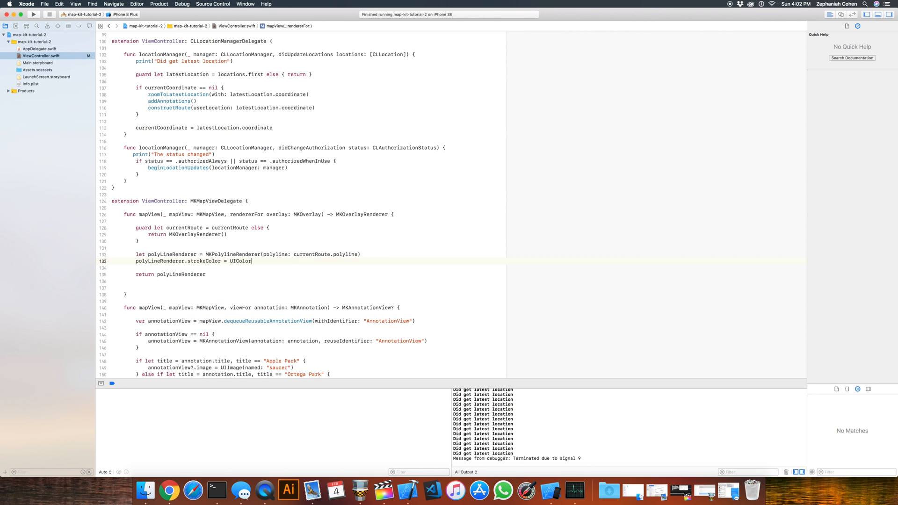
{"action": "type", "text": ".orange"}
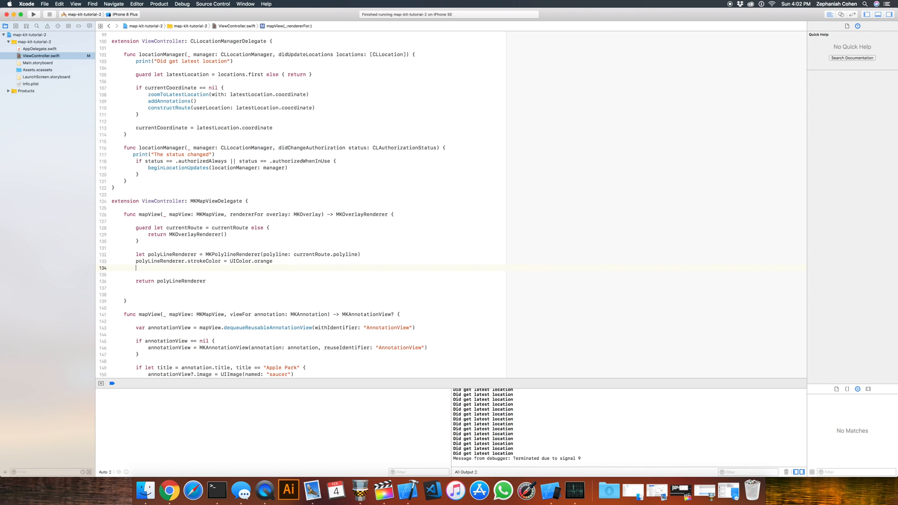
{"action": "type", "text": "polyLineRenderer.l"}
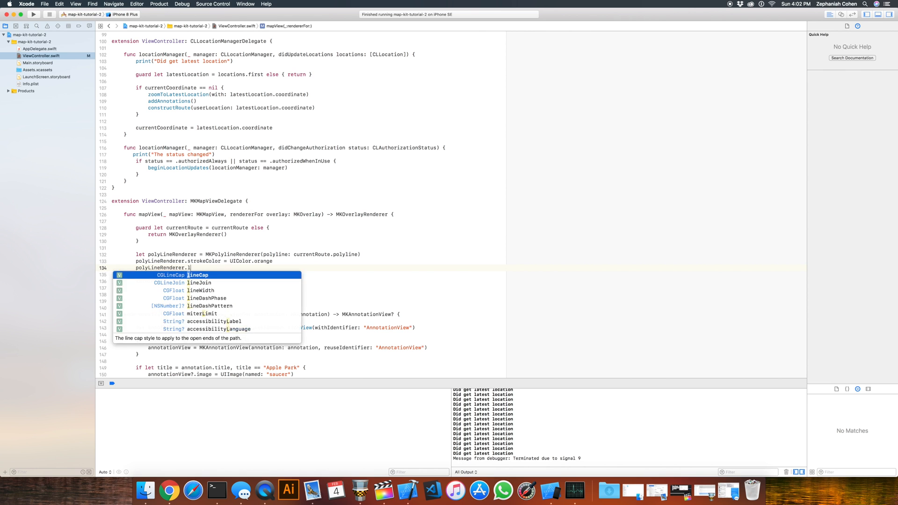
{"action": "type", "text": "ineWidth ="}
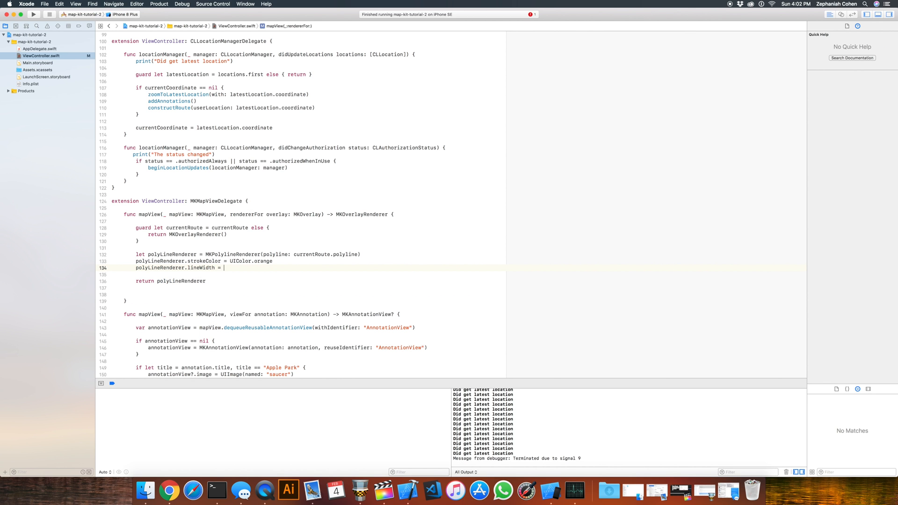
{"action": "type", "text": "5"}
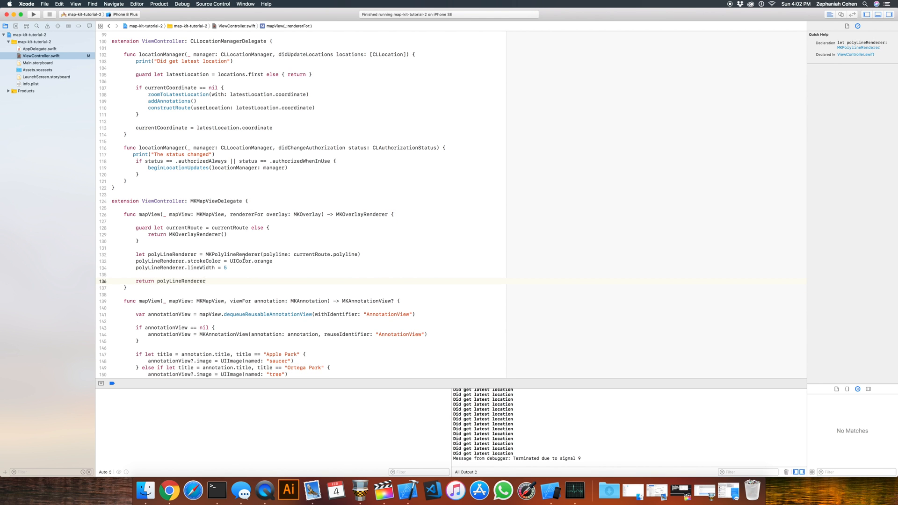
{"action": "left_click", "coordinate": [241, 254]}
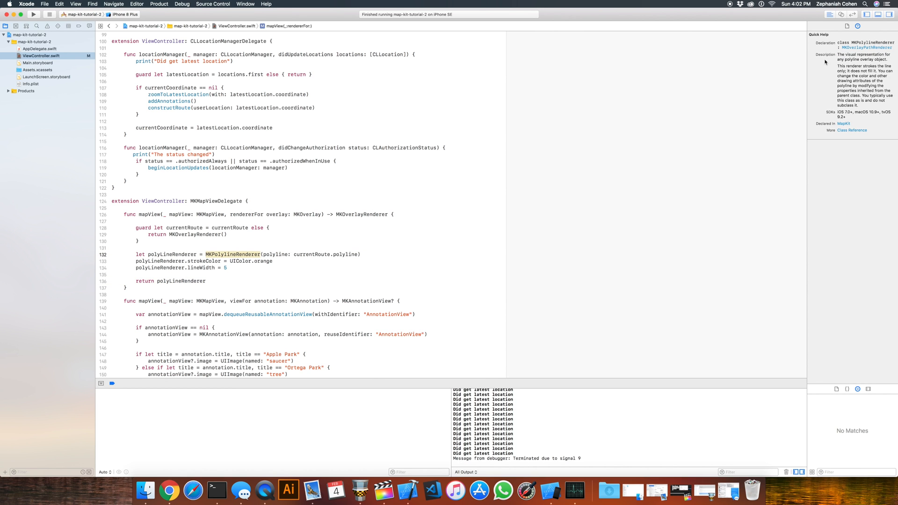
{"action": "mouse_move", "coordinate": [850, 71]}
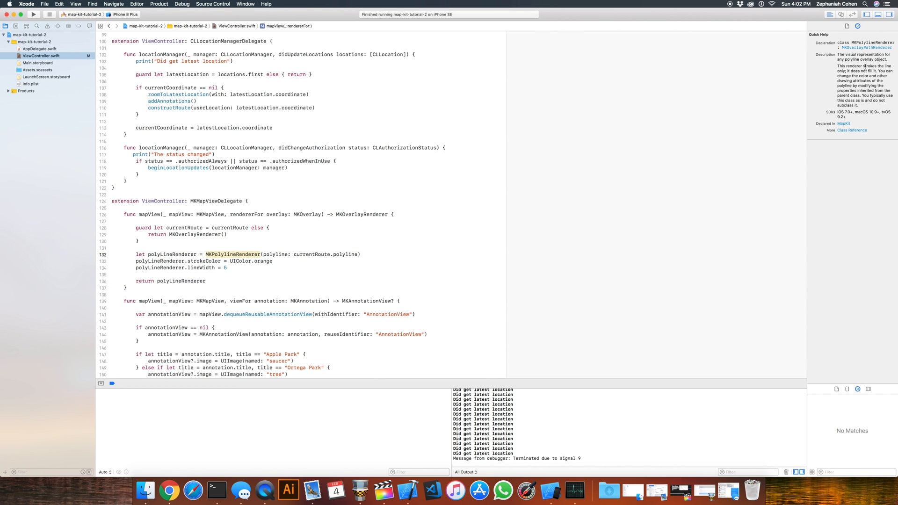
{"action": "mouse_move", "coordinate": [849, 76]}
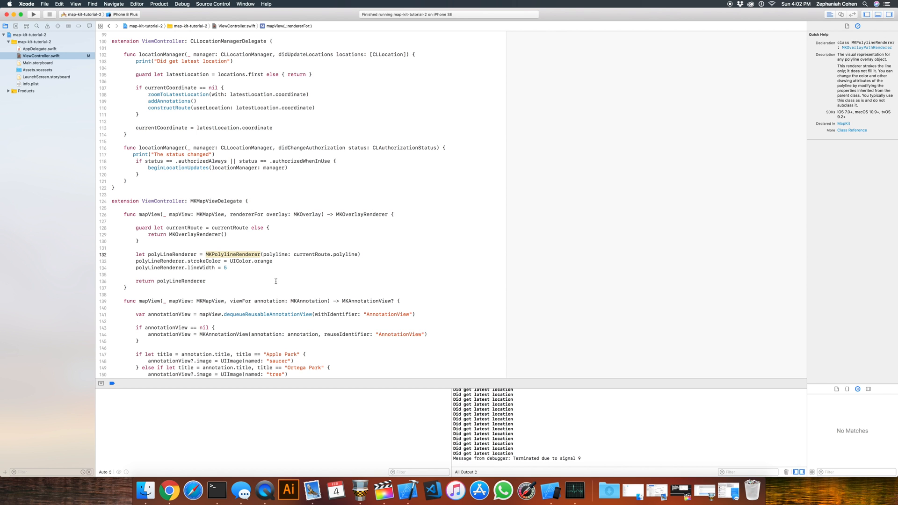
{"action": "right_click", "coordinate": [232, 254]}
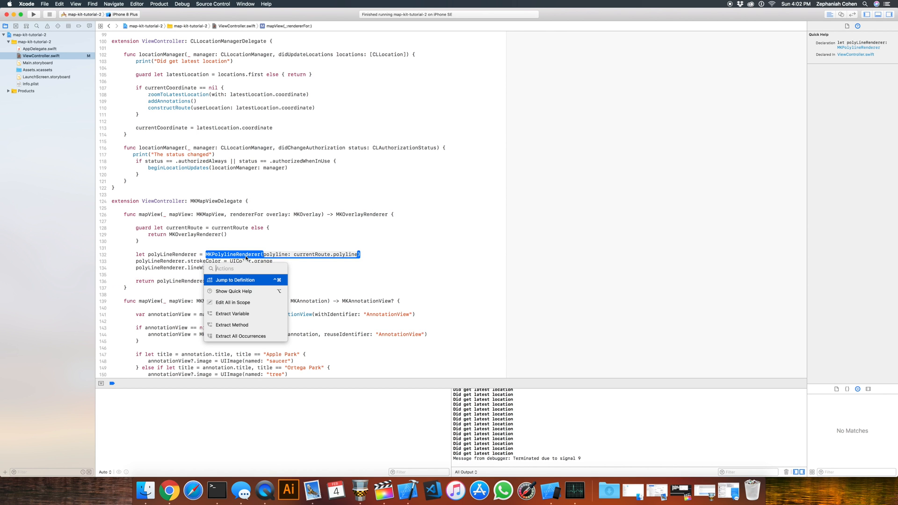
{"action": "left_click", "coordinate": [235, 281]}
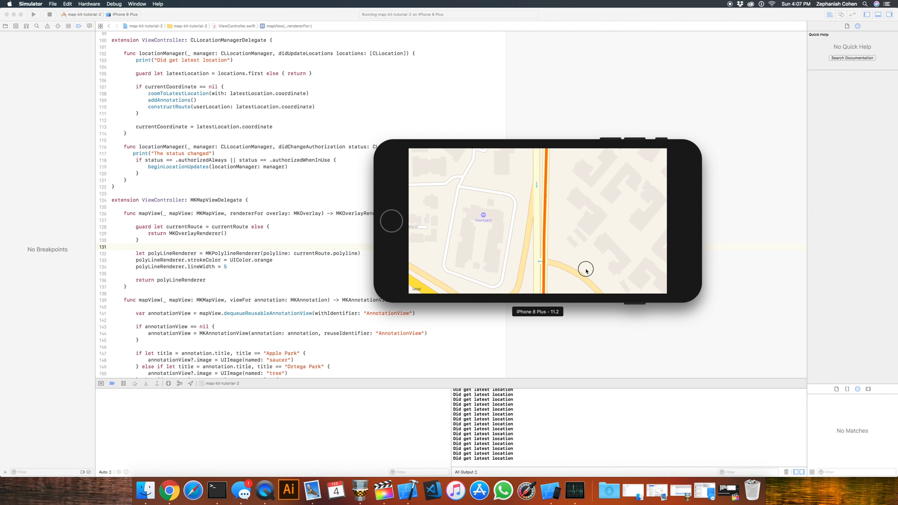
Pan the Simulator map to inspect the orange route line
{"action": "left_click_drag", "start_coordinate": [586, 269], "coordinate": [621, 202]}
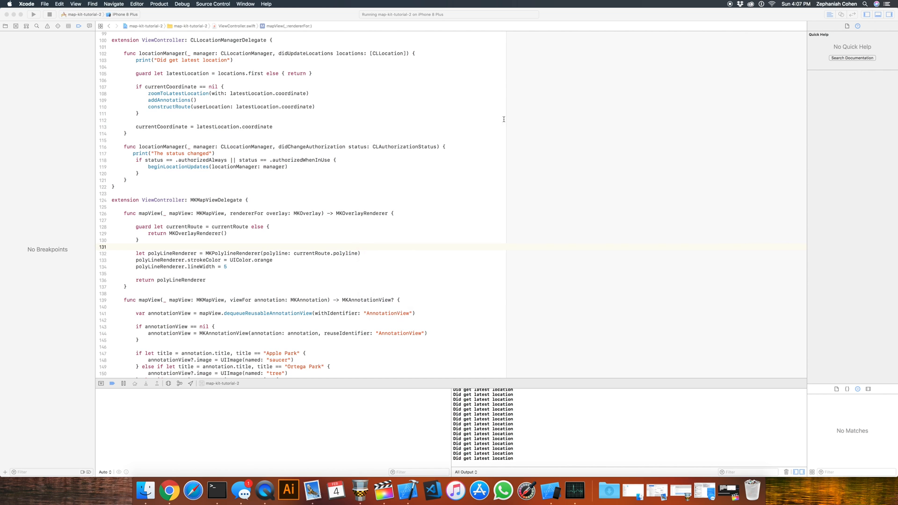
Switch the Maps capability ON for the map-kit-tutorial-2 target in project settings
{"action": "left_click", "coordinate": [6, 25]}
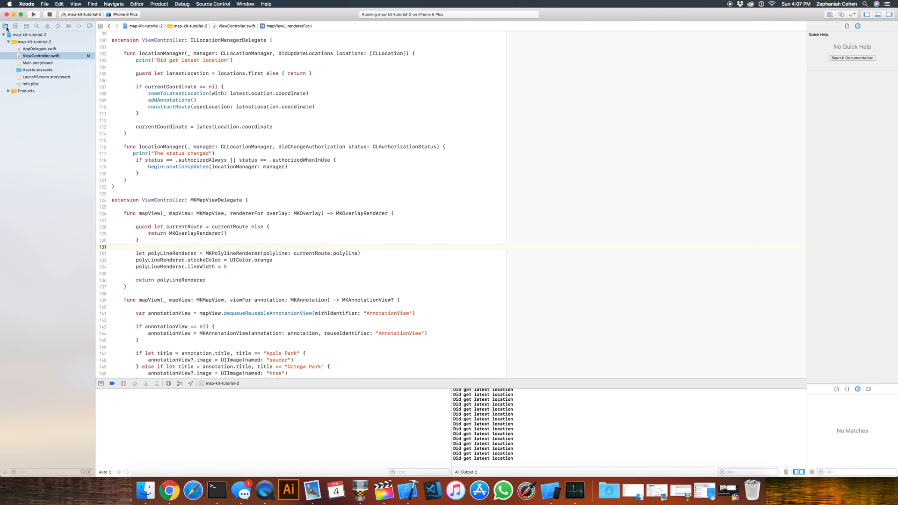
{"action": "left_click", "coordinate": [22, 35]}
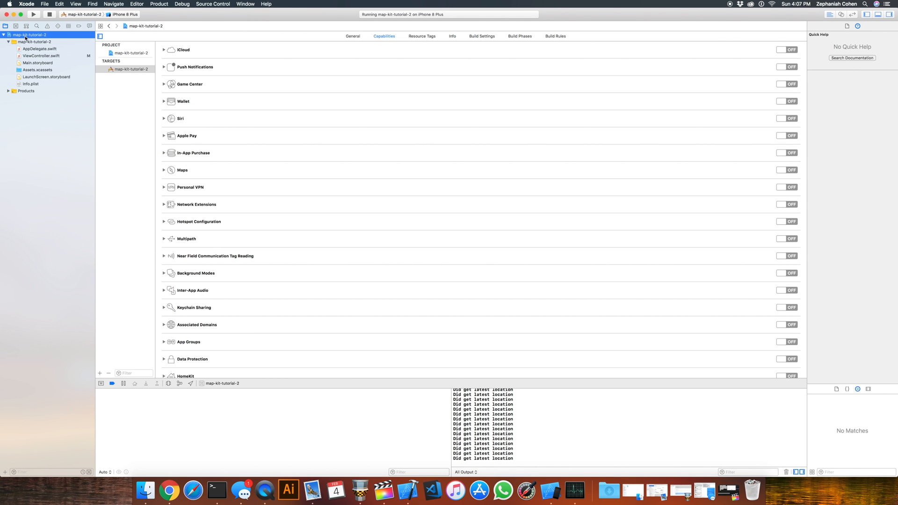
{"action": "mouse_move", "coordinate": [316, 79]}
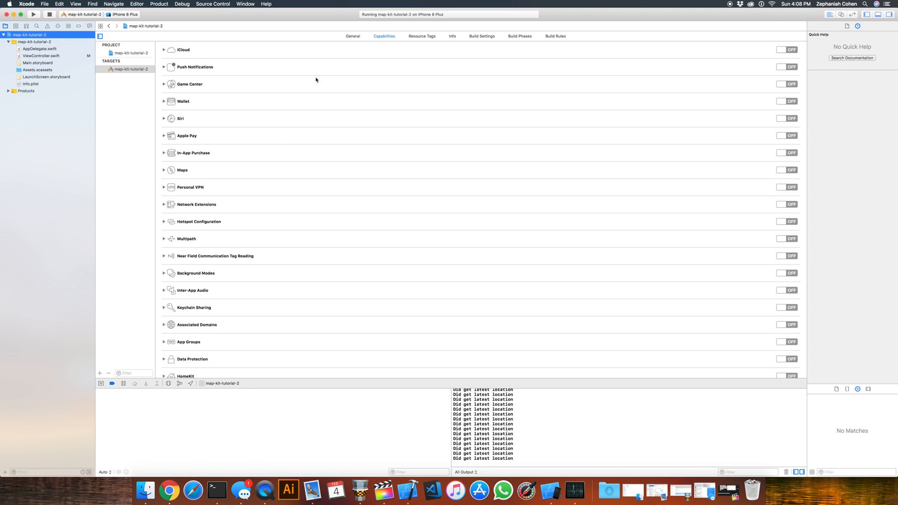
{"action": "mouse_move", "coordinate": [387, 39]}
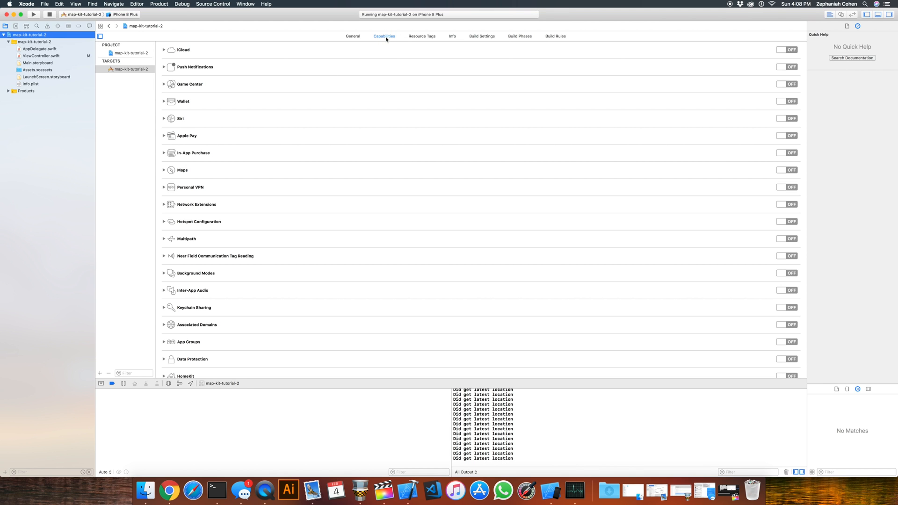
{"action": "mouse_move", "coordinate": [795, 169]}
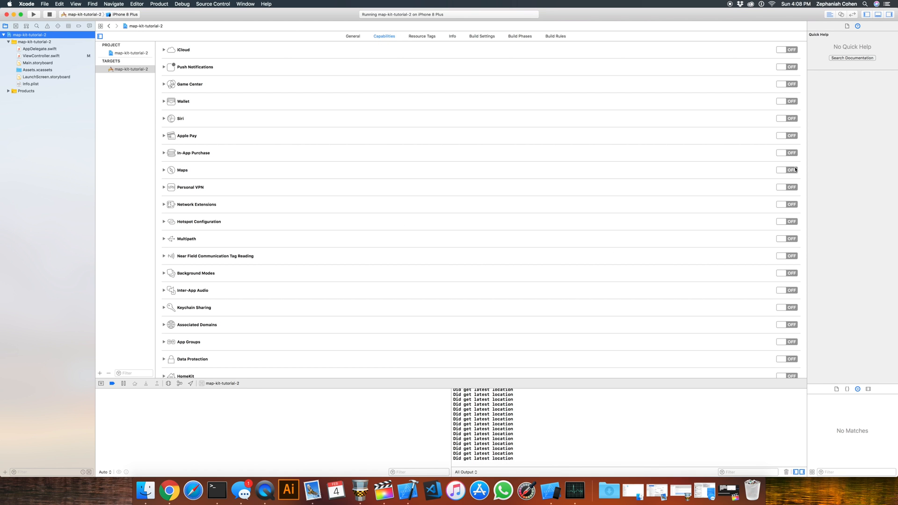
{"action": "left_click", "coordinate": [787, 170]}
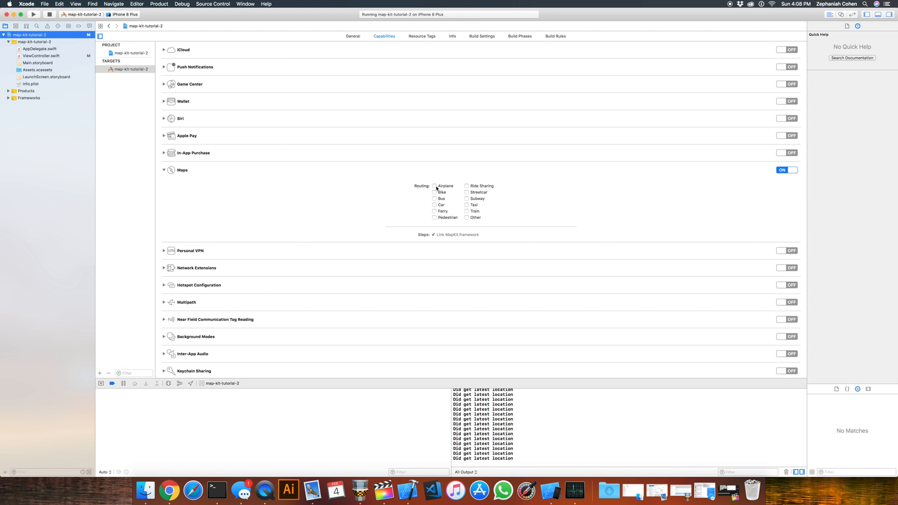
Check every Maps routing mode, including Pedestrian
{"action": "left_click", "coordinate": [435, 186]}
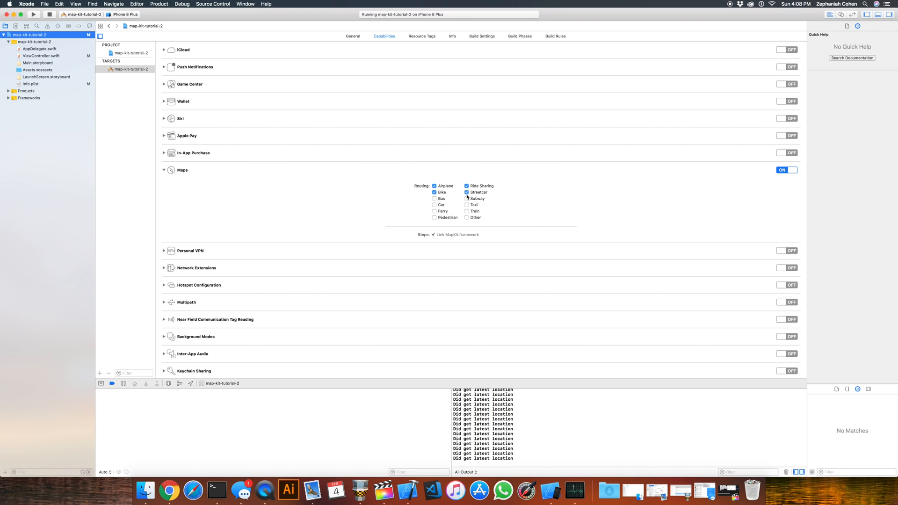
{"action": "left_click", "coordinate": [466, 199]}
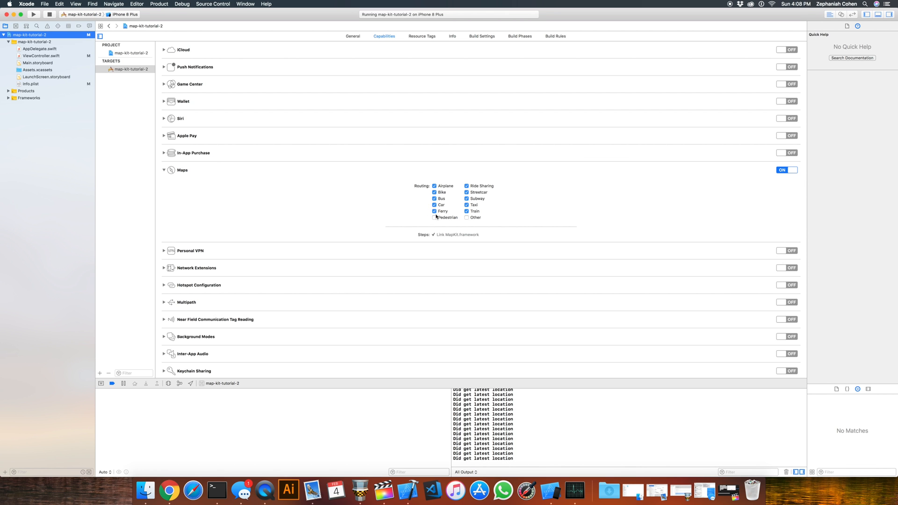
{"action": "left_click", "coordinate": [434, 218]}
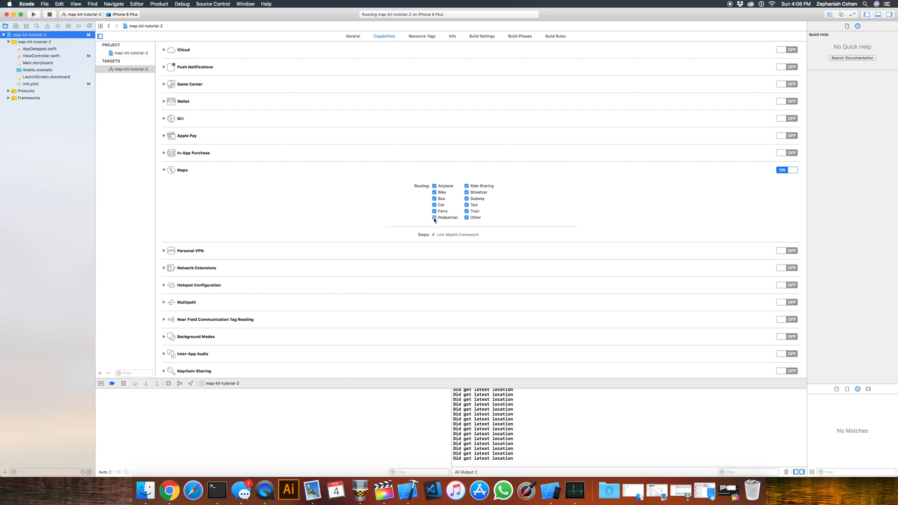